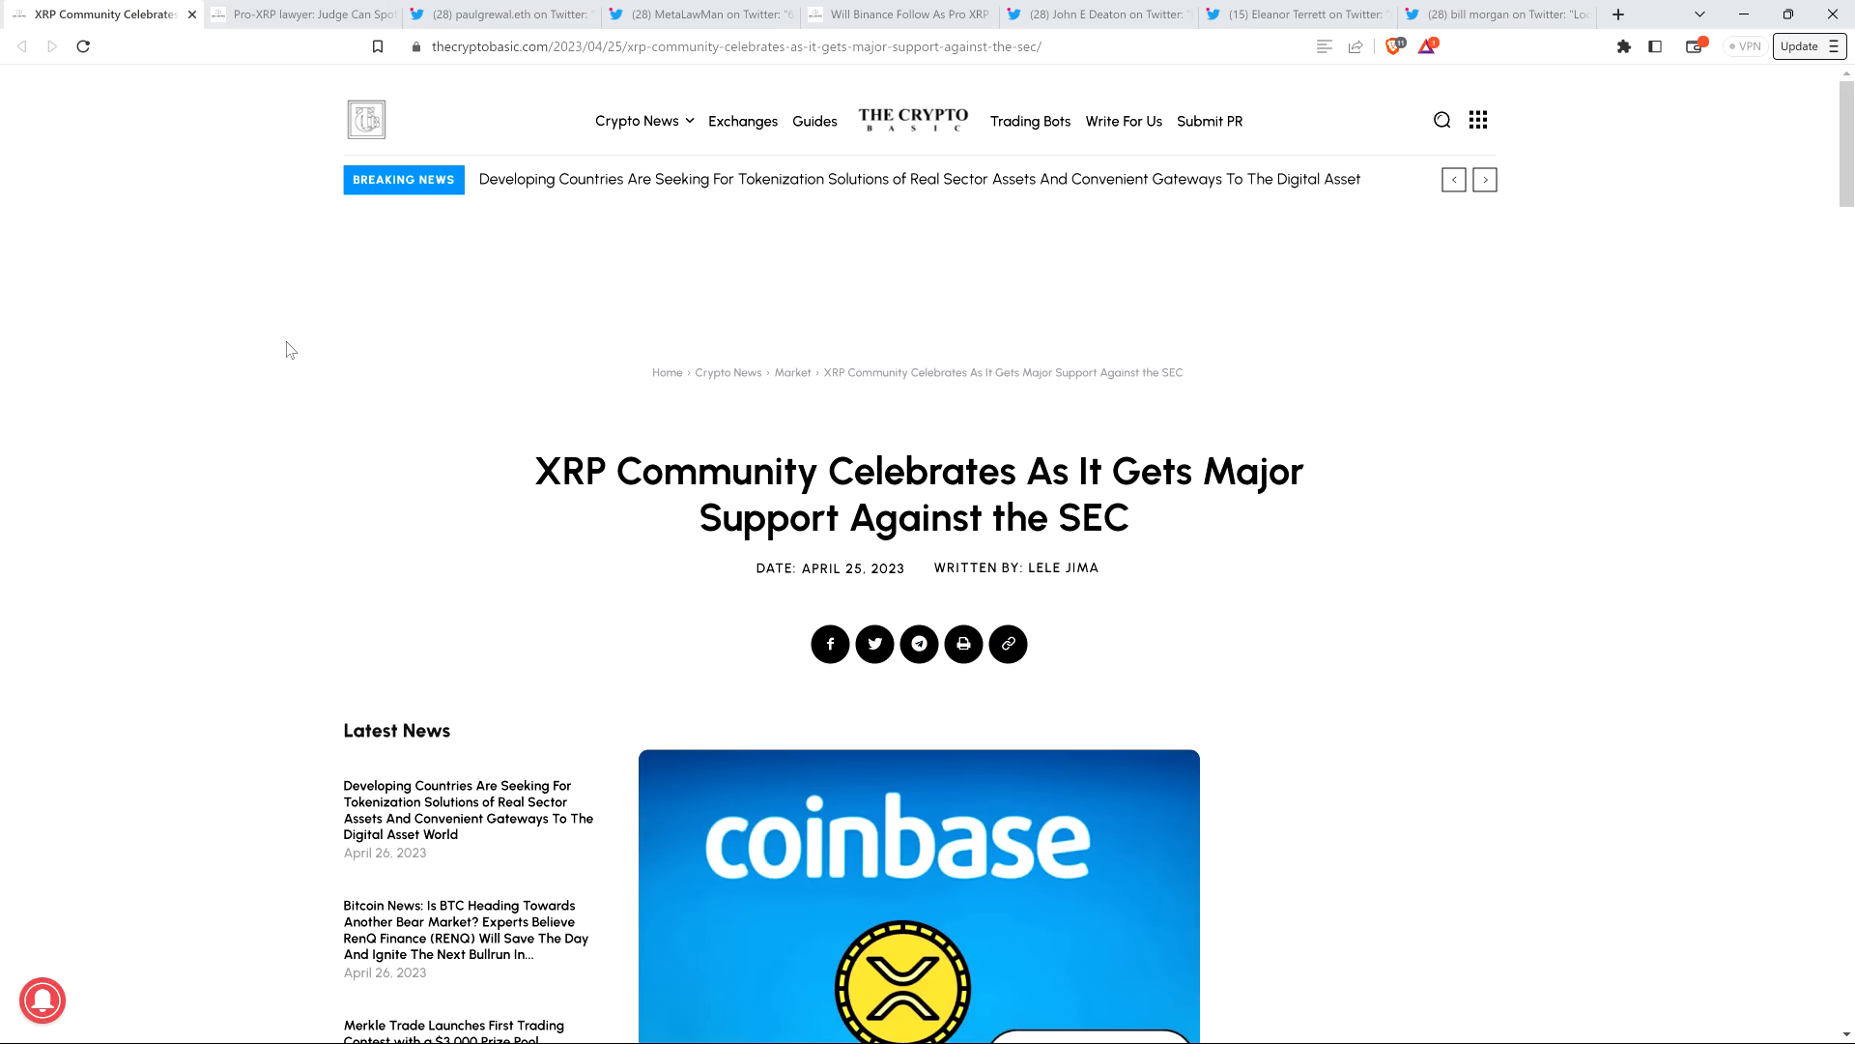
# - Repeatedly select the same spot near the top of The Crypto Basic article page
pyautogui.click(1485, 178)
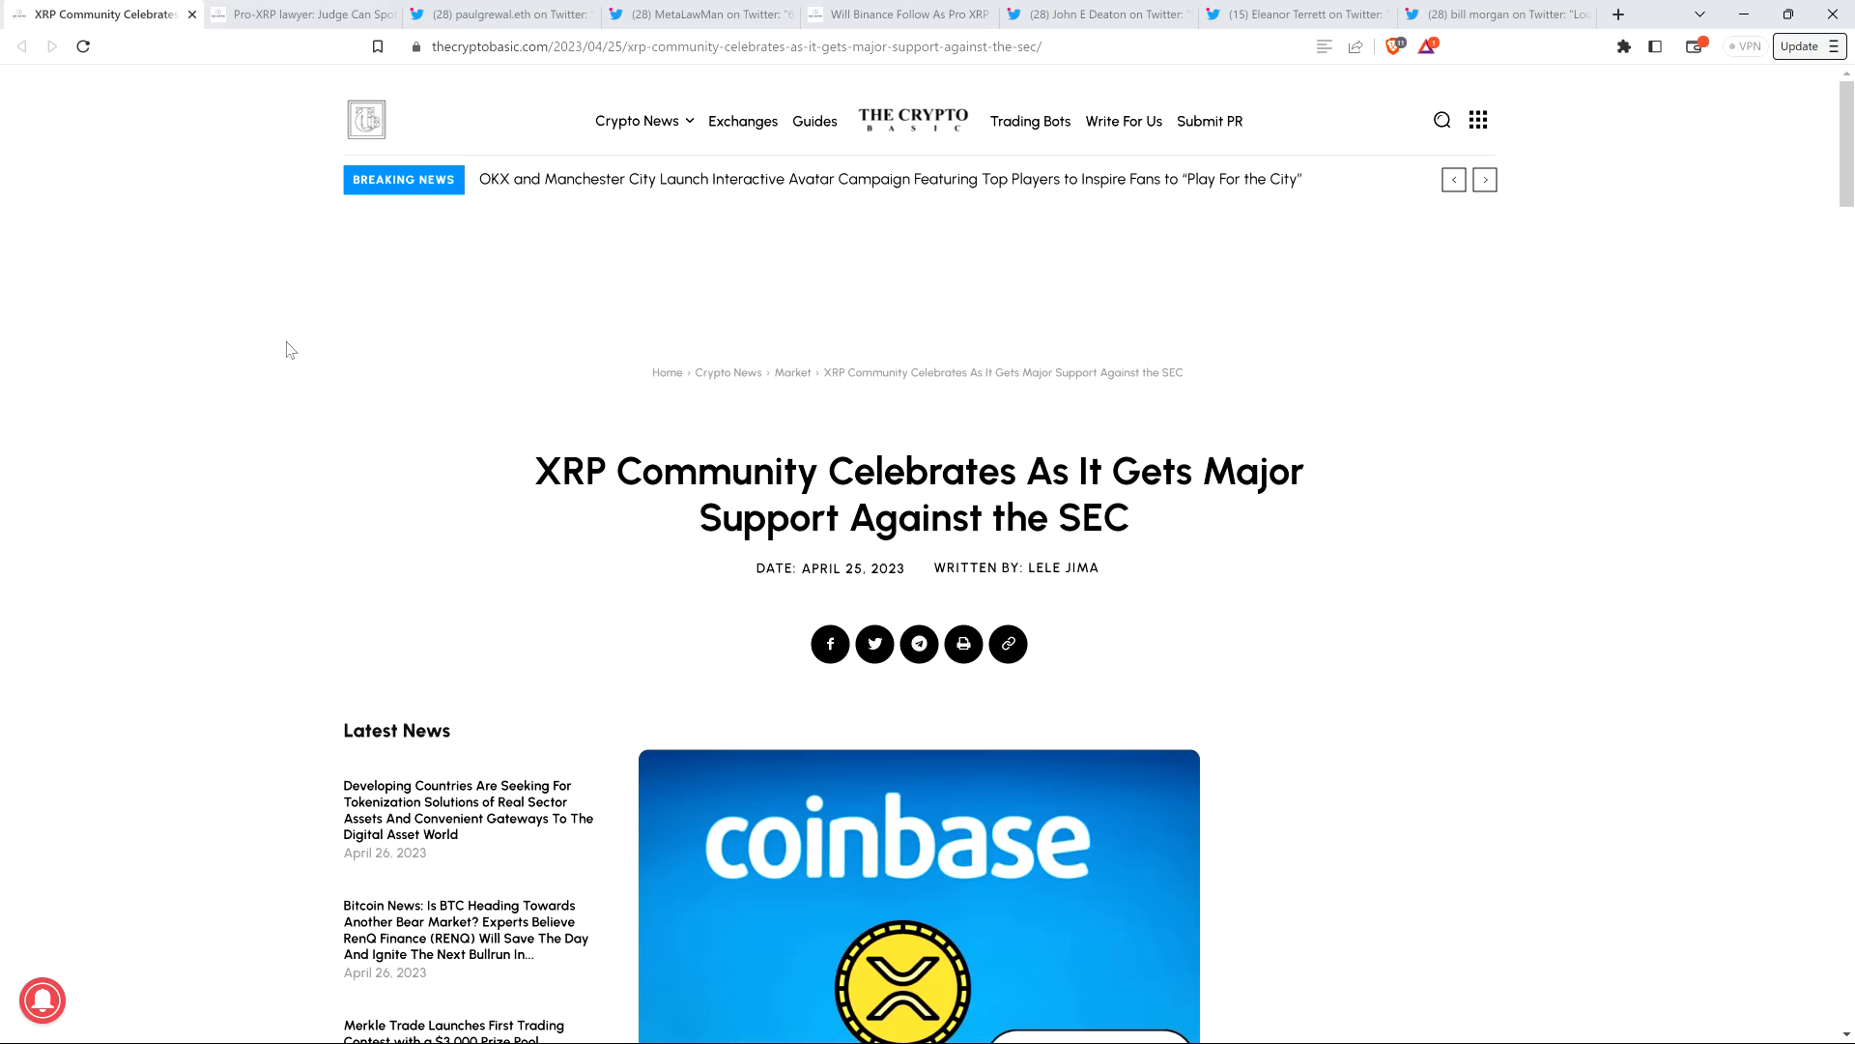
pyautogui.click(1484, 178)
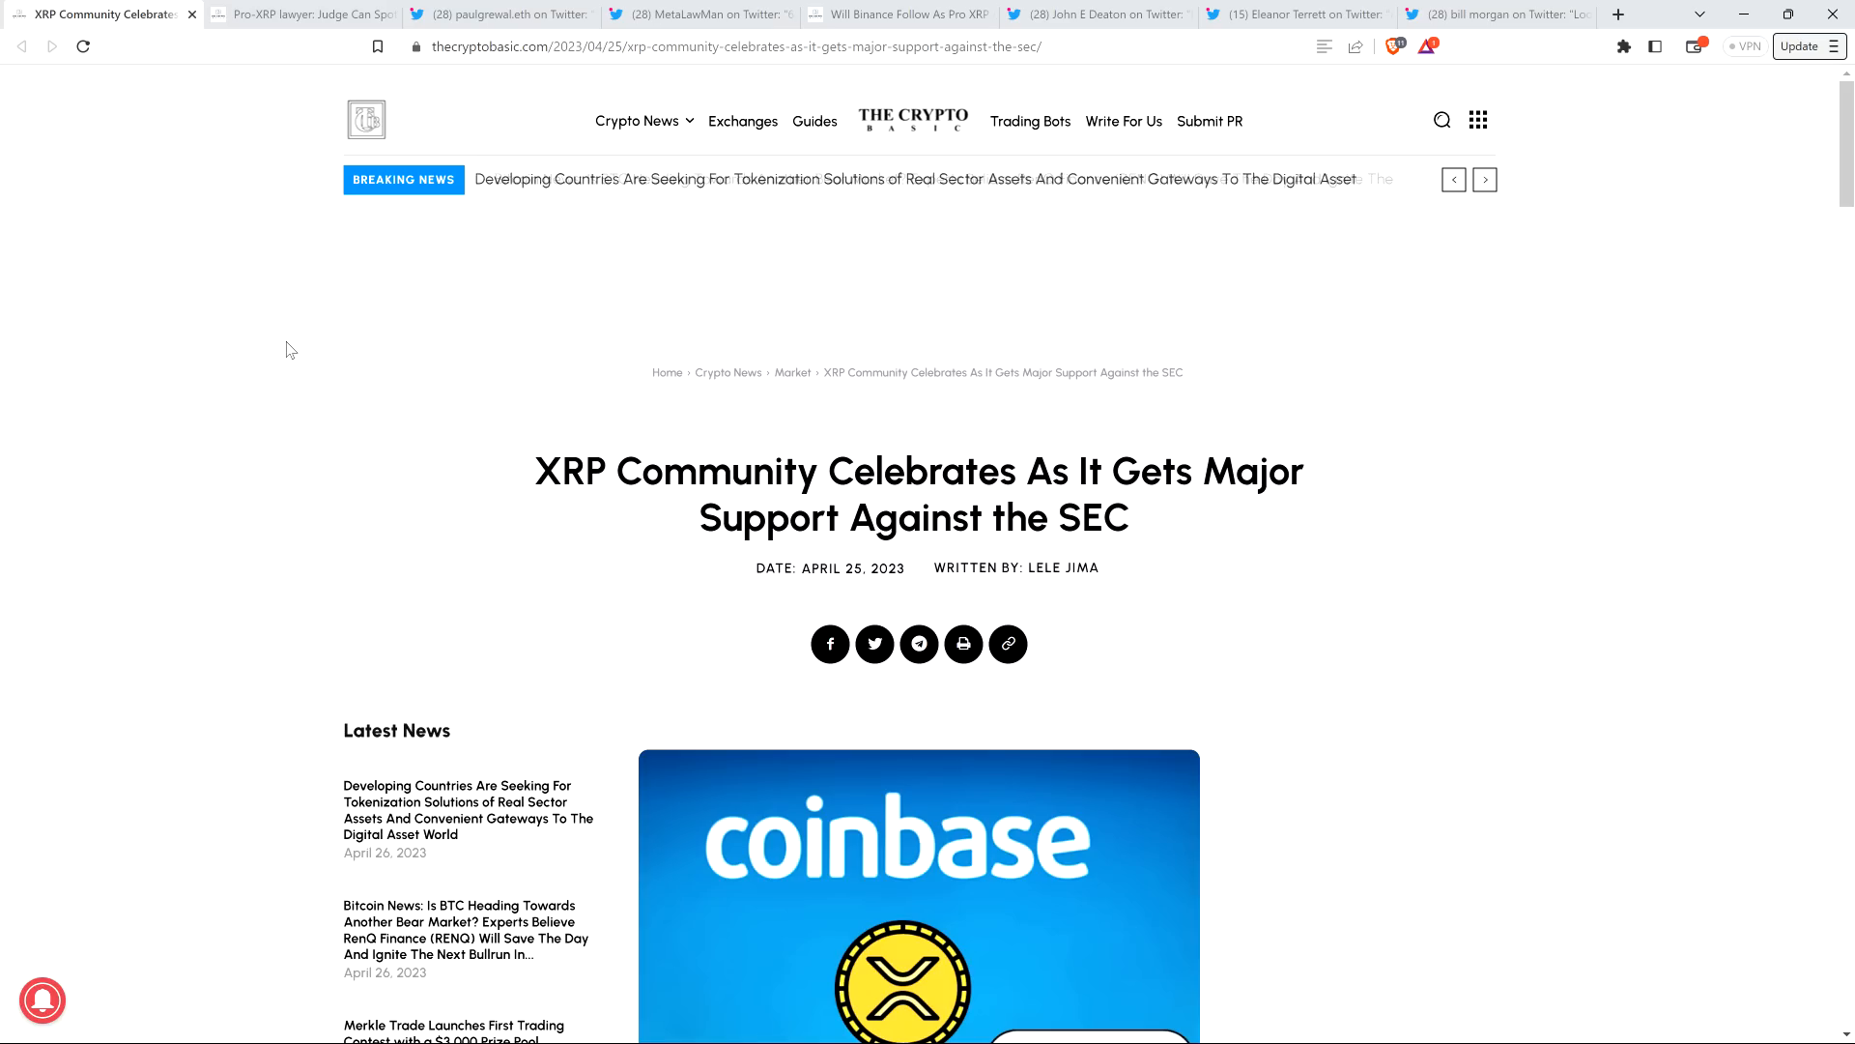
pyautogui.click(1484, 178)
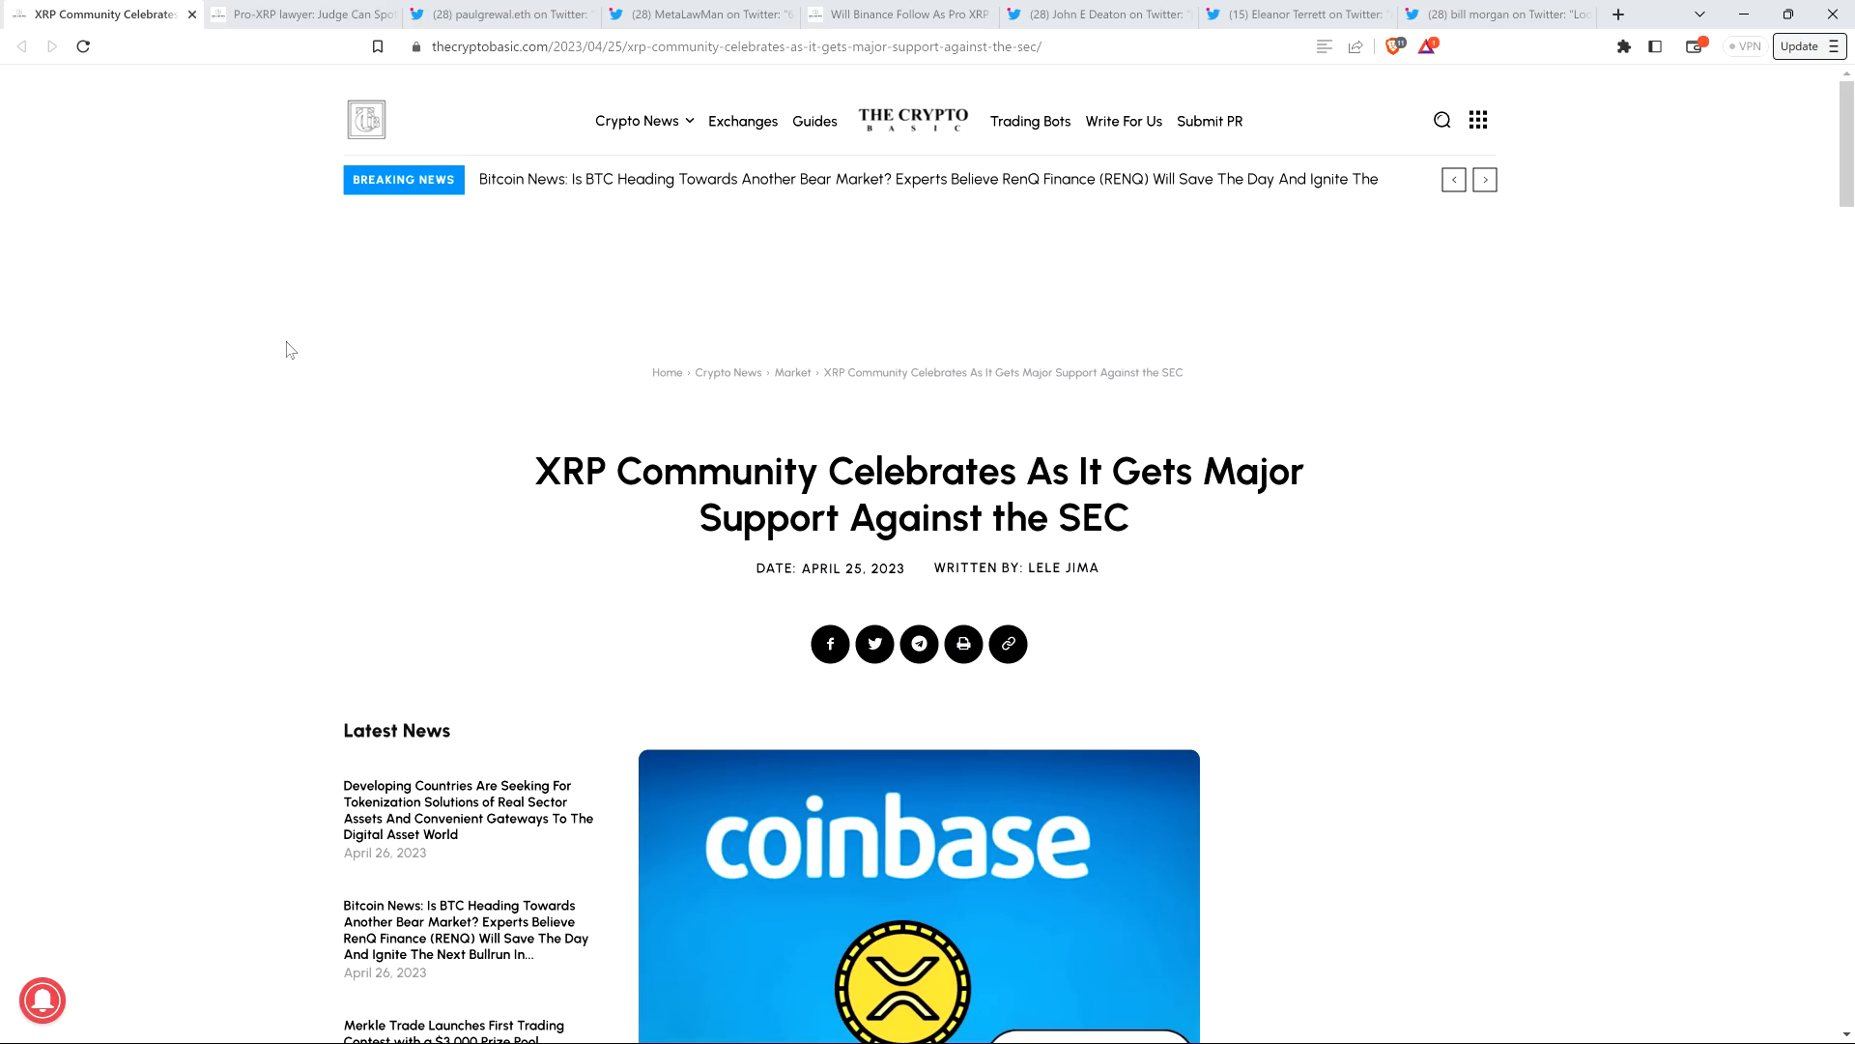
pyautogui.click(1484, 178)
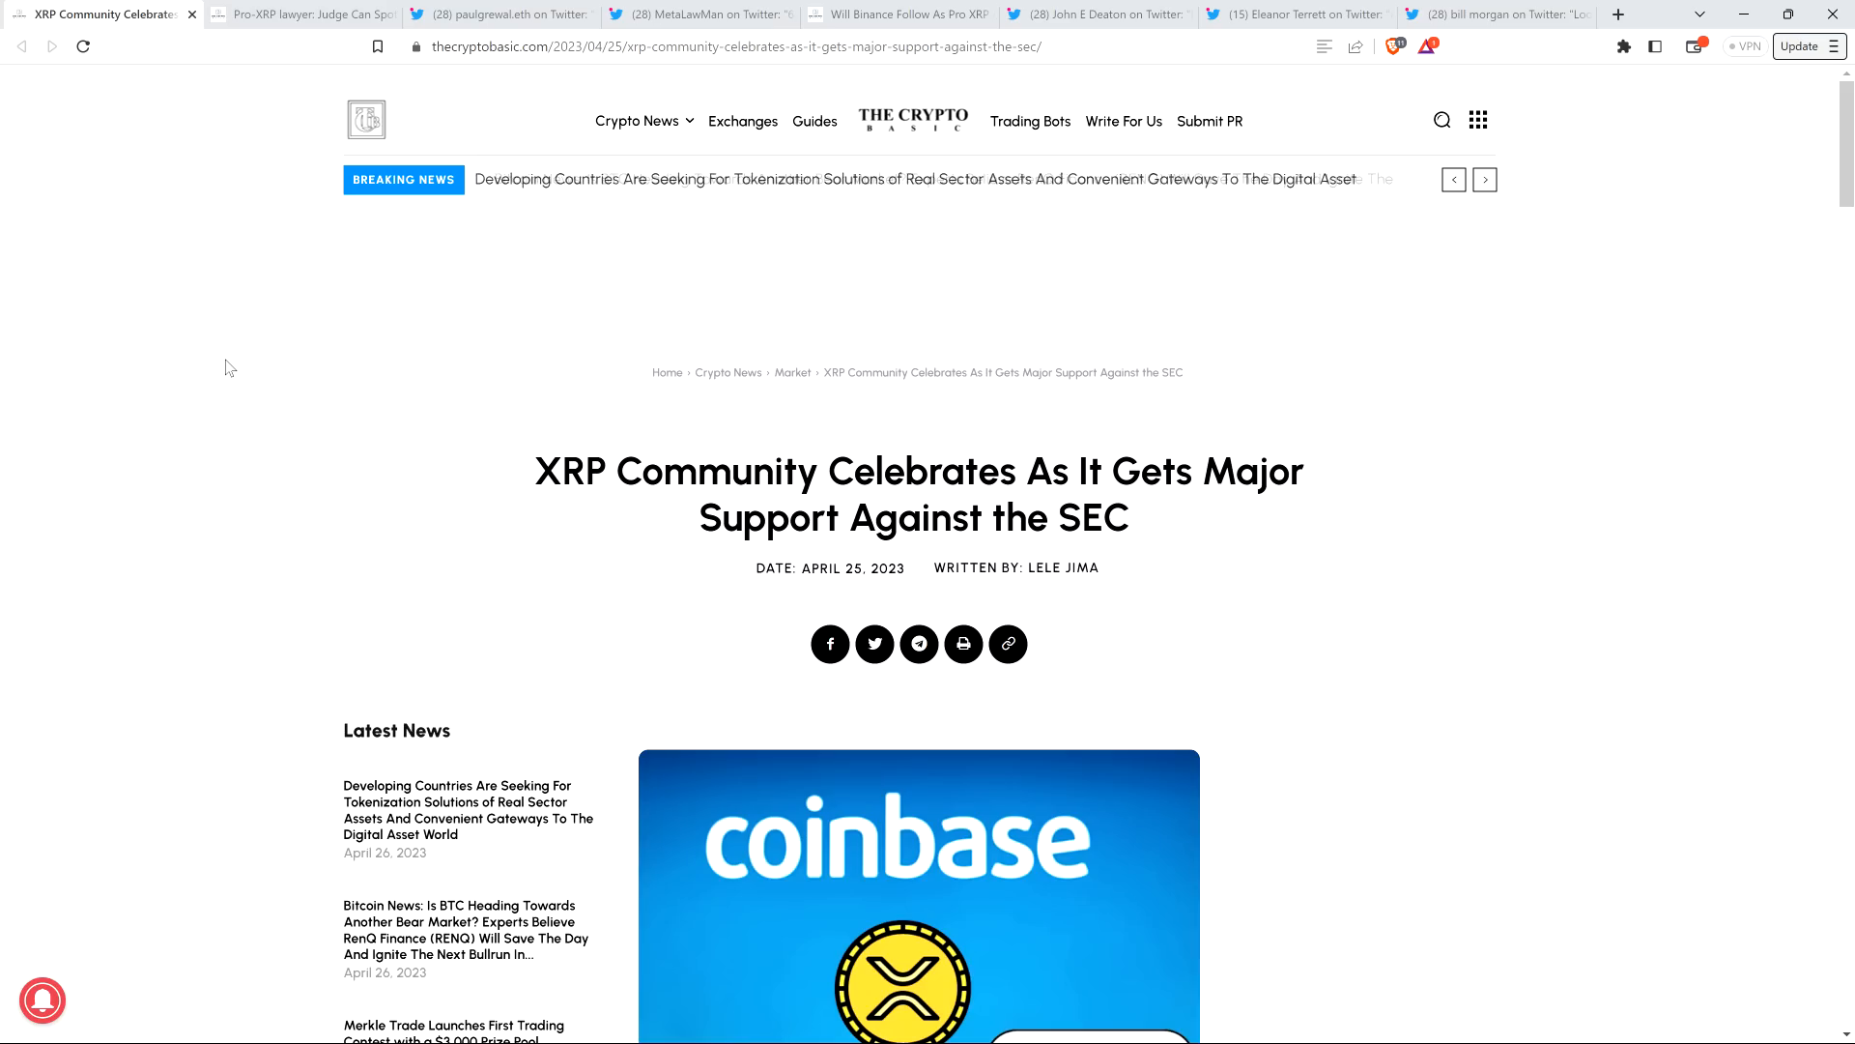
pyautogui.click(1484, 178)
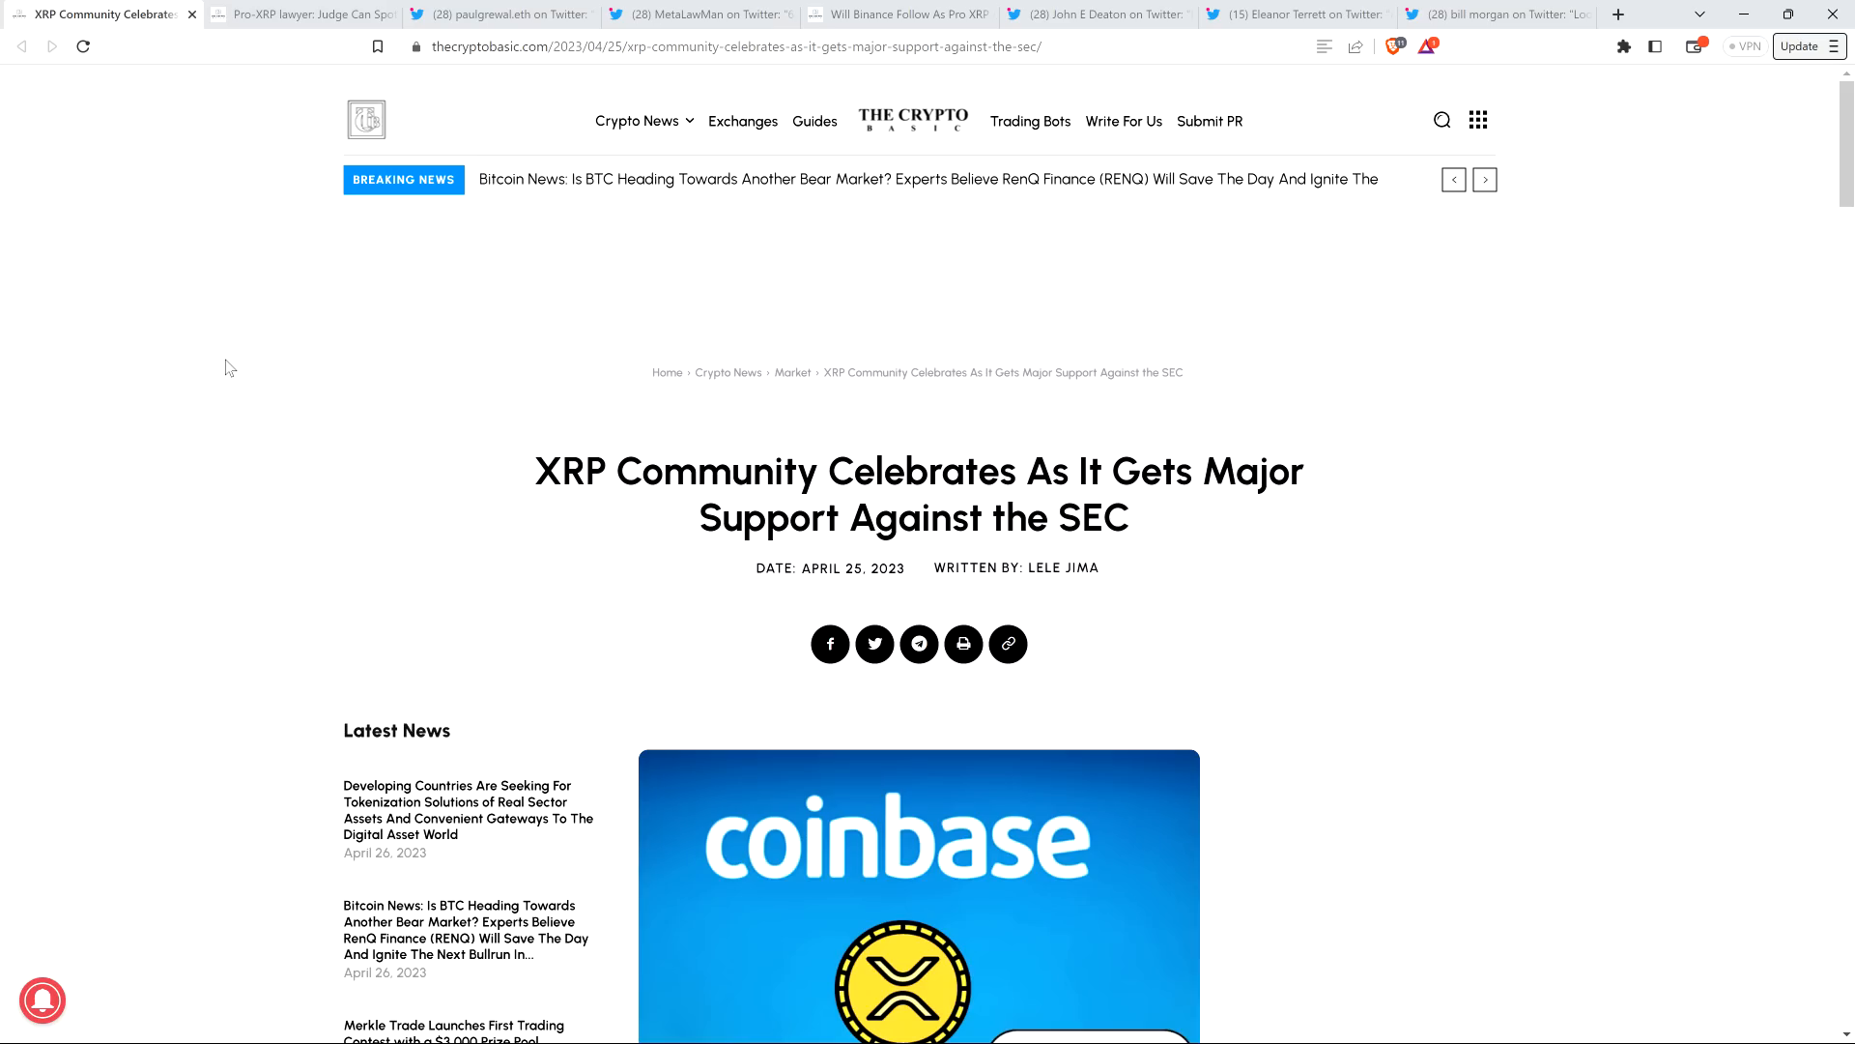
pyautogui.click(1484, 178)
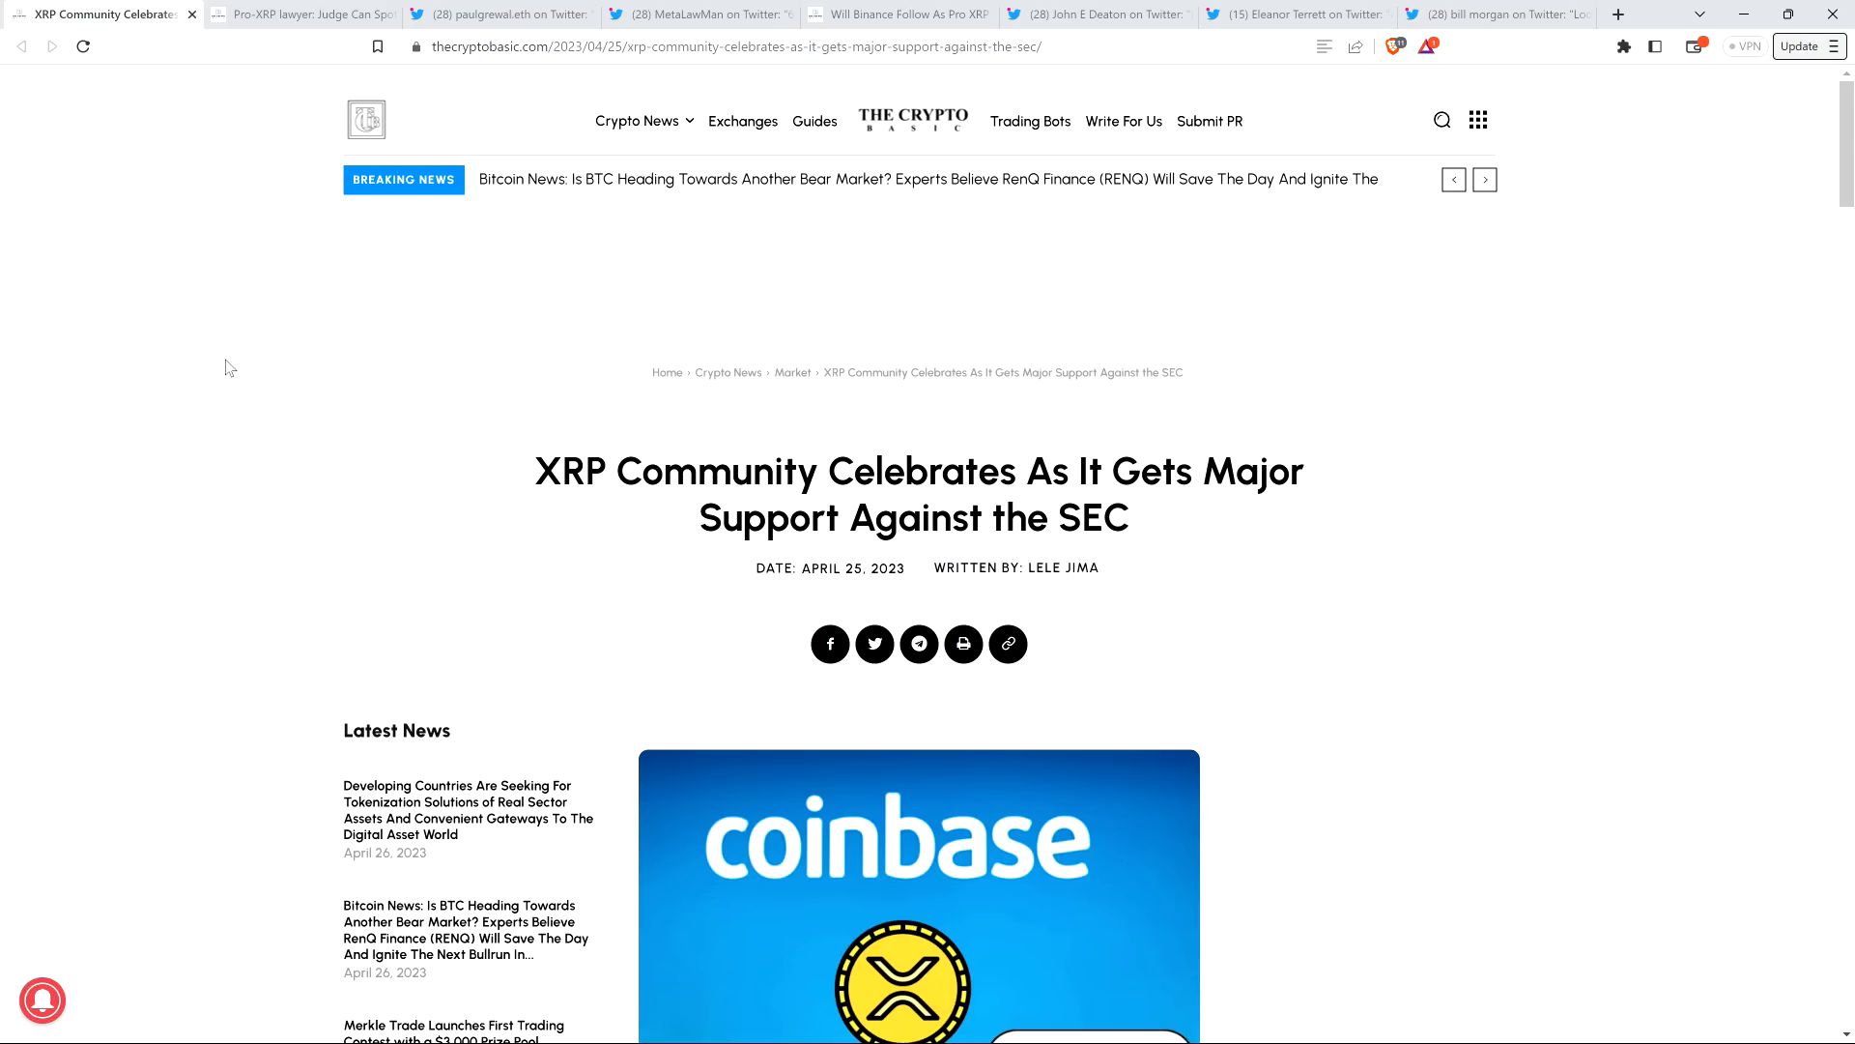
pyautogui.moveTo(132, 335)
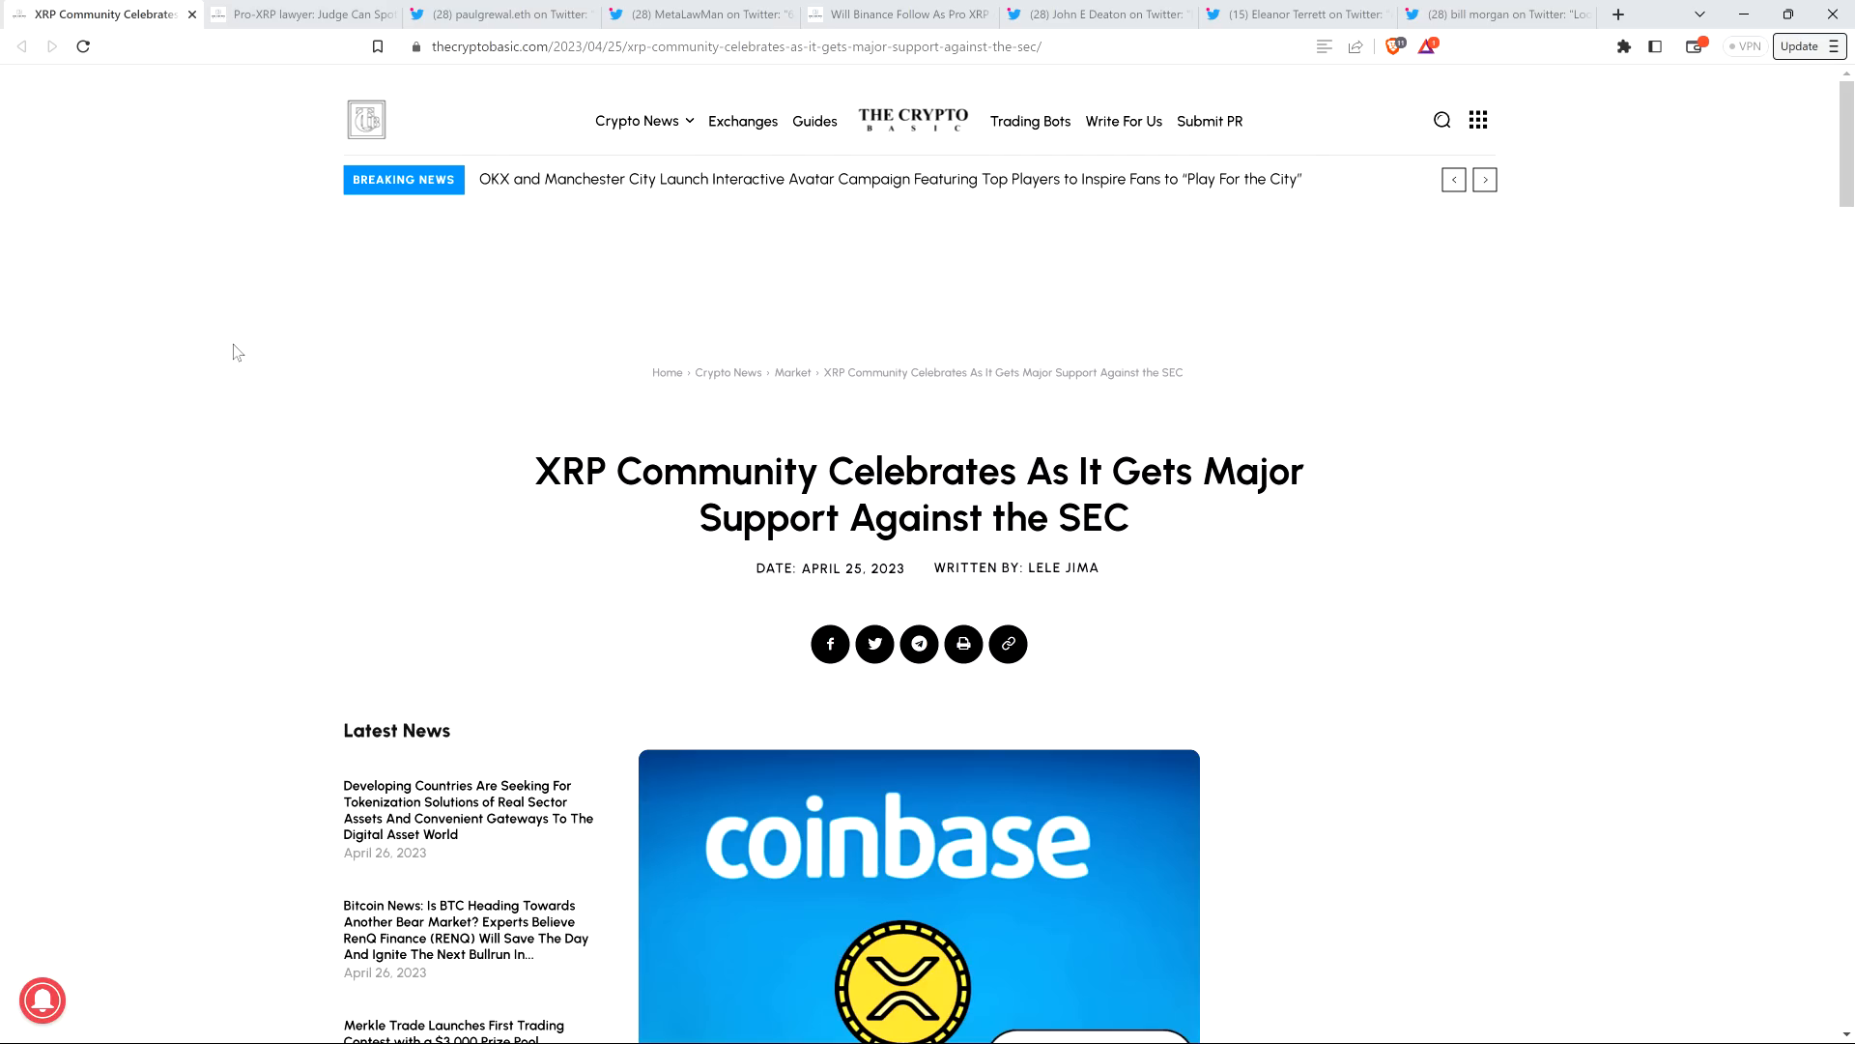
pyautogui.click(1484, 178)
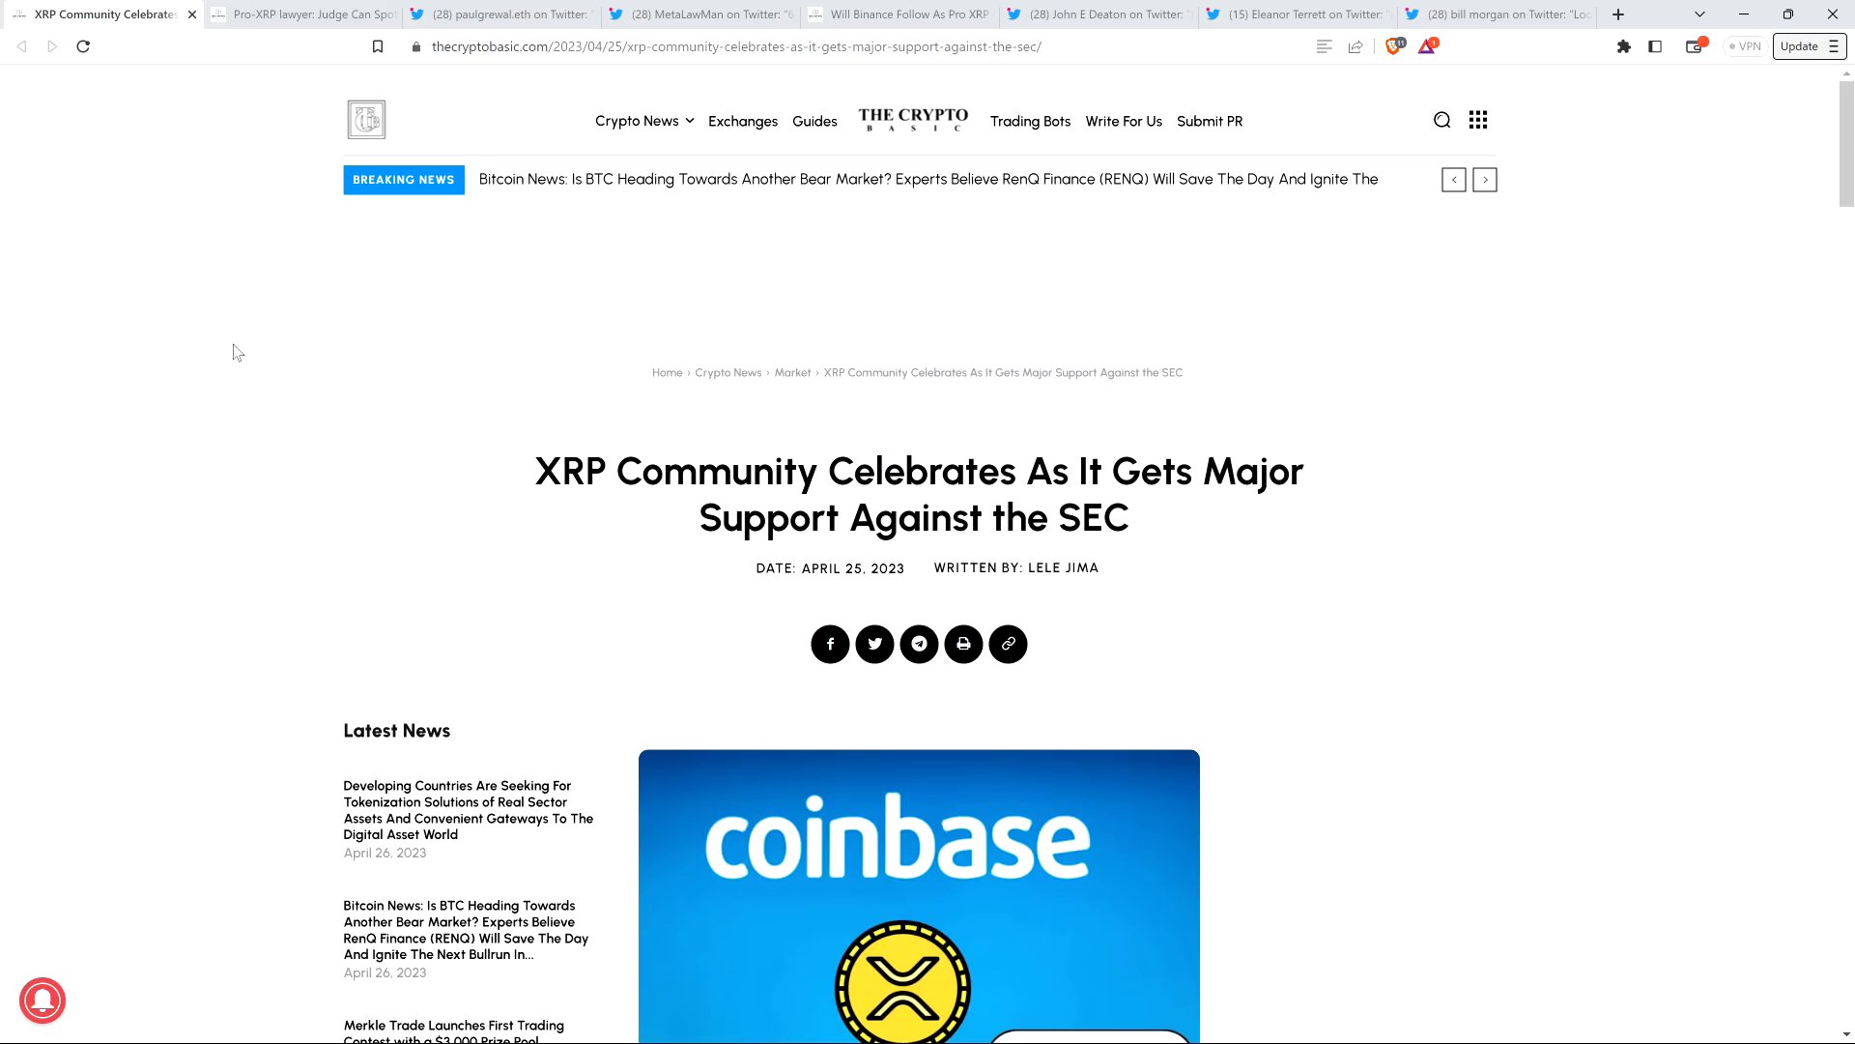
pyautogui.click(1484, 177)
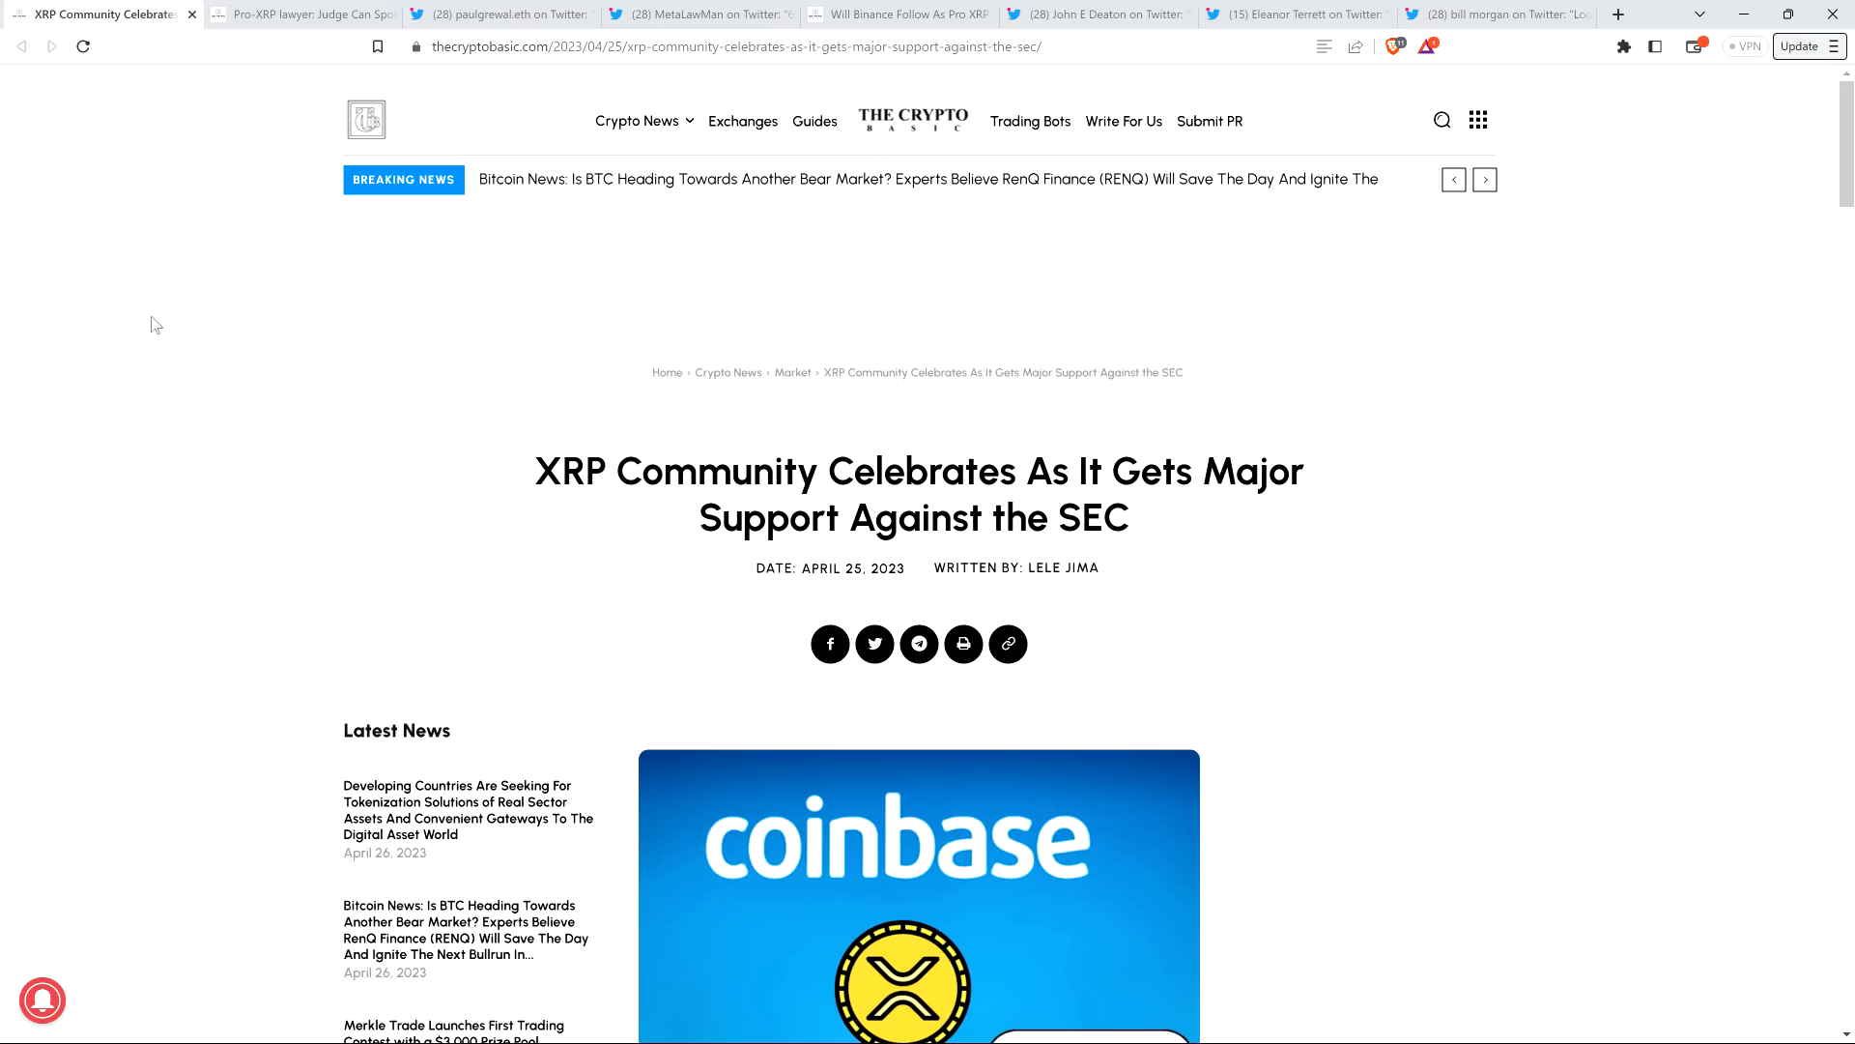
# - Read down the XRP article to Paul Grewal's embedded tweet on Coinbase's SEC court action
pyautogui.scroll(-3)
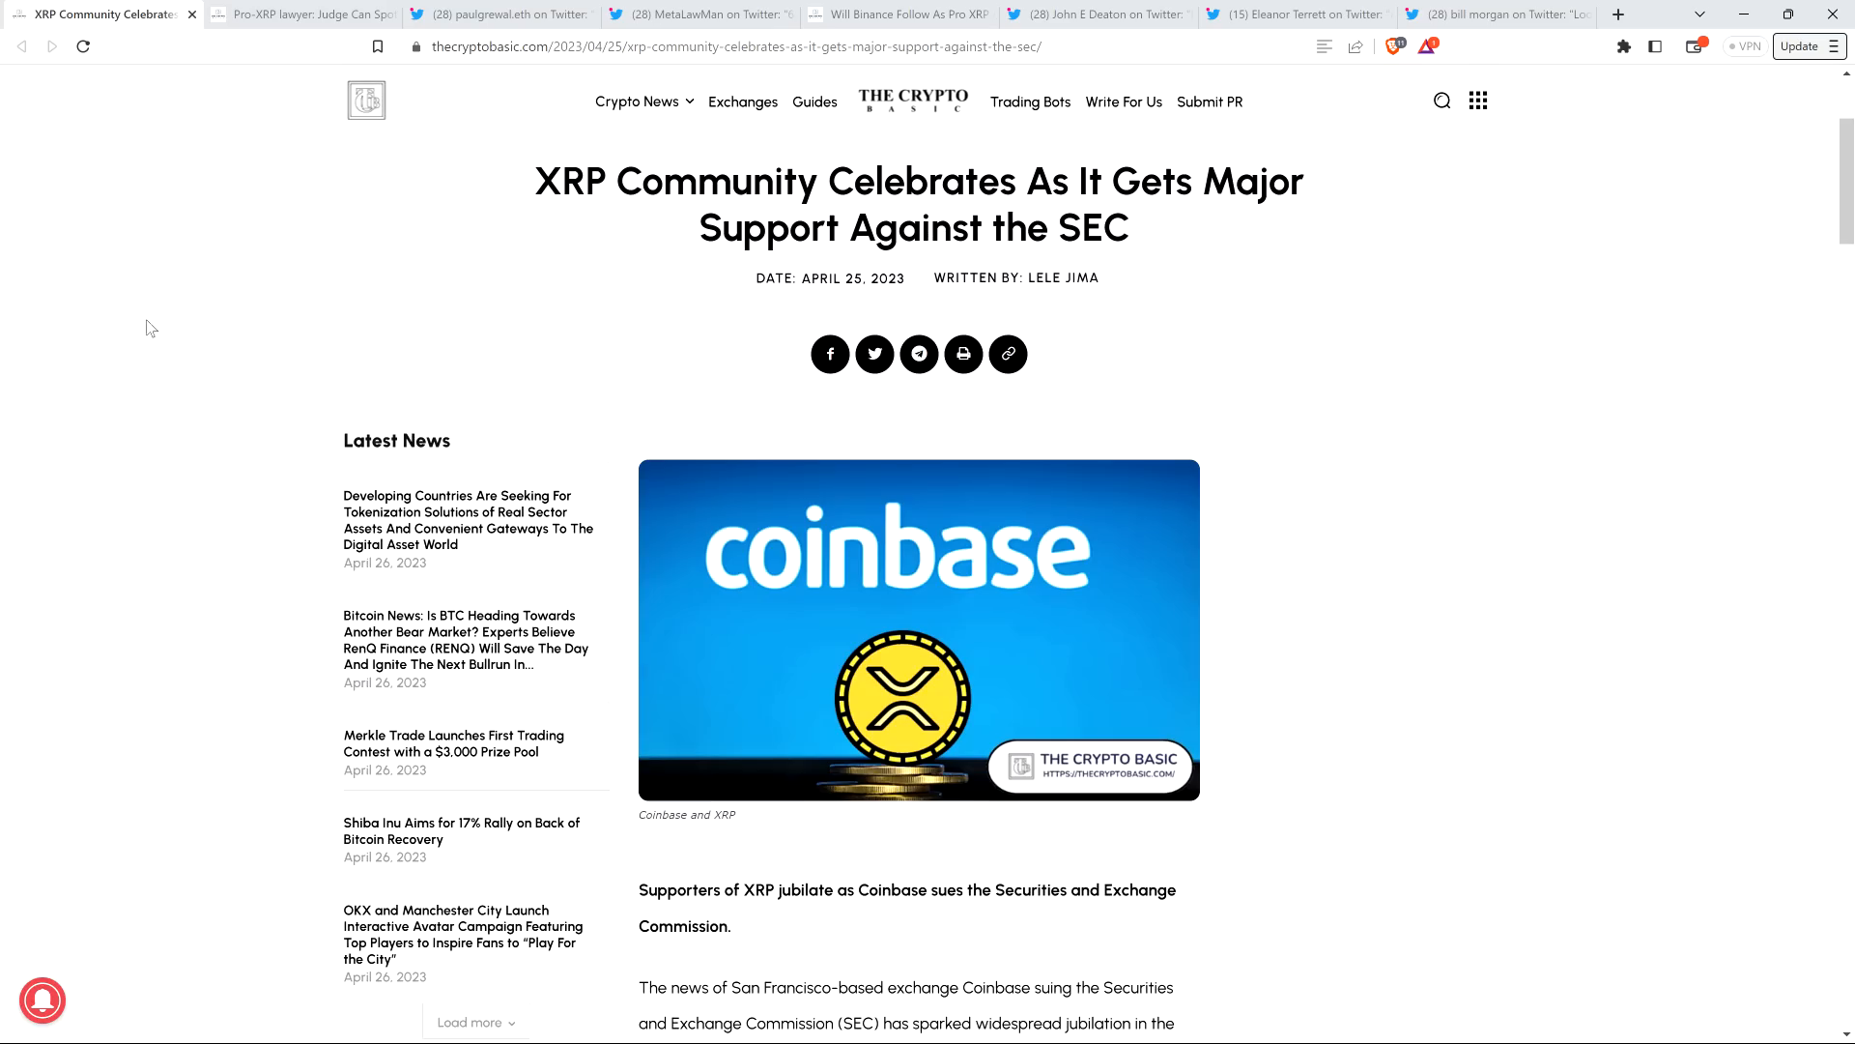
pyautogui.moveTo(117, 331)
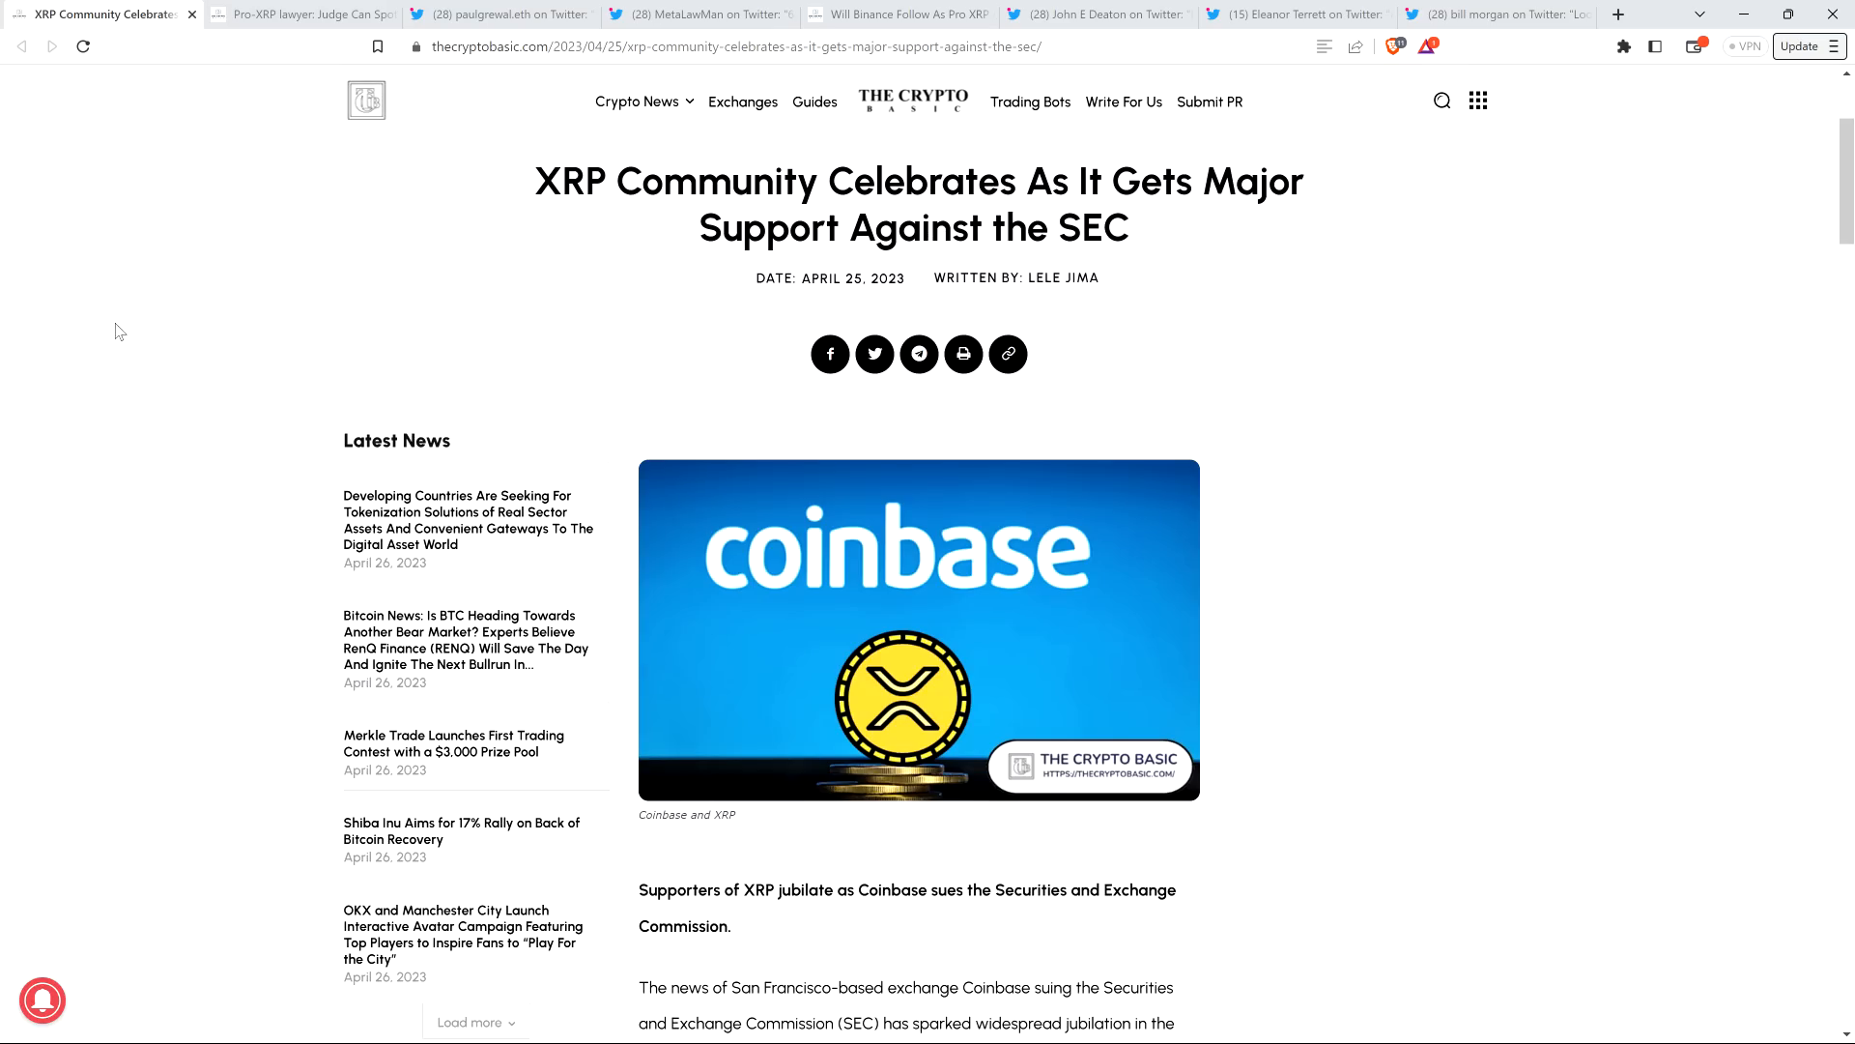
pyautogui.moveTo(104, 334)
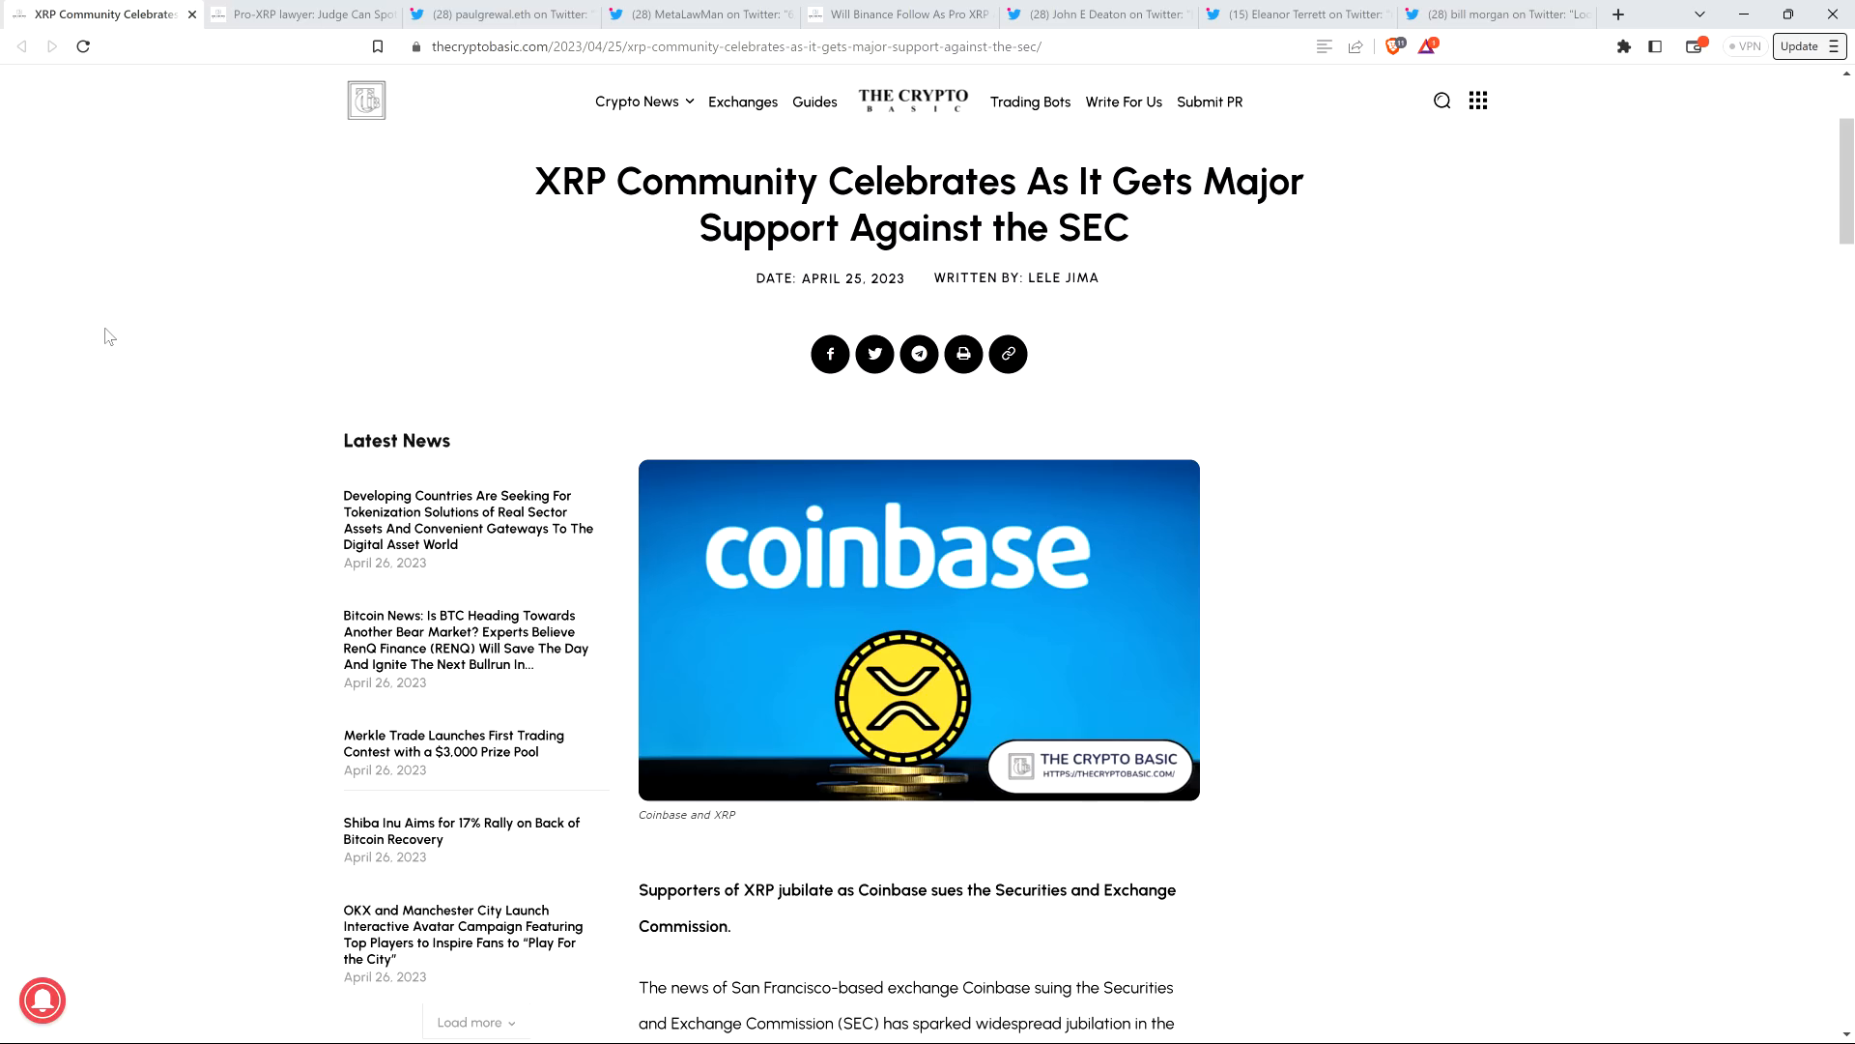
pyautogui.scroll(-3)
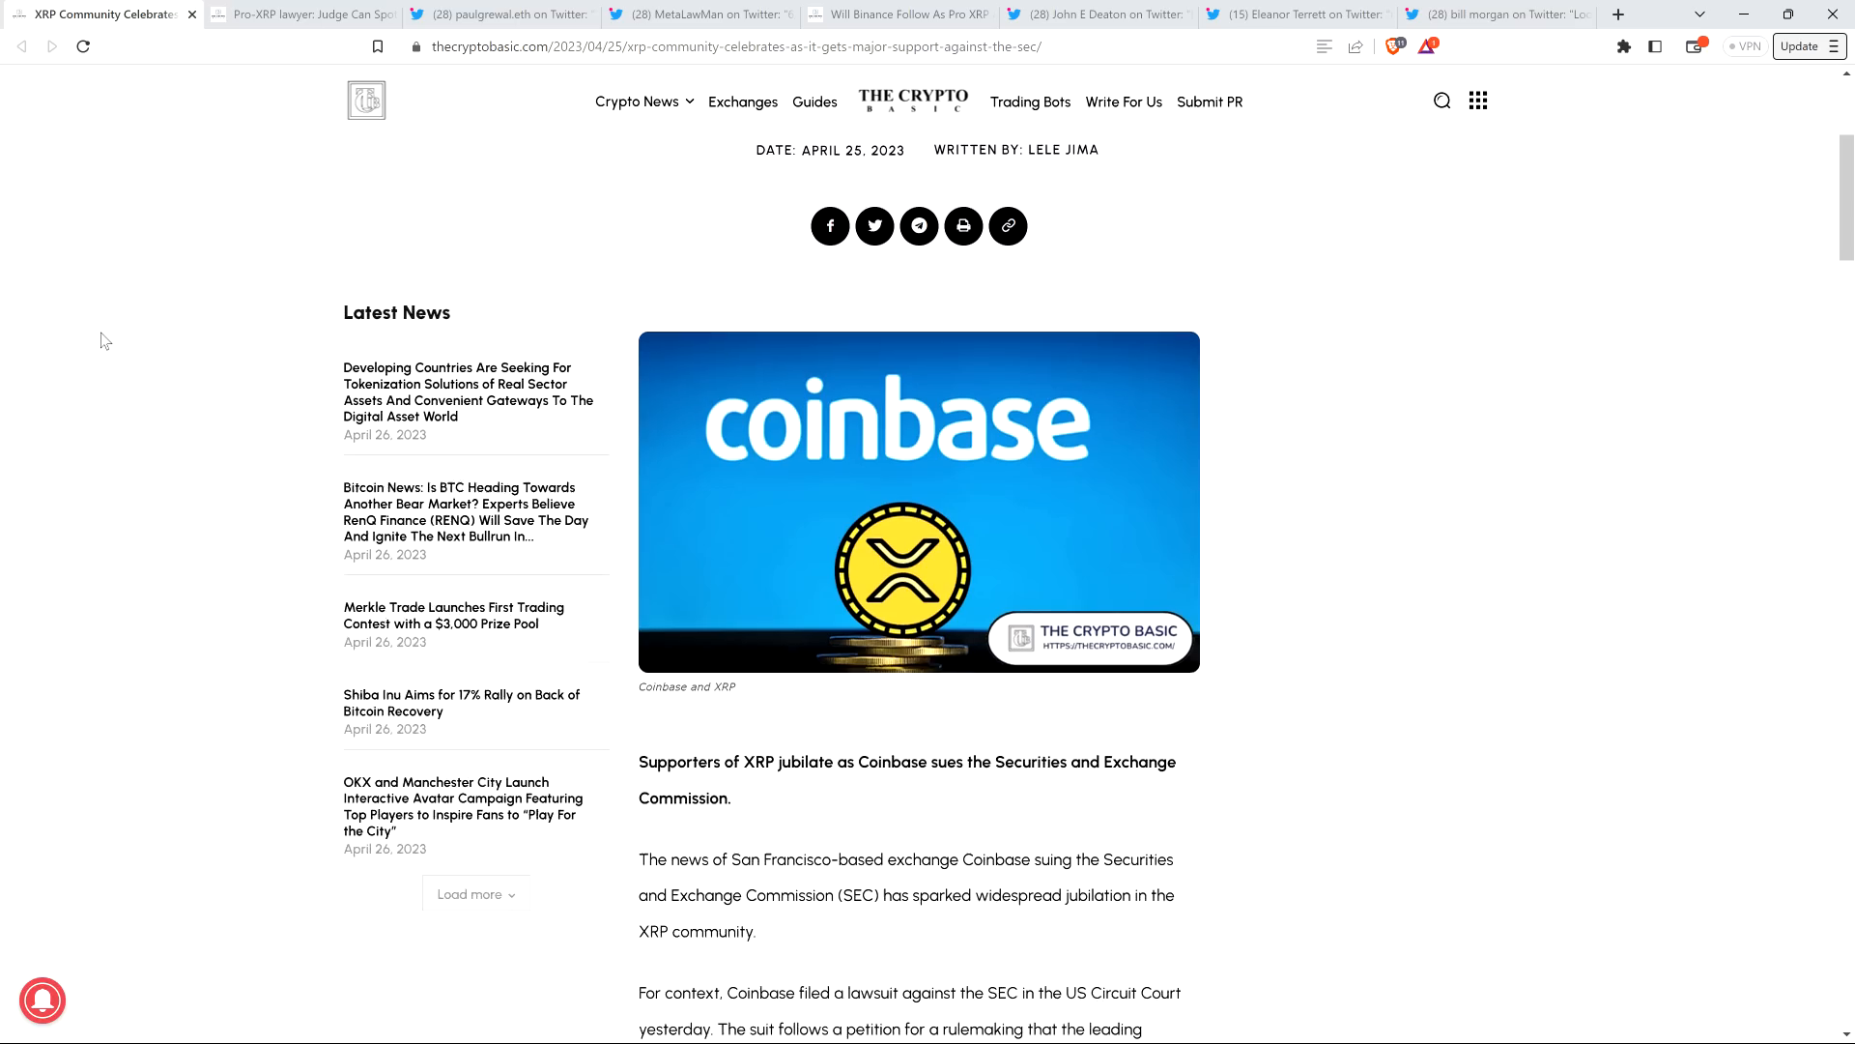
pyautogui.scroll(-3)
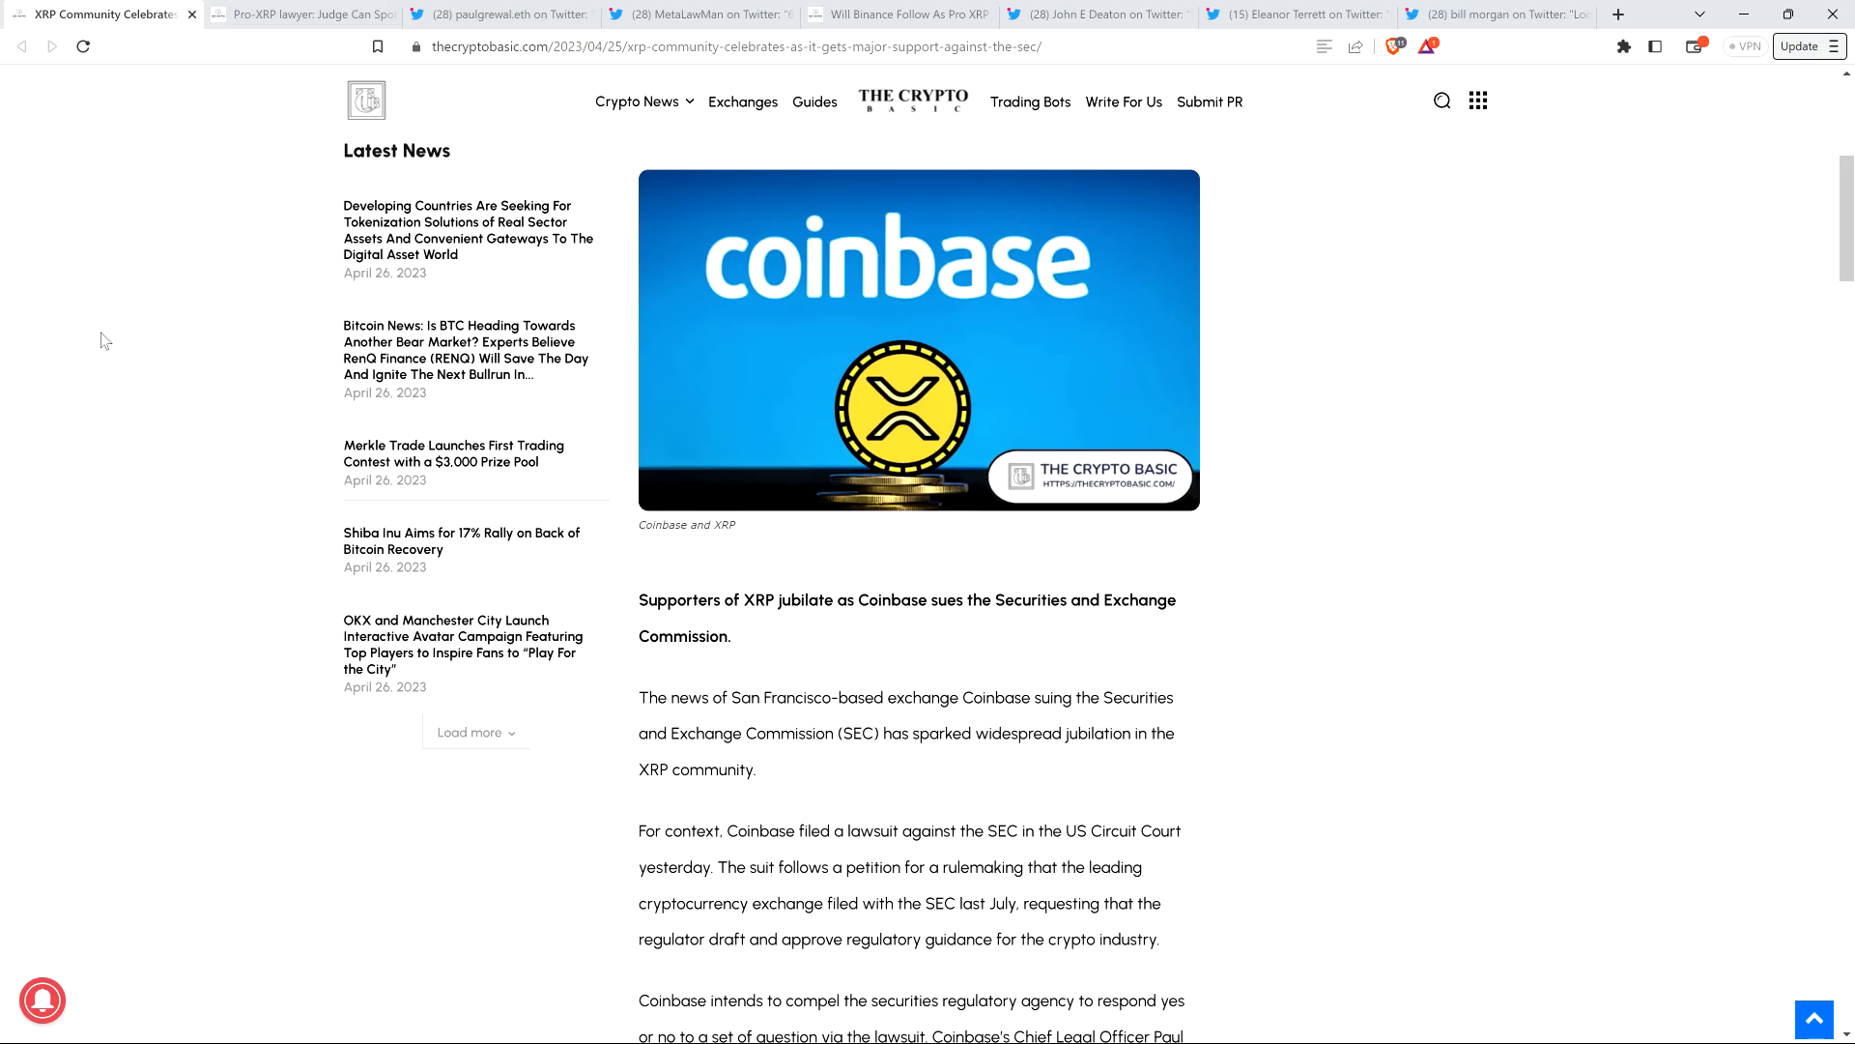
pyautogui.scroll(-3)
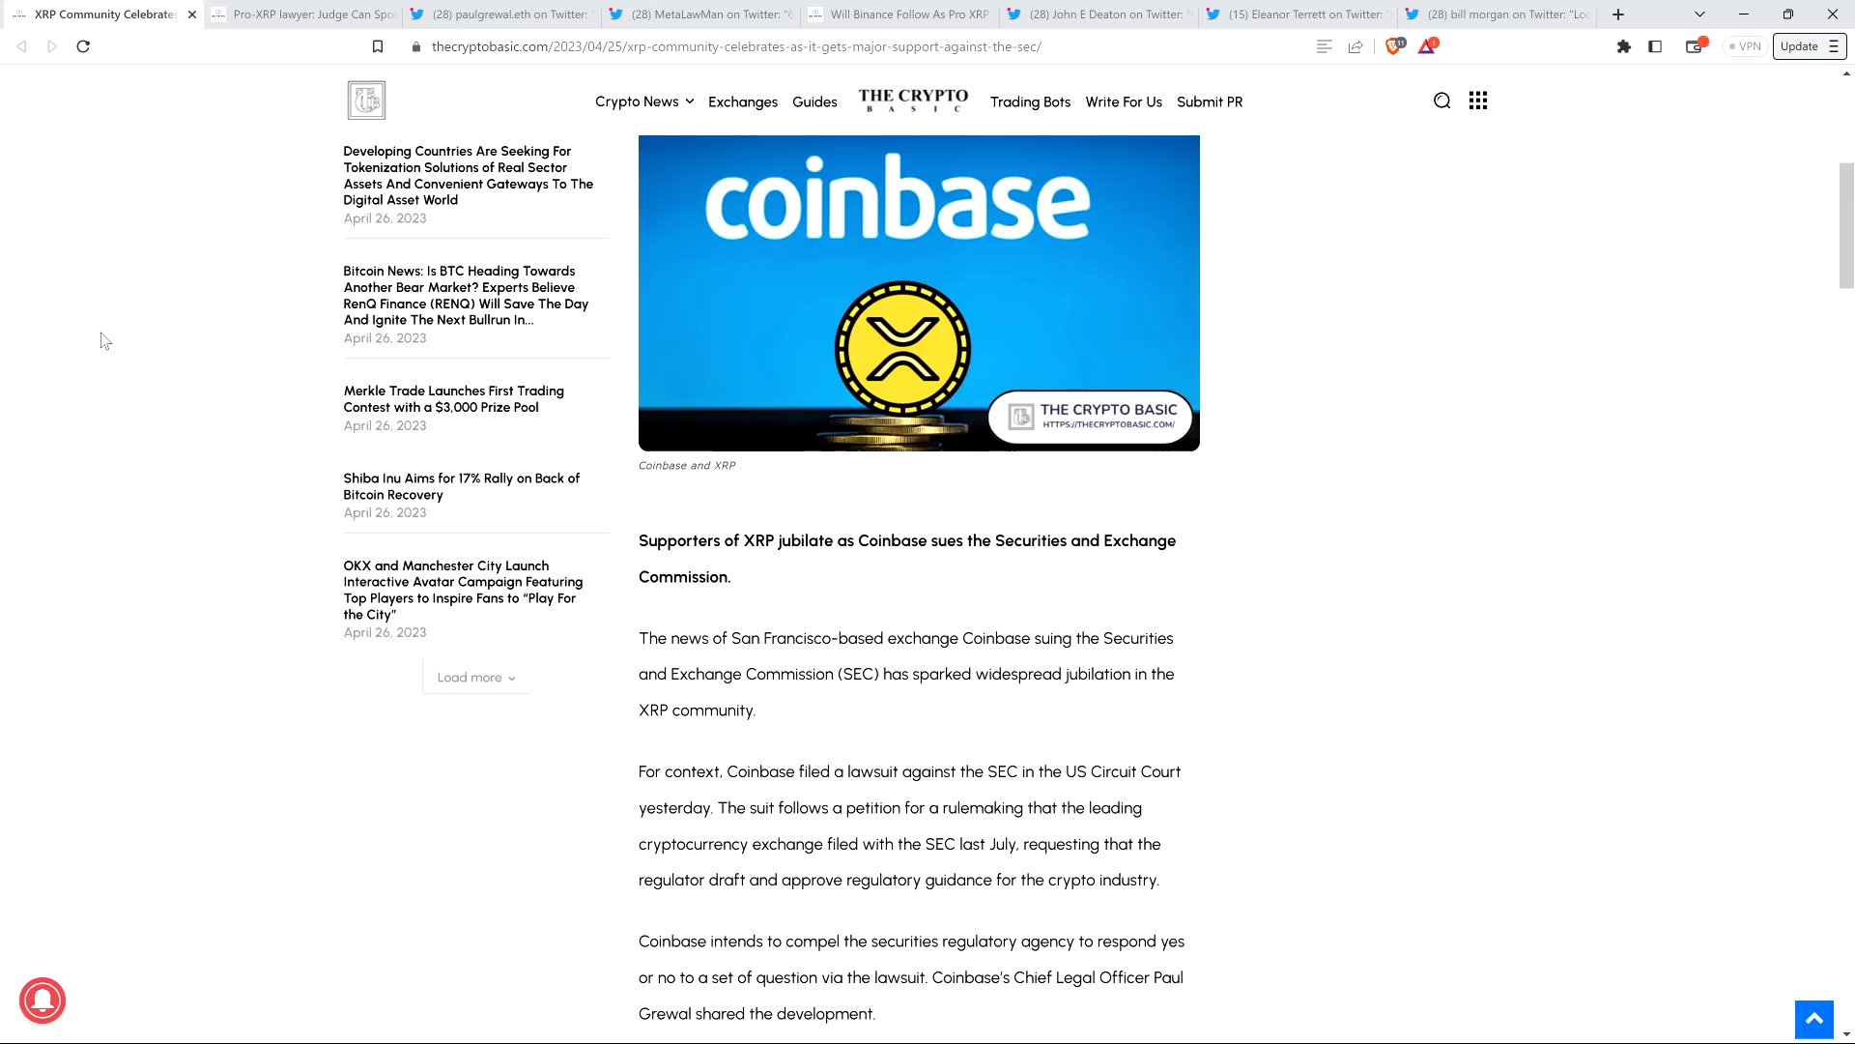
pyautogui.scroll(-3)
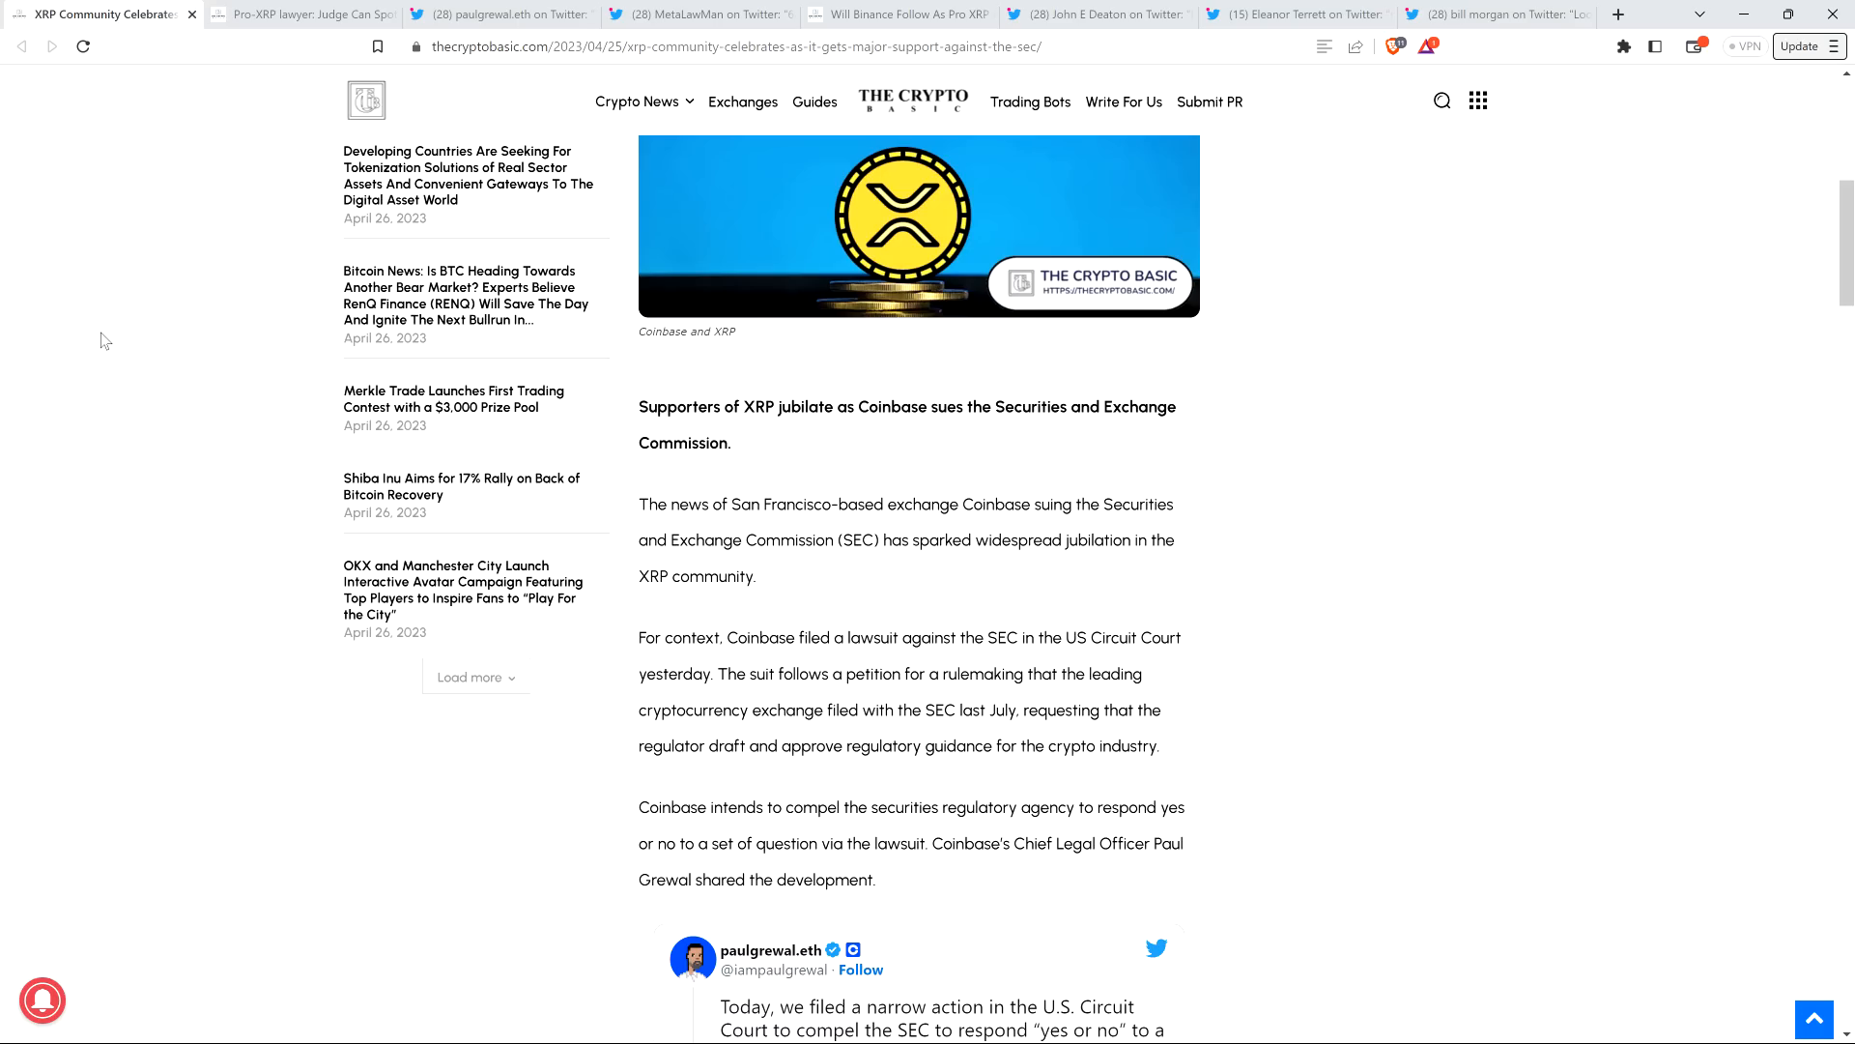
pyautogui.scroll(-3)
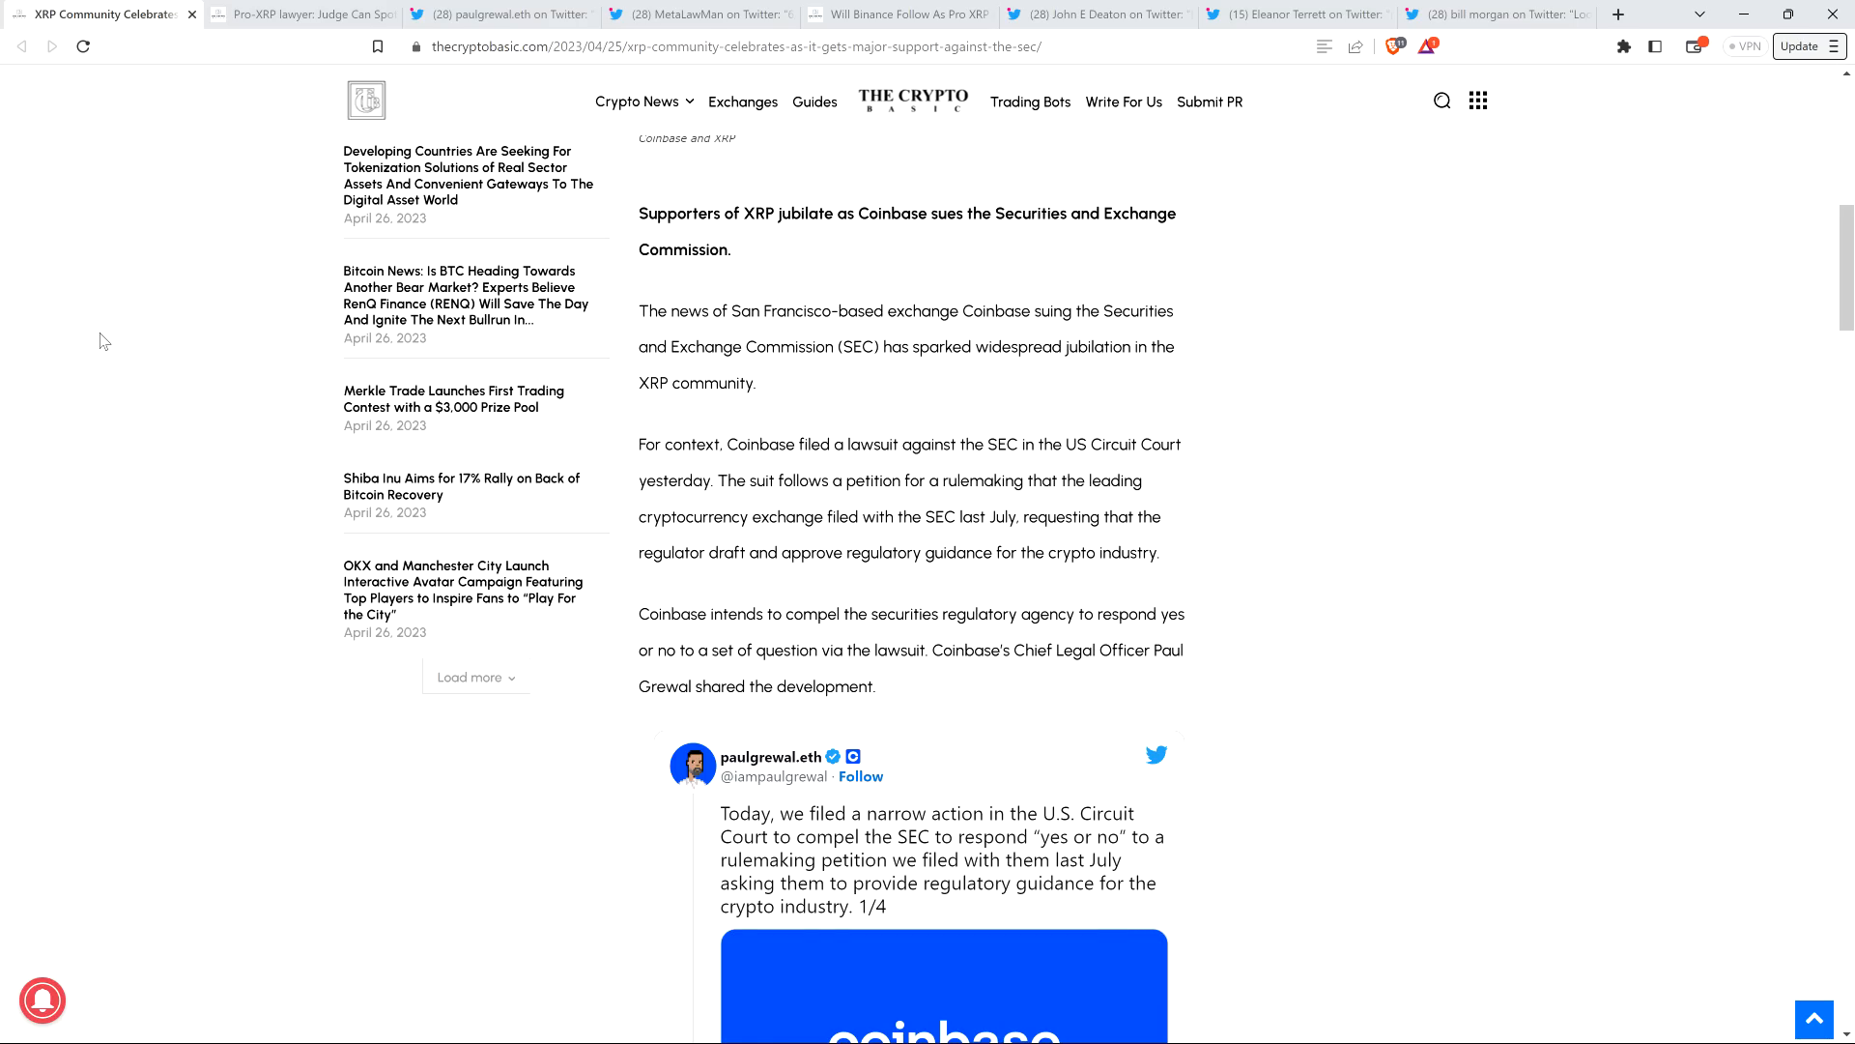
pyautogui.scroll(-3)
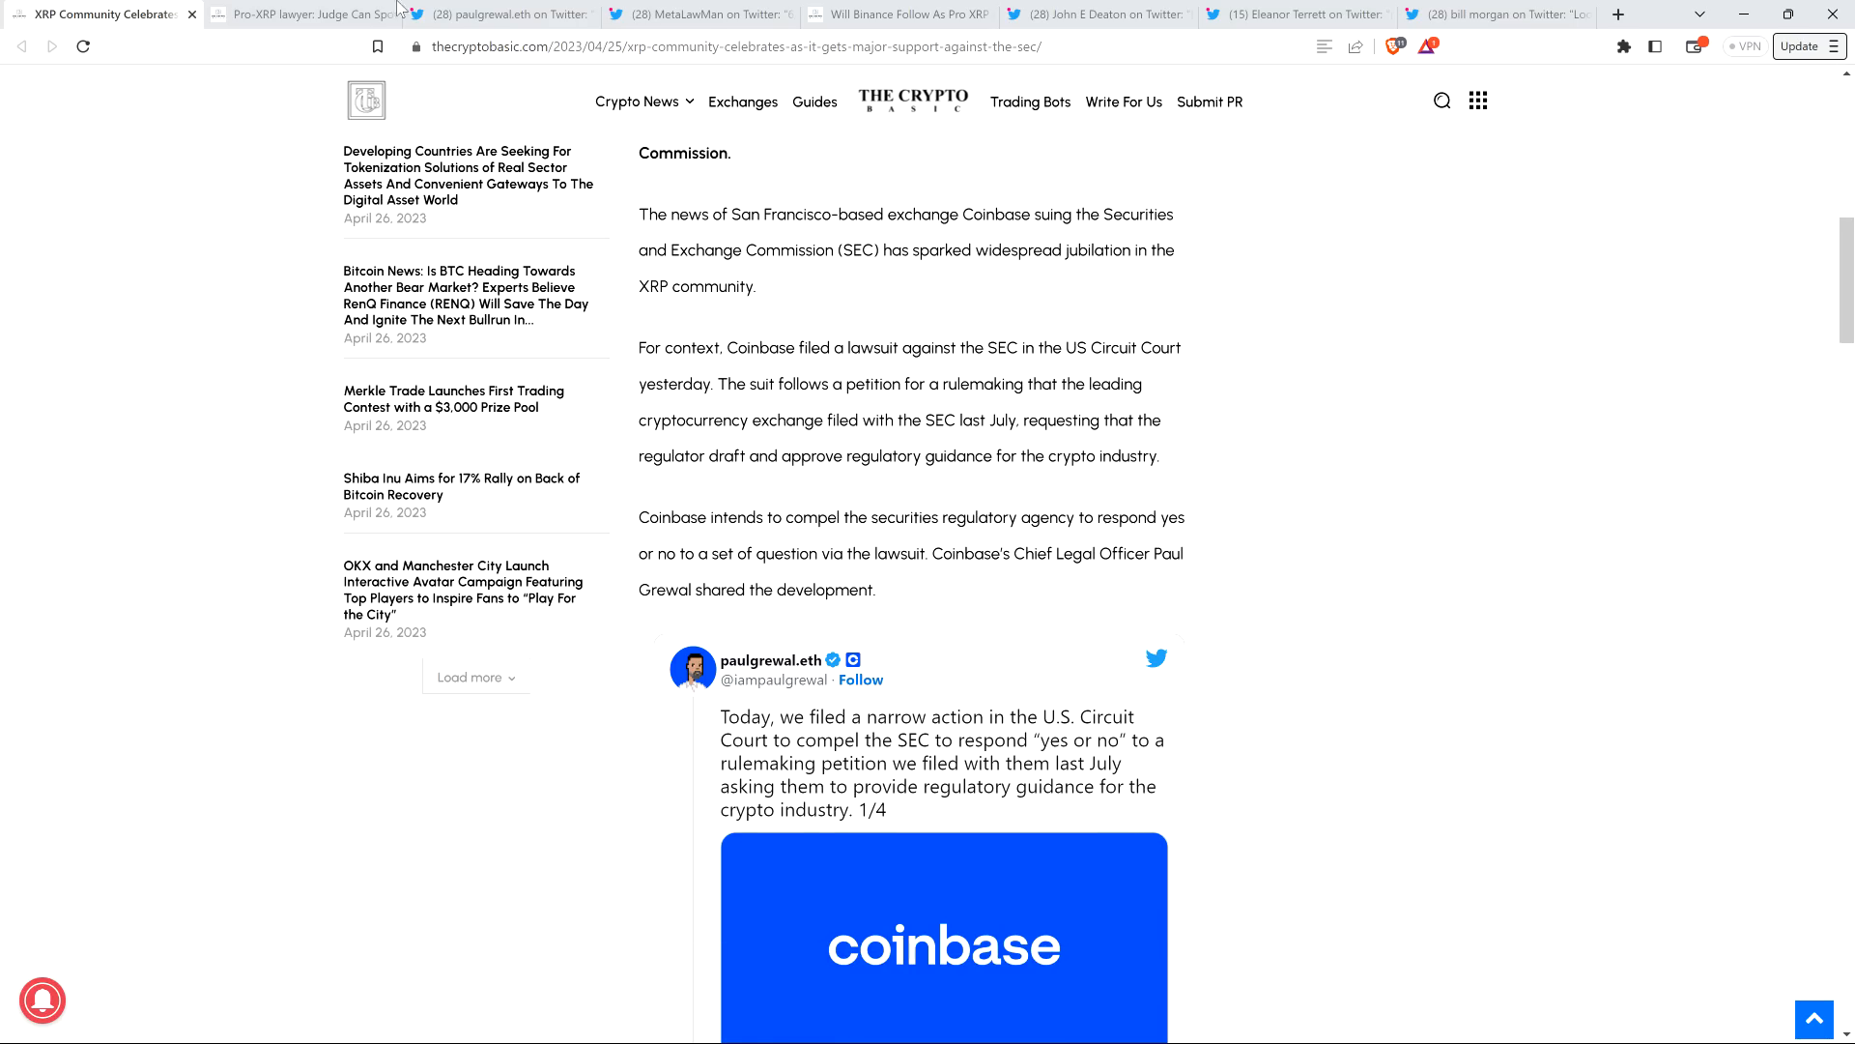
# - Switch to Paul Grewal's Twitter thread and read its 2/4 and 3/4 tweets with the hearing clip
pyautogui.click(503, 14)
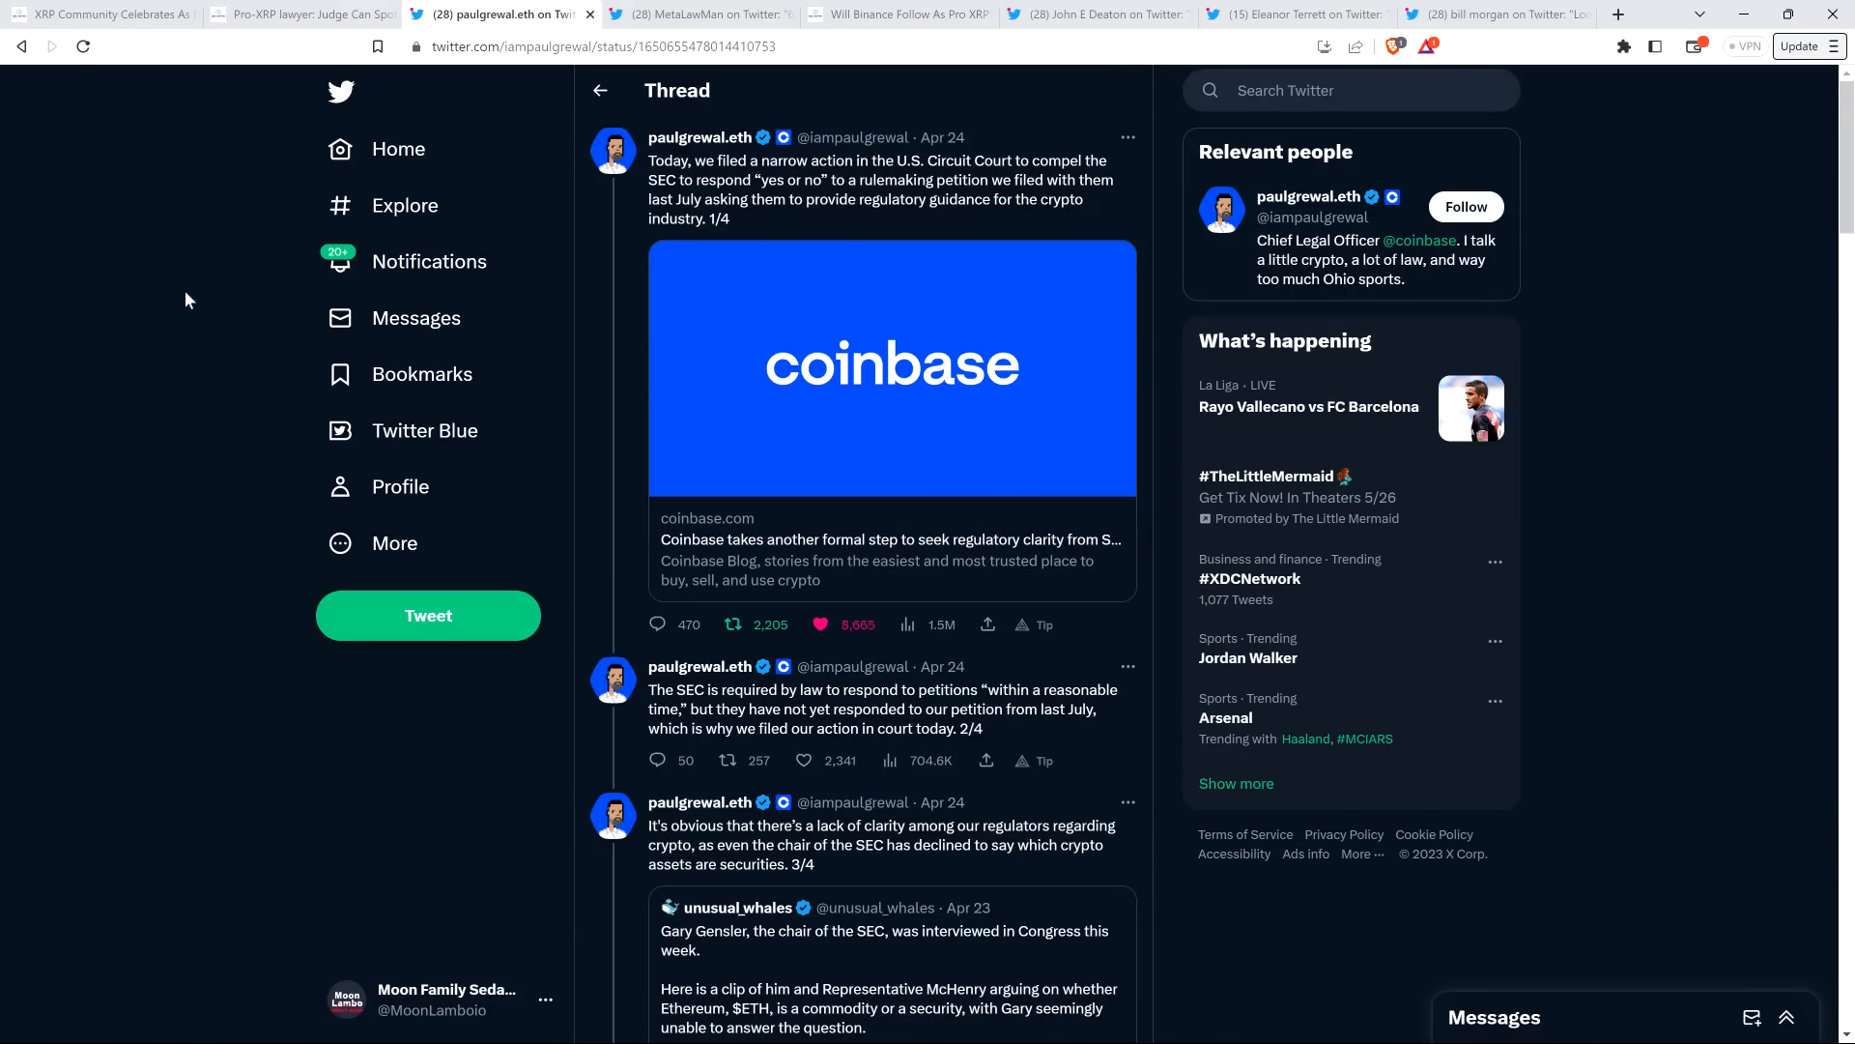
pyautogui.moveTo(698, 137)
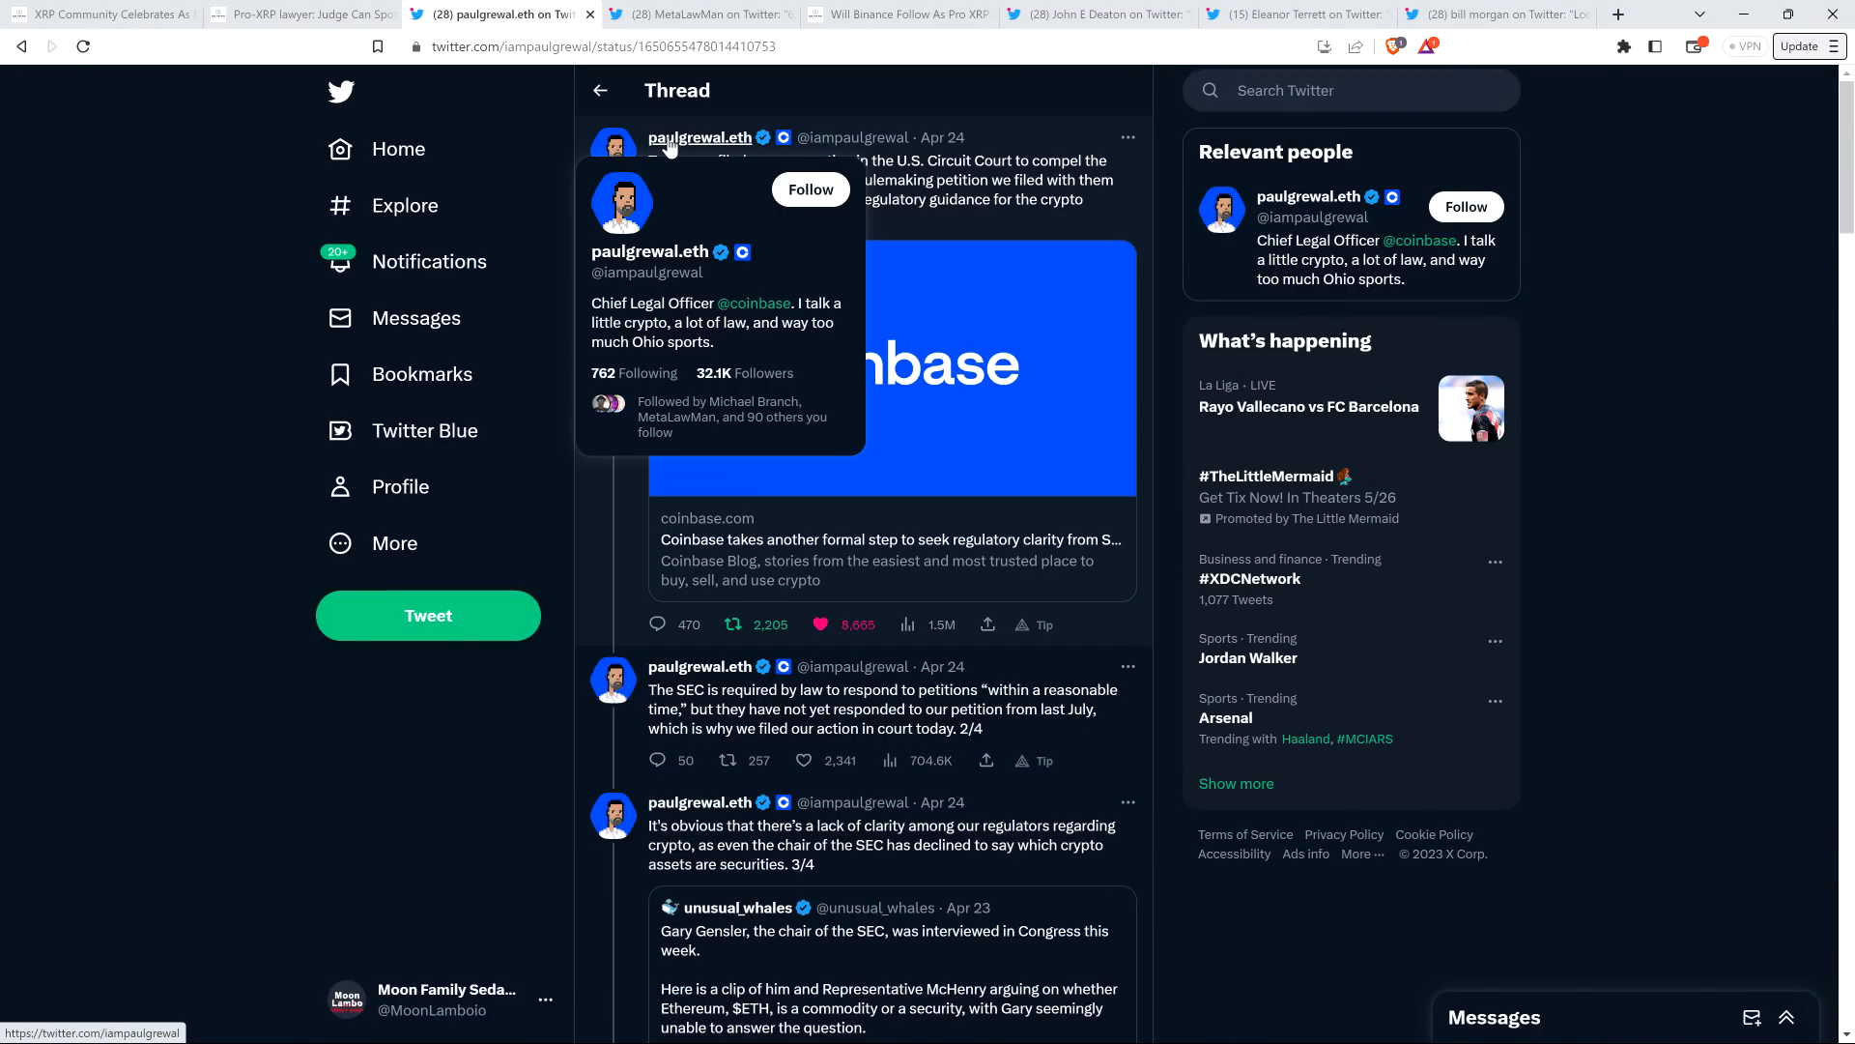
pyautogui.moveTo(216, 288)
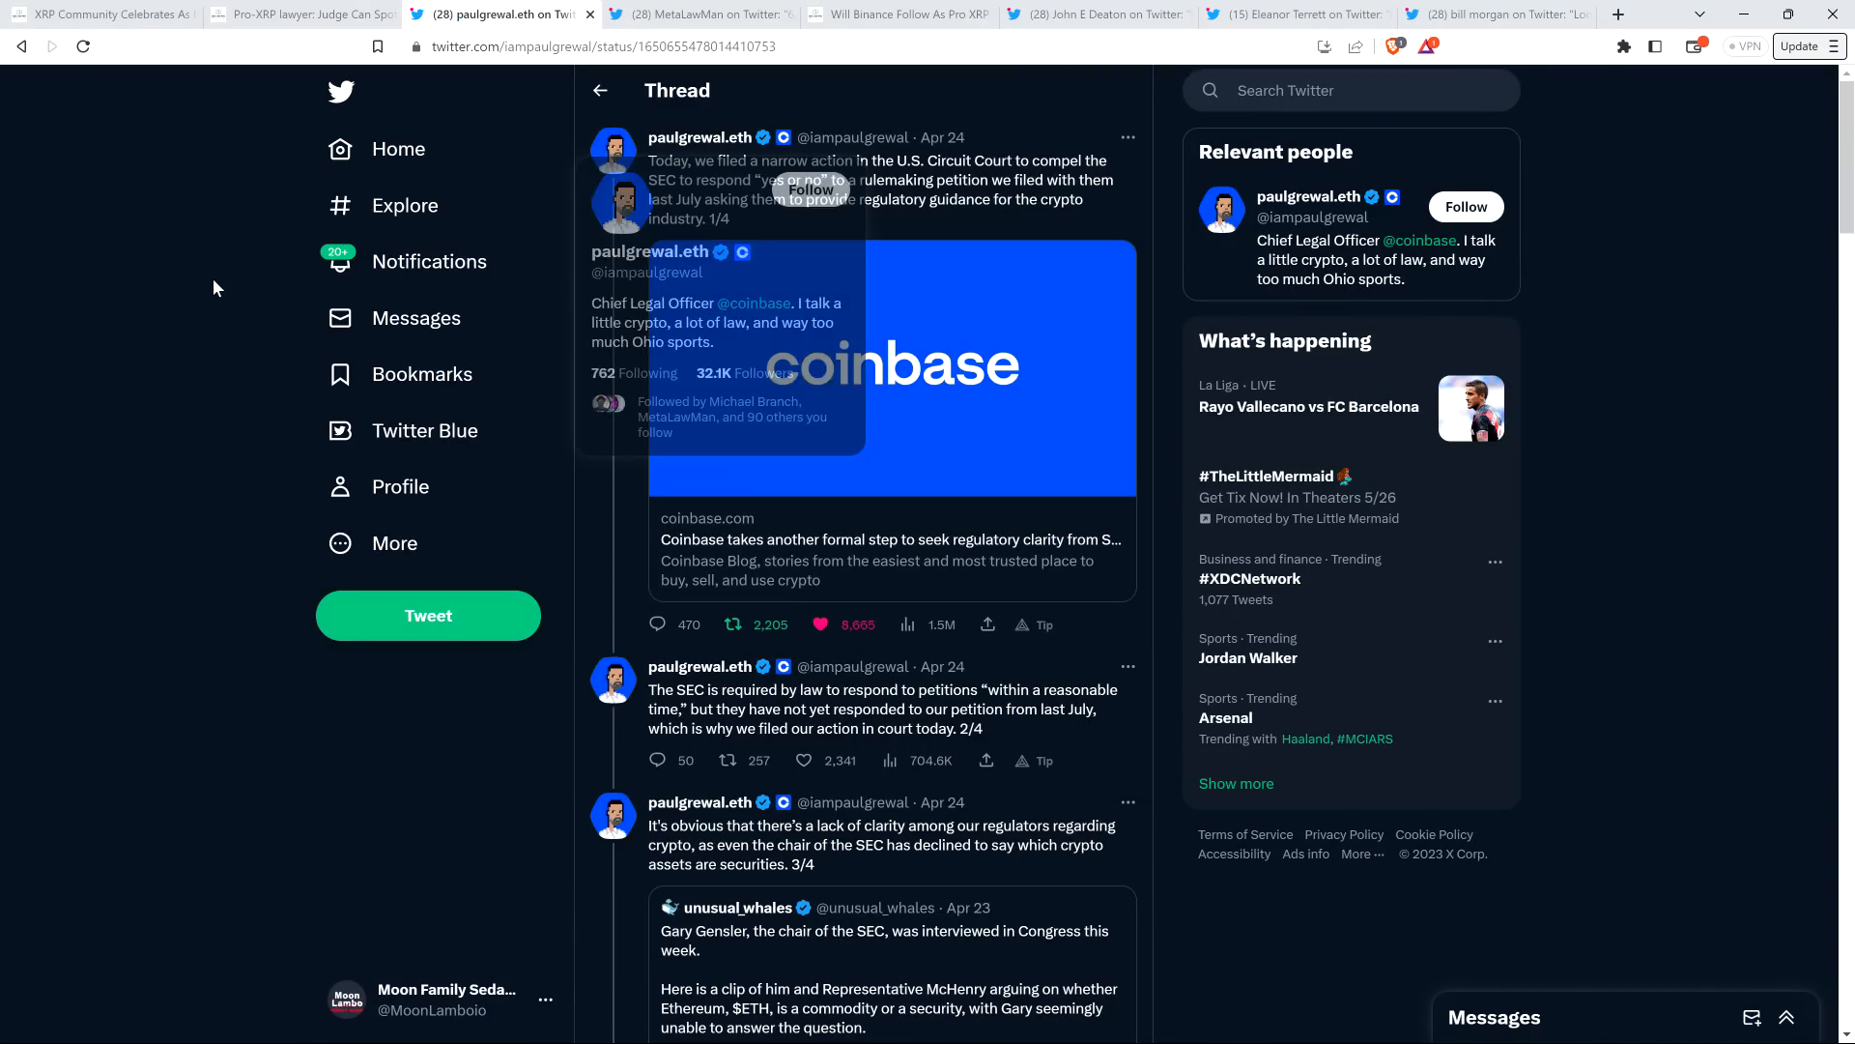
pyautogui.moveTo(199, 302)
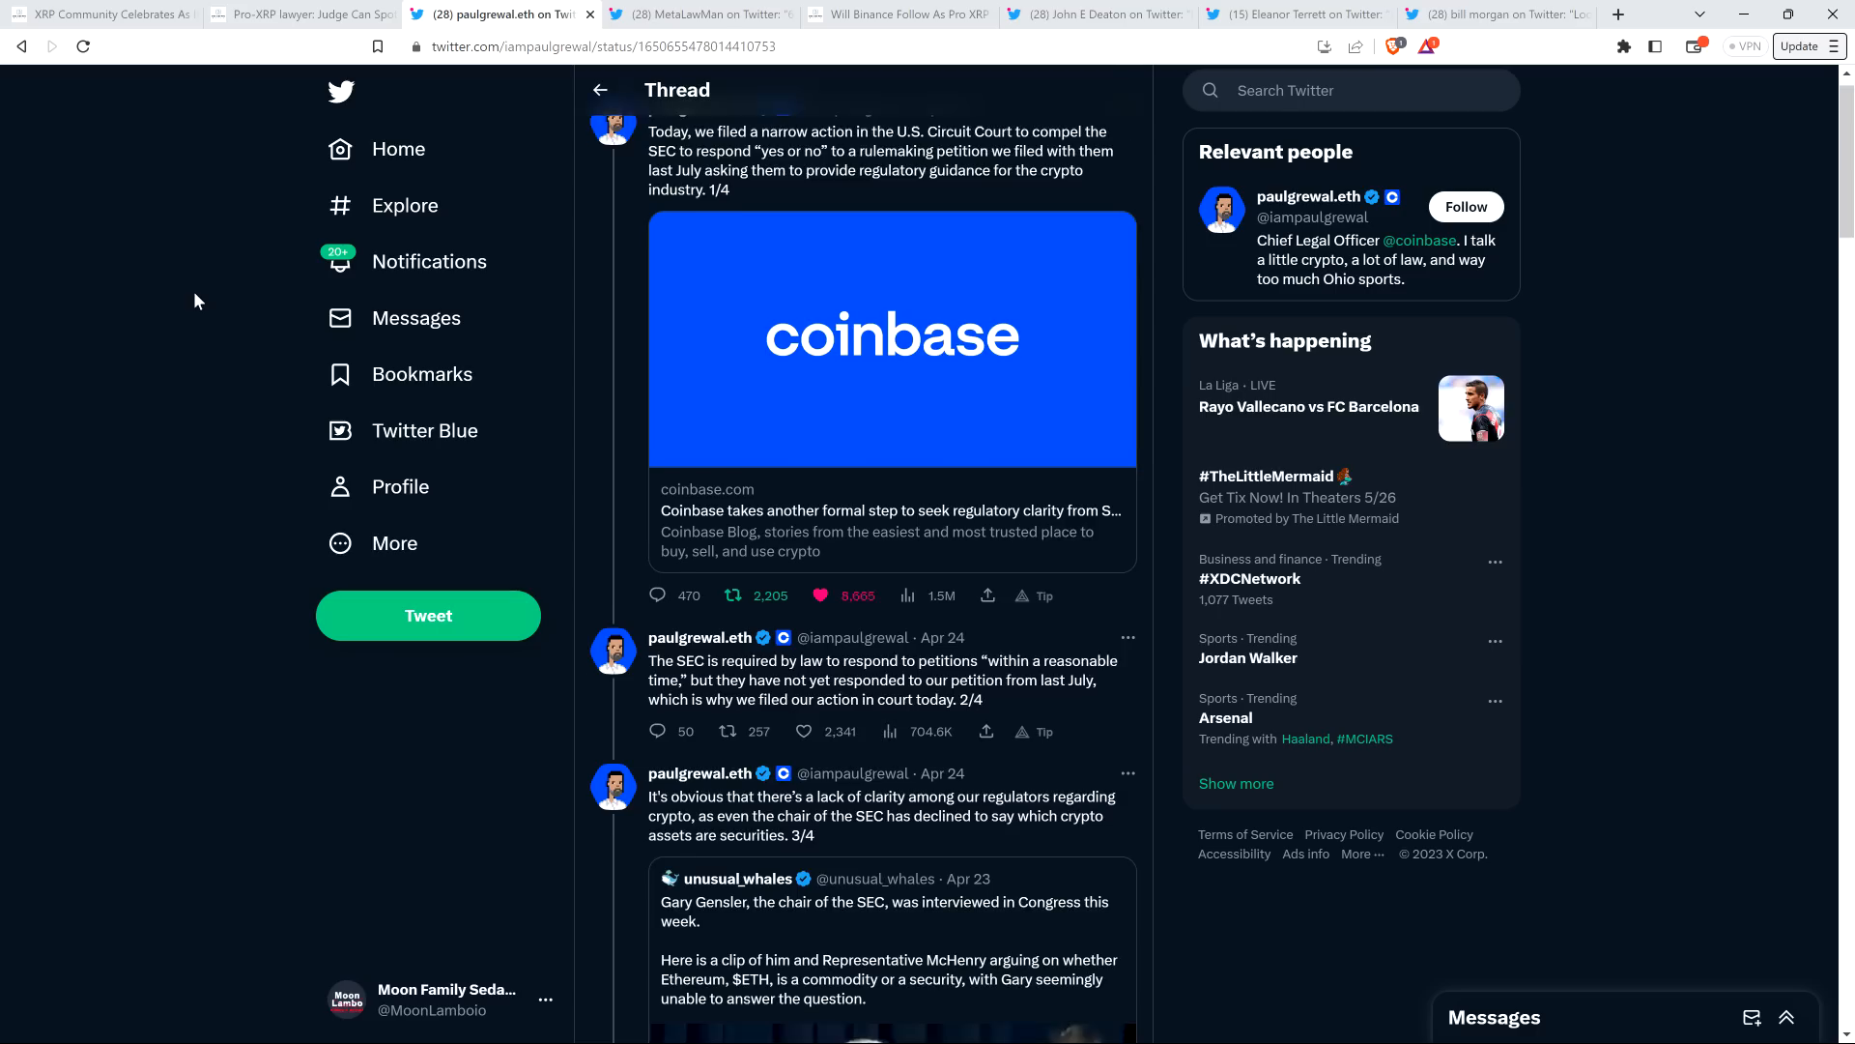
pyautogui.scroll(-3)
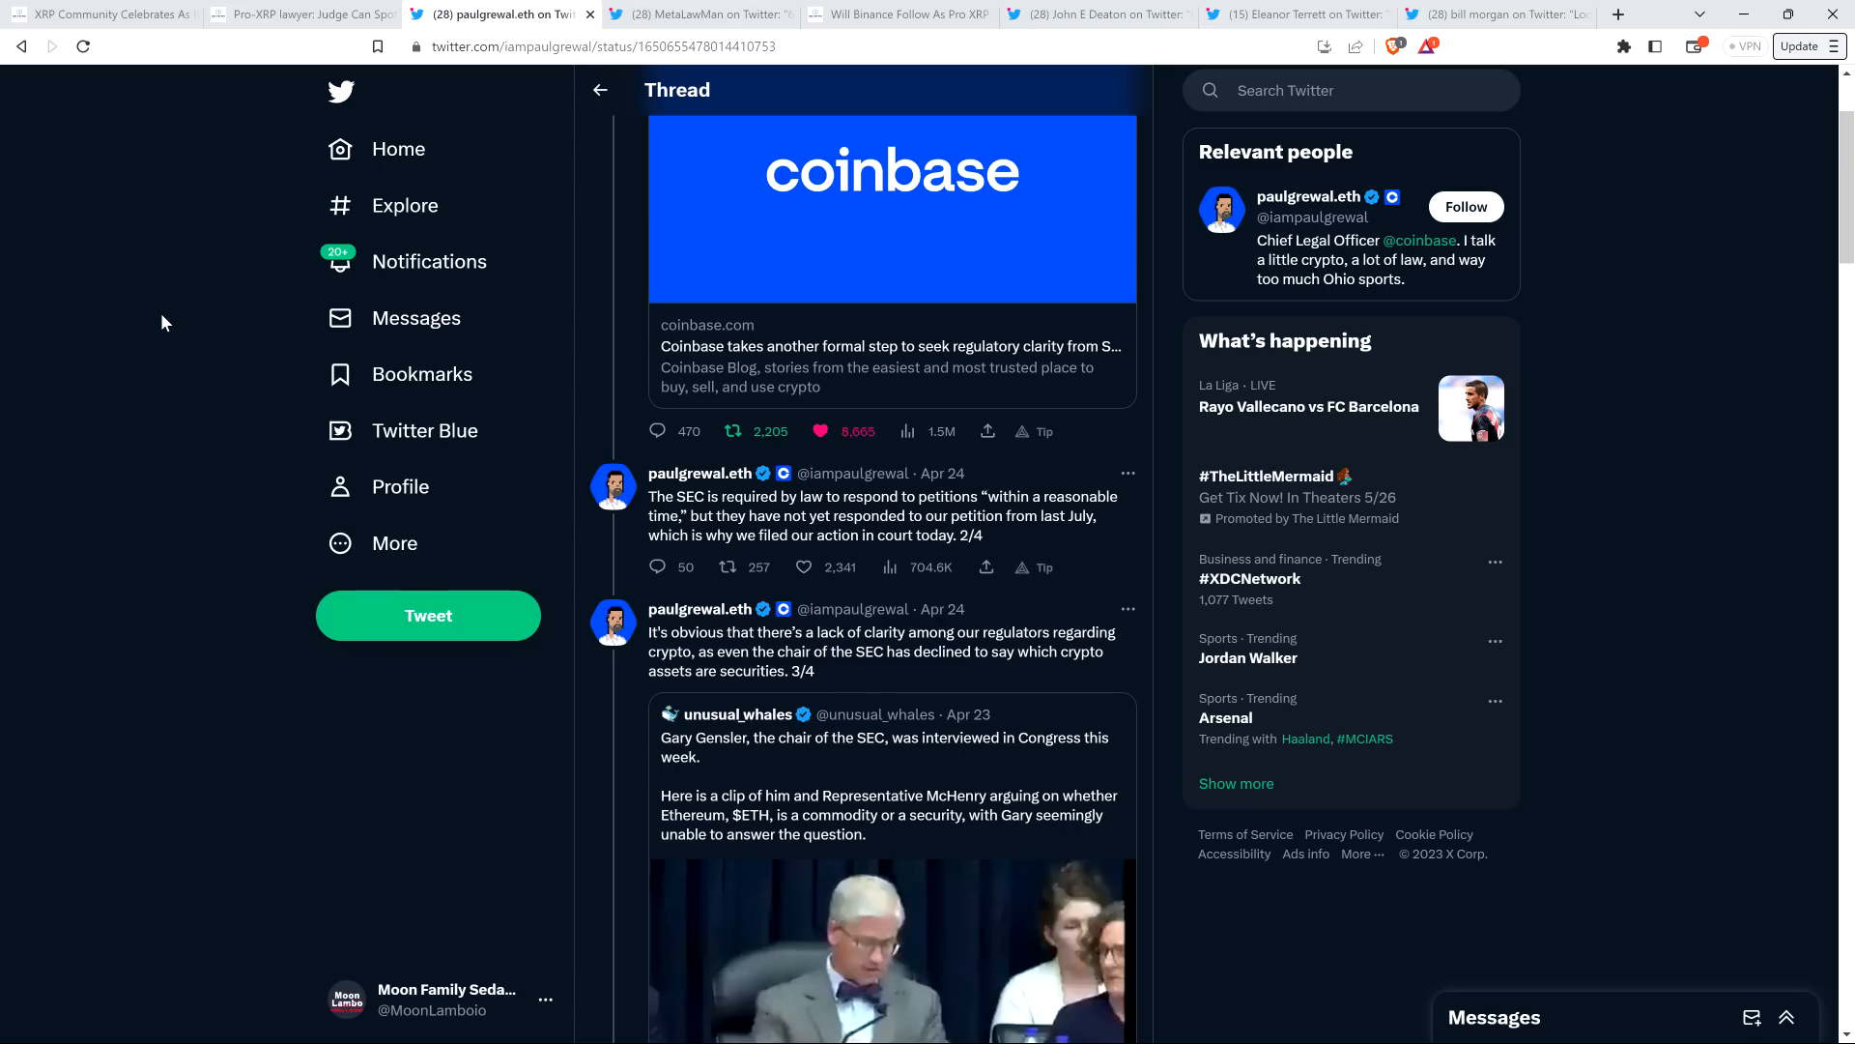
pyautogui.scroll(-3)
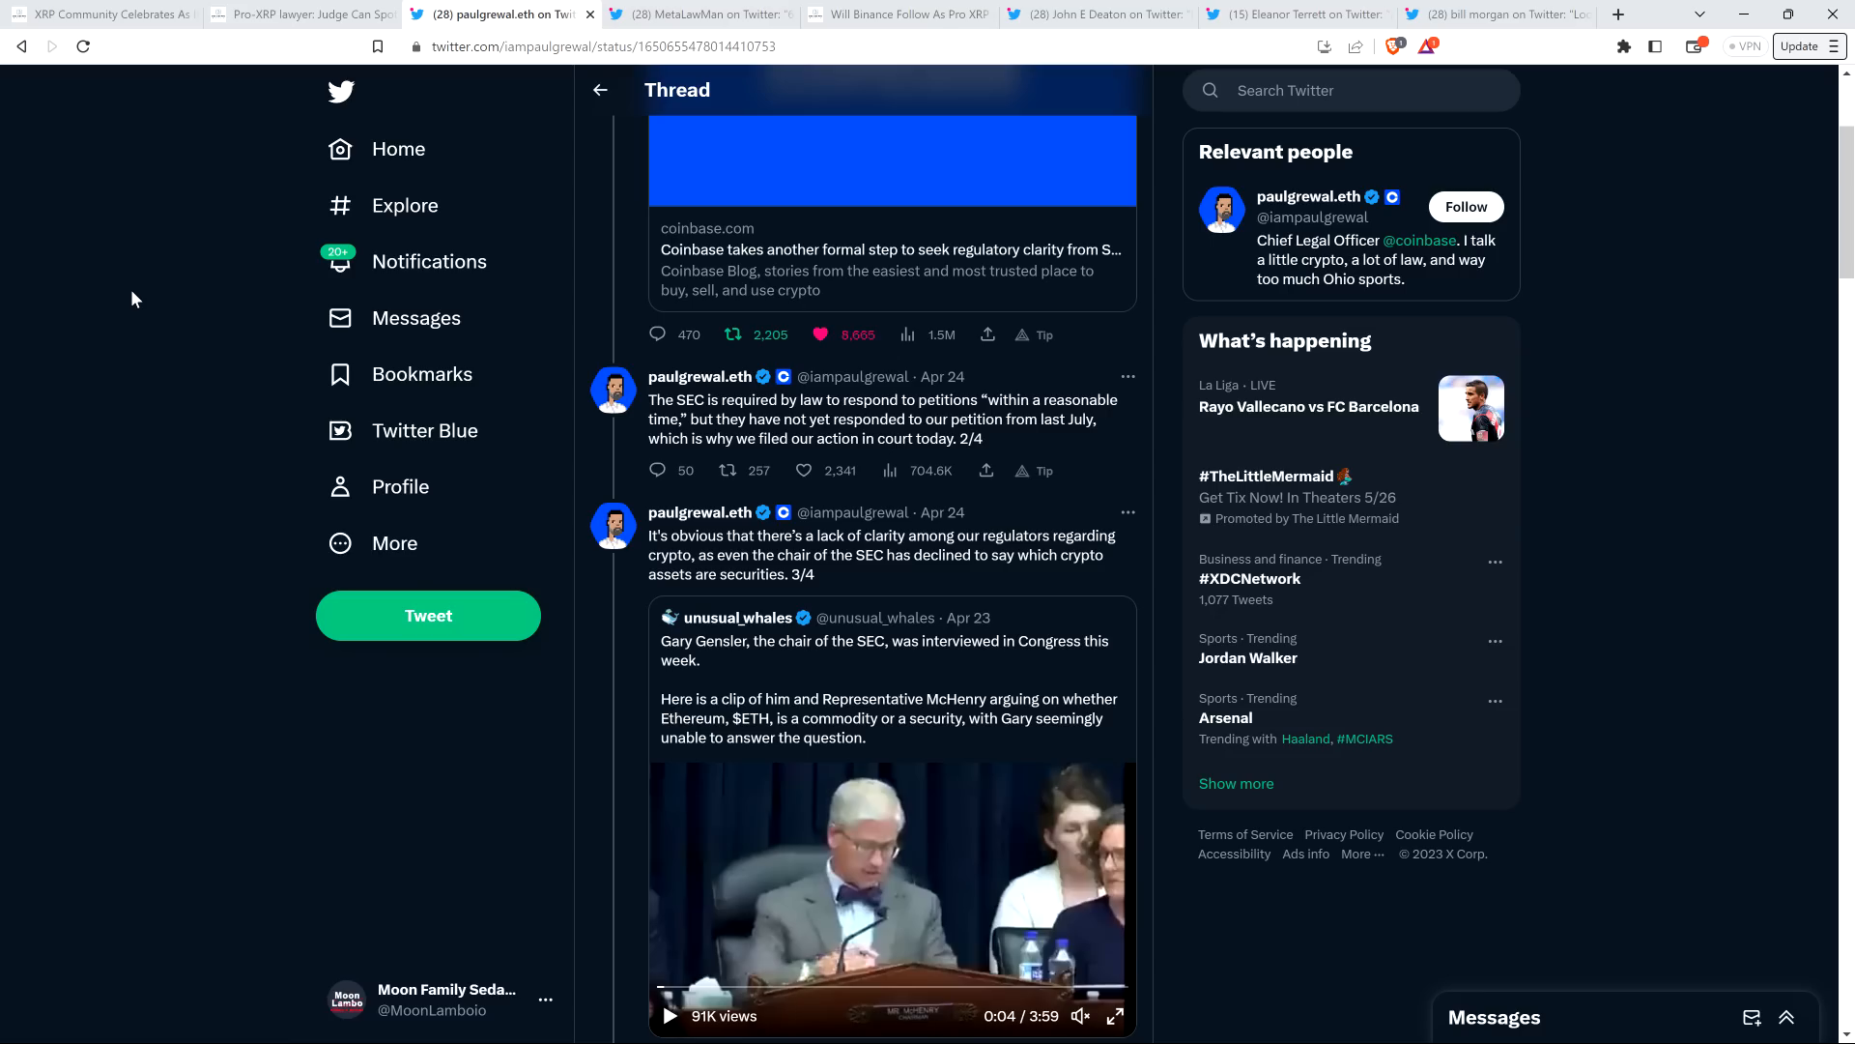
pyautogui.scroll(-3)
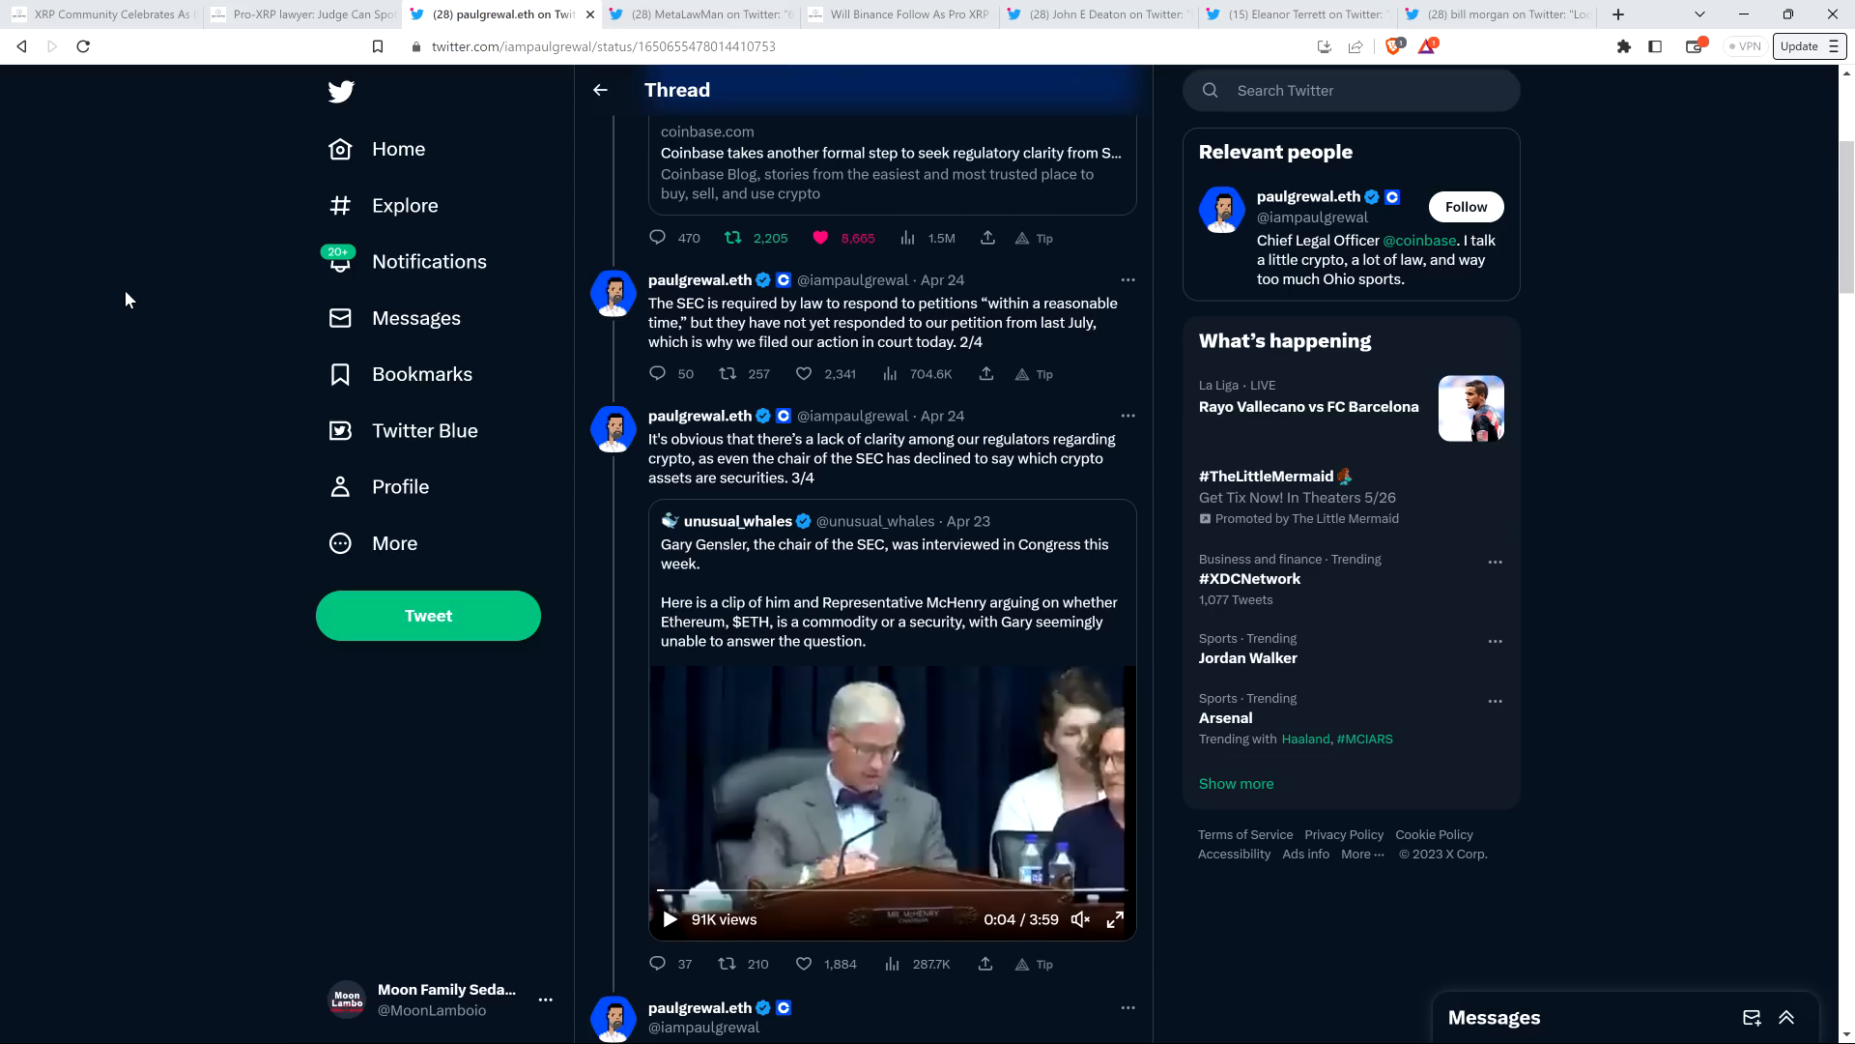
pyautogui.scroll(-3)
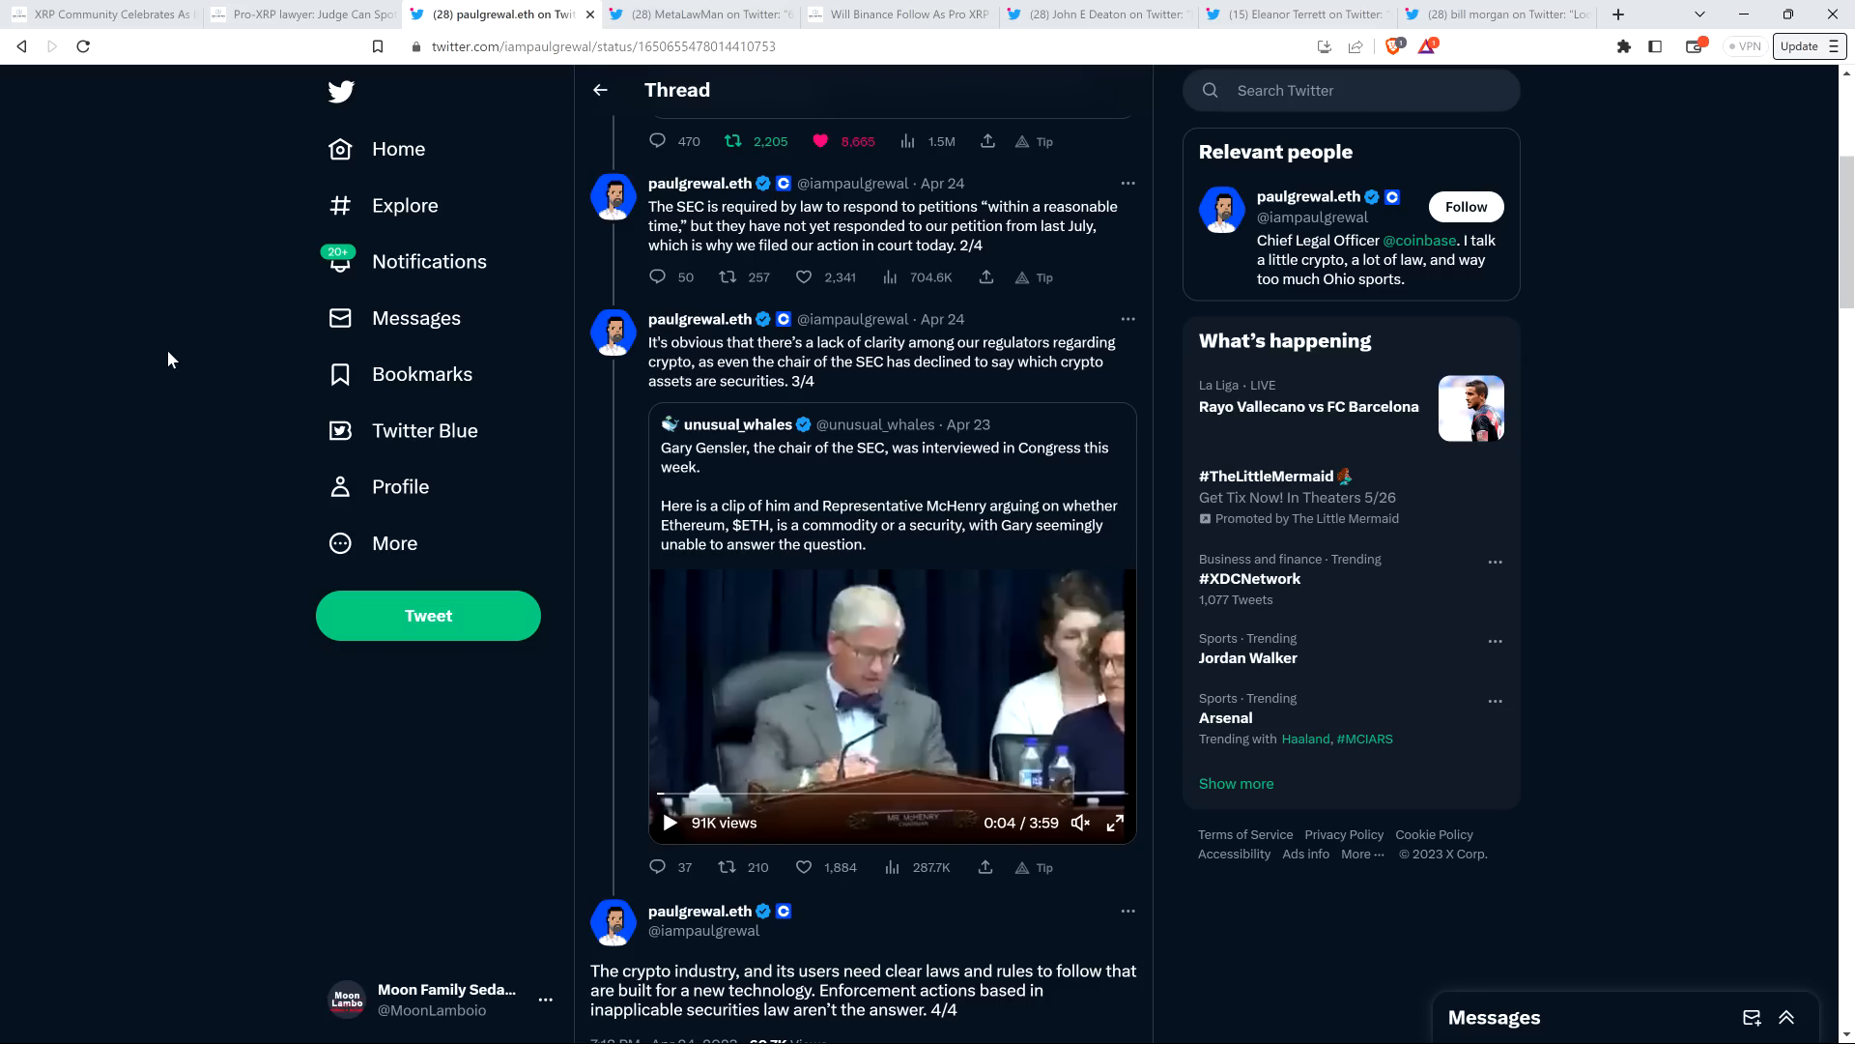
# - Reach the reply box, then return to the thread's opening 1/4 tweet on the Circuit Court action
pyautogui.scroll(-3)
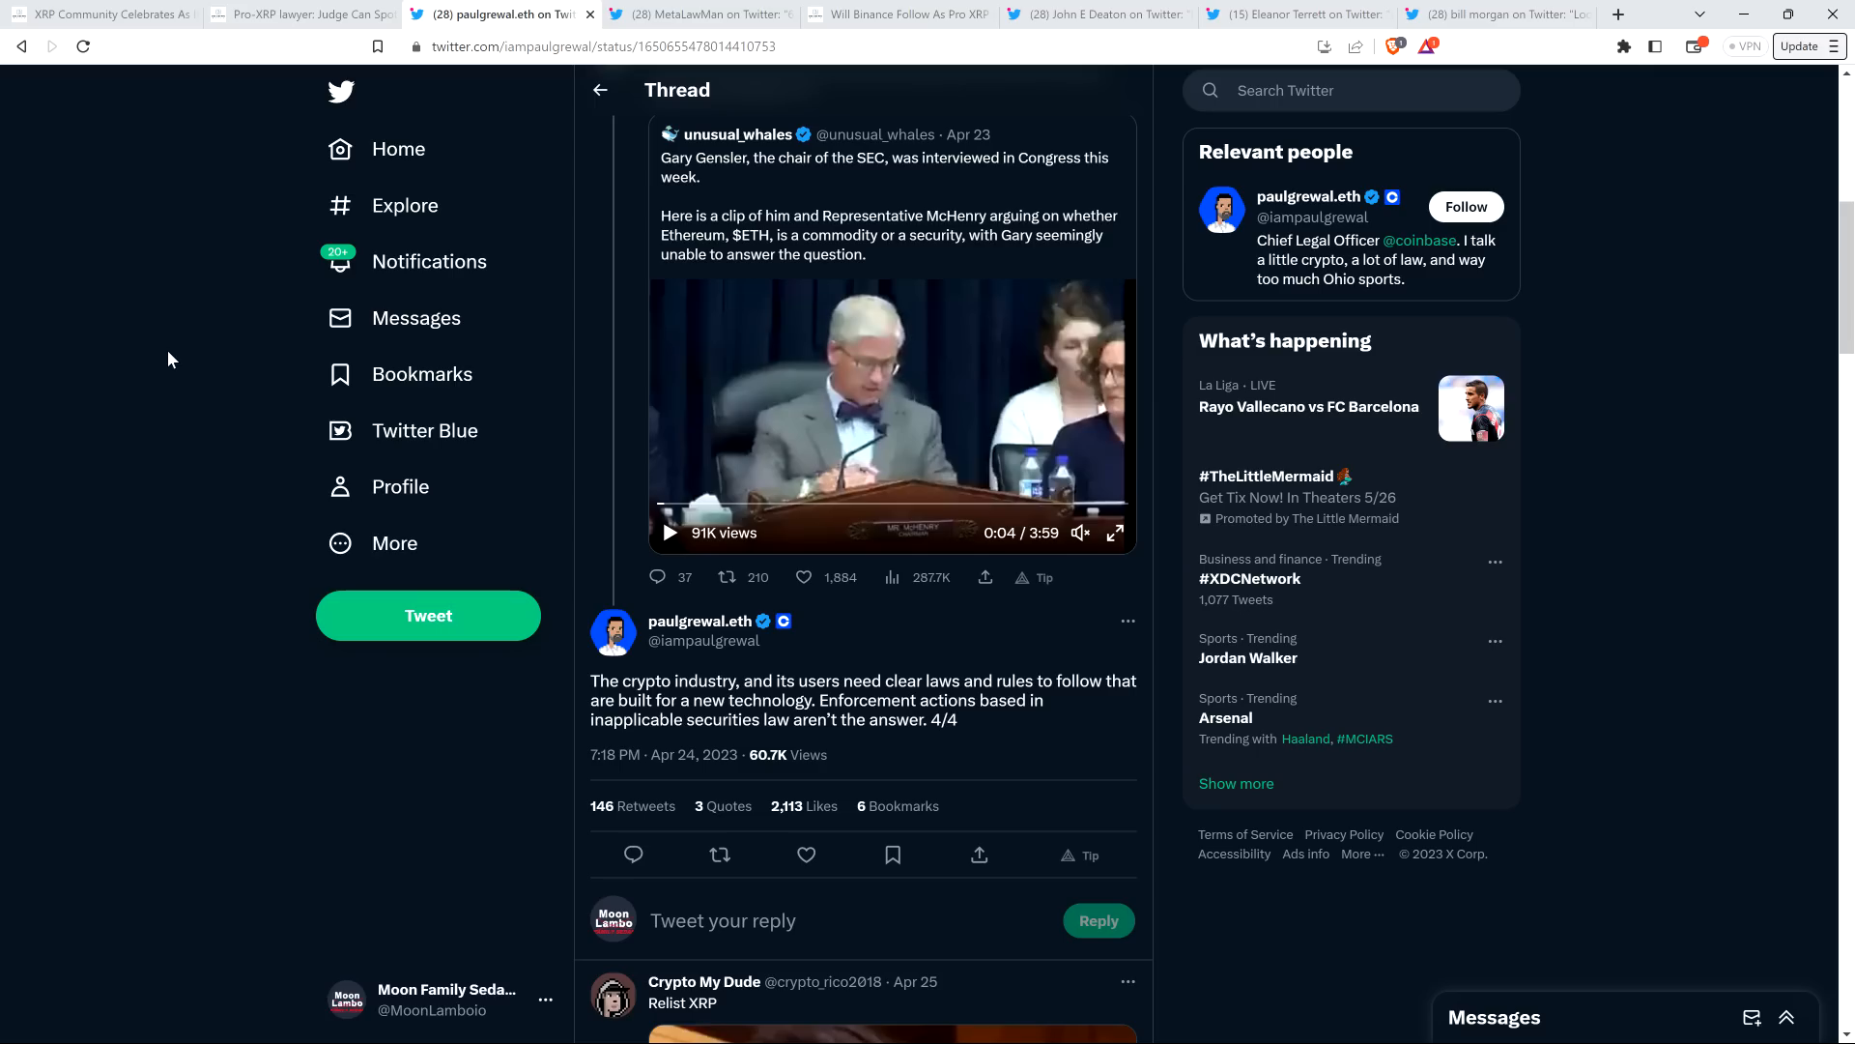
pyautogui.moveTo(141, 334)
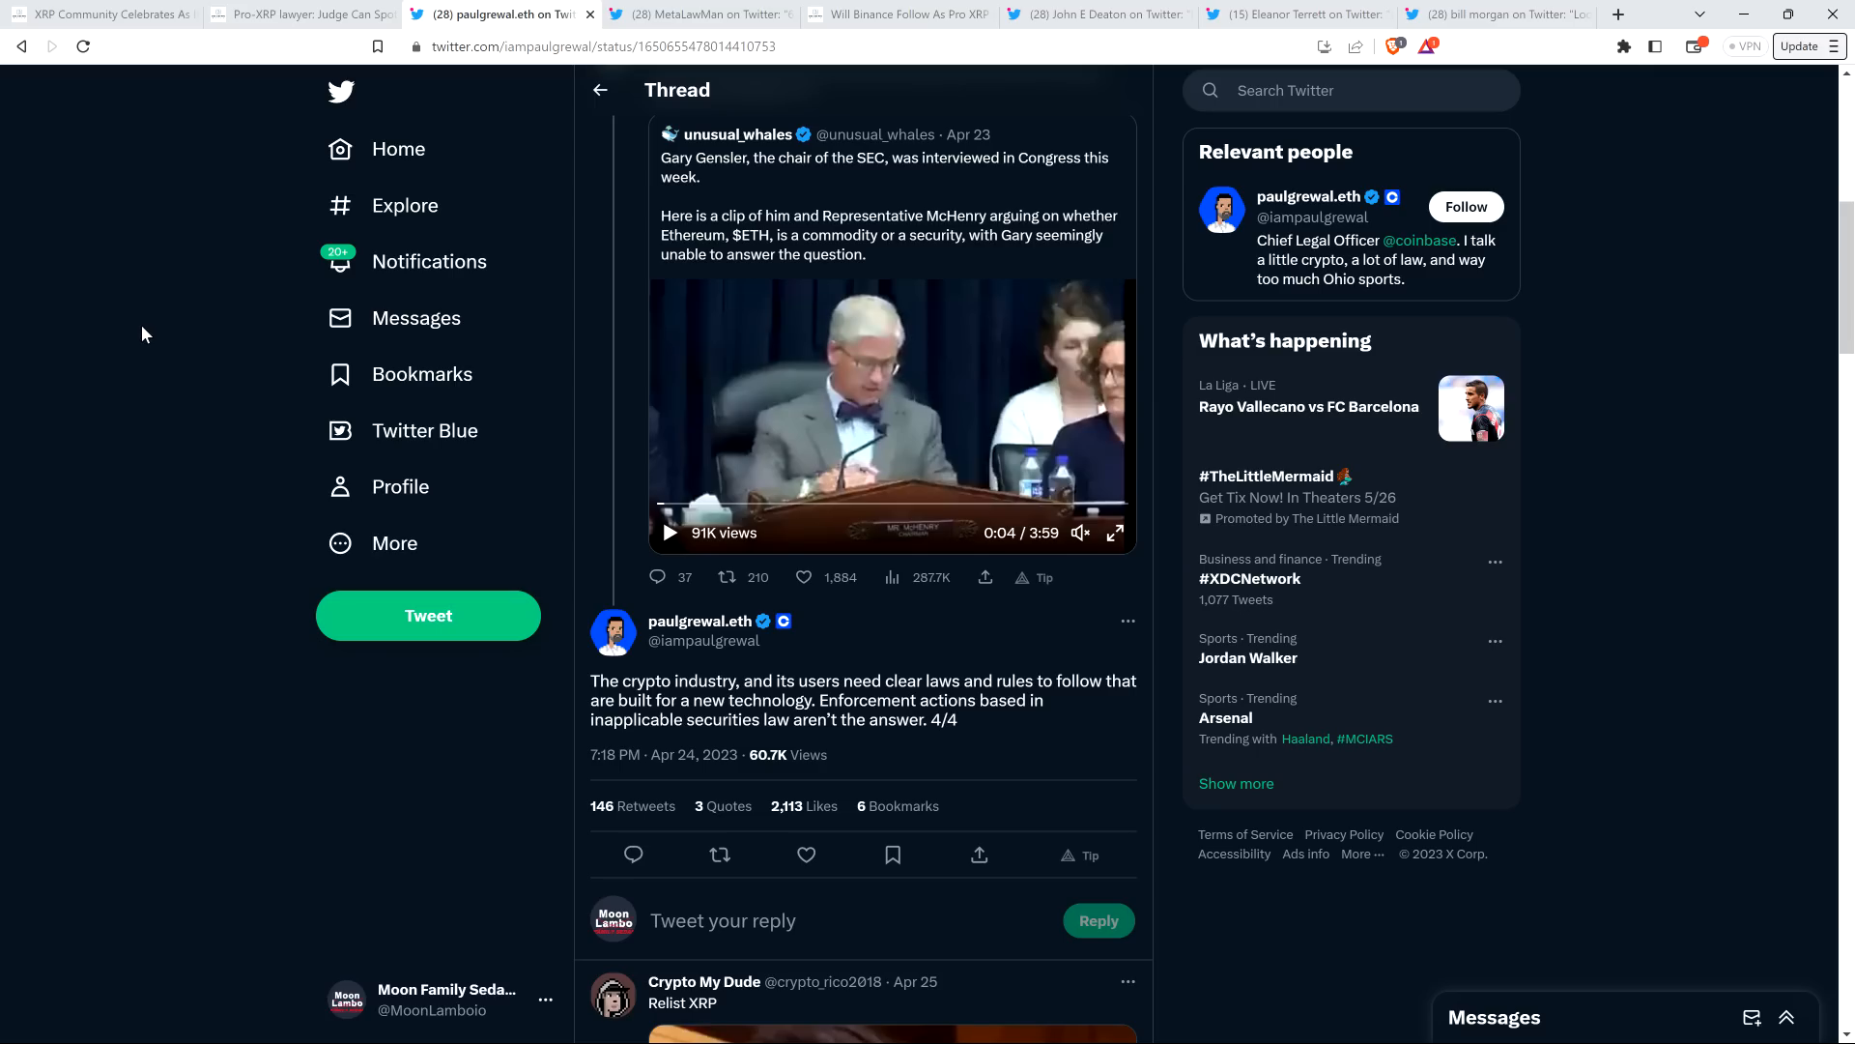
pyautogui.moveTo(166, 349)
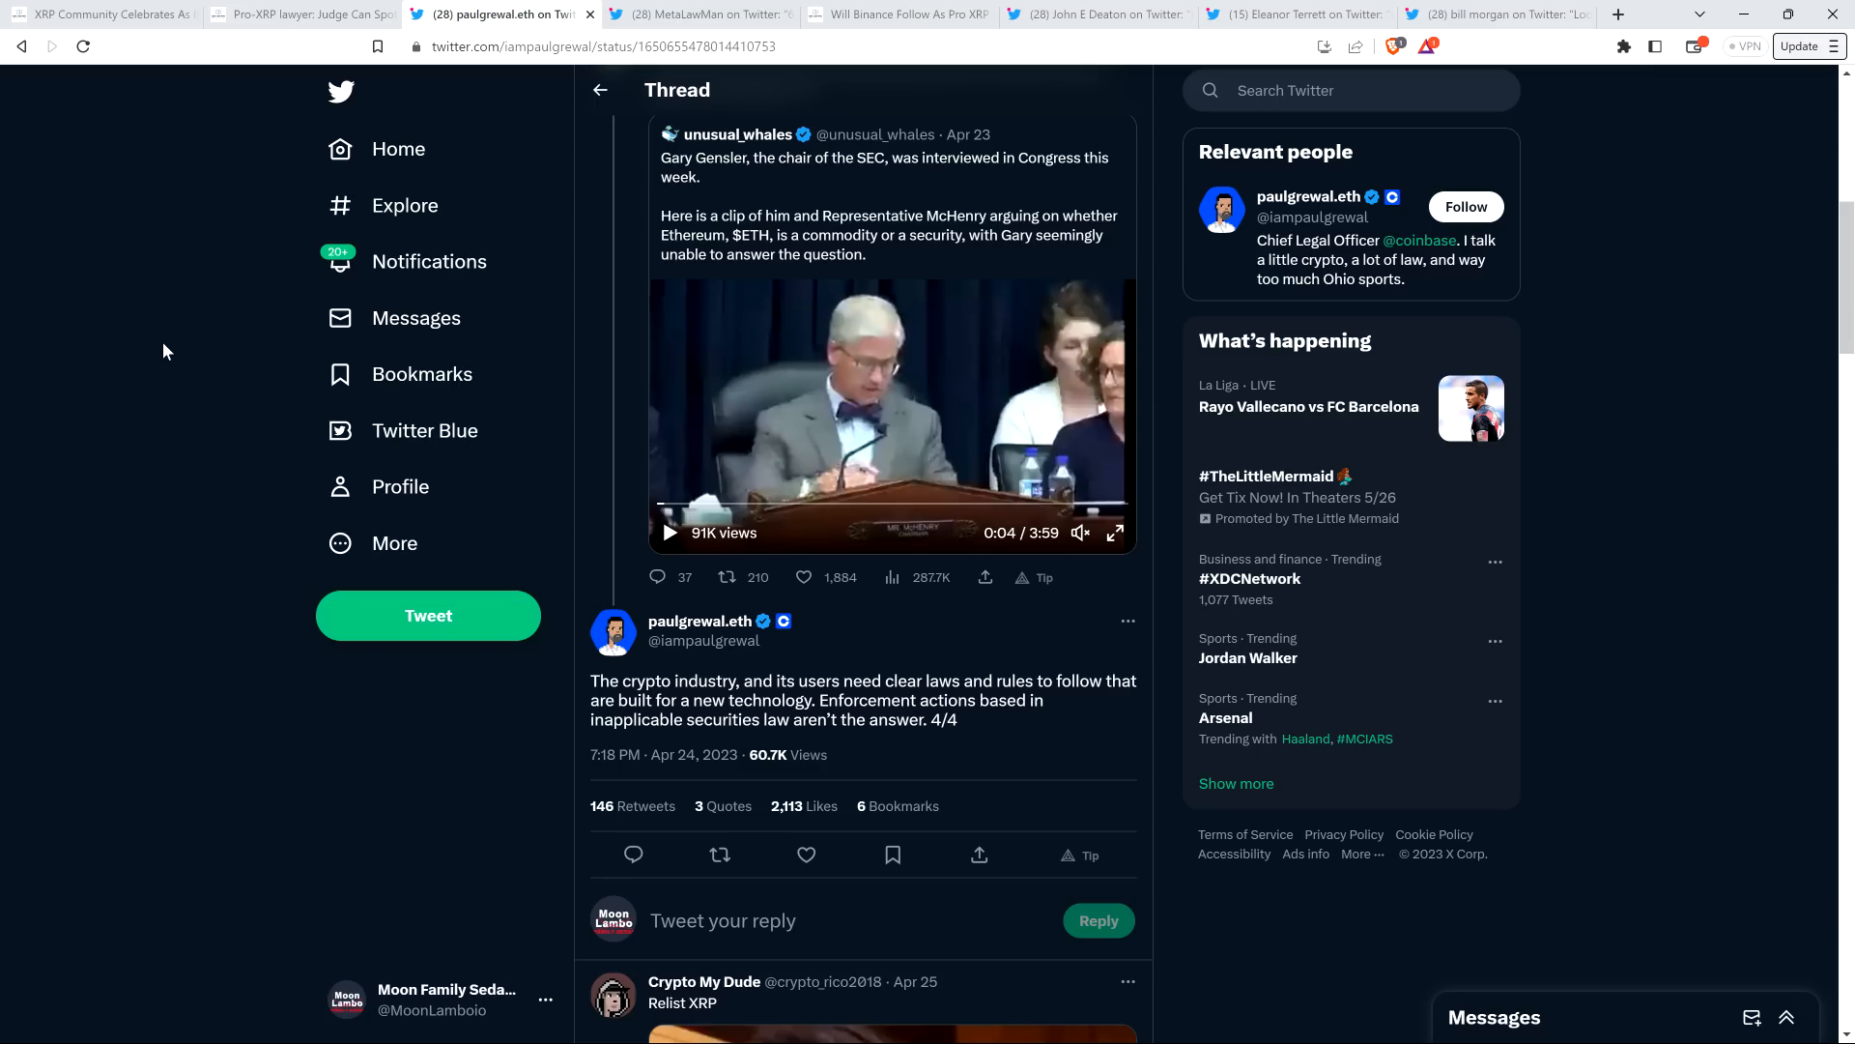
pyautogui.scroll(3)
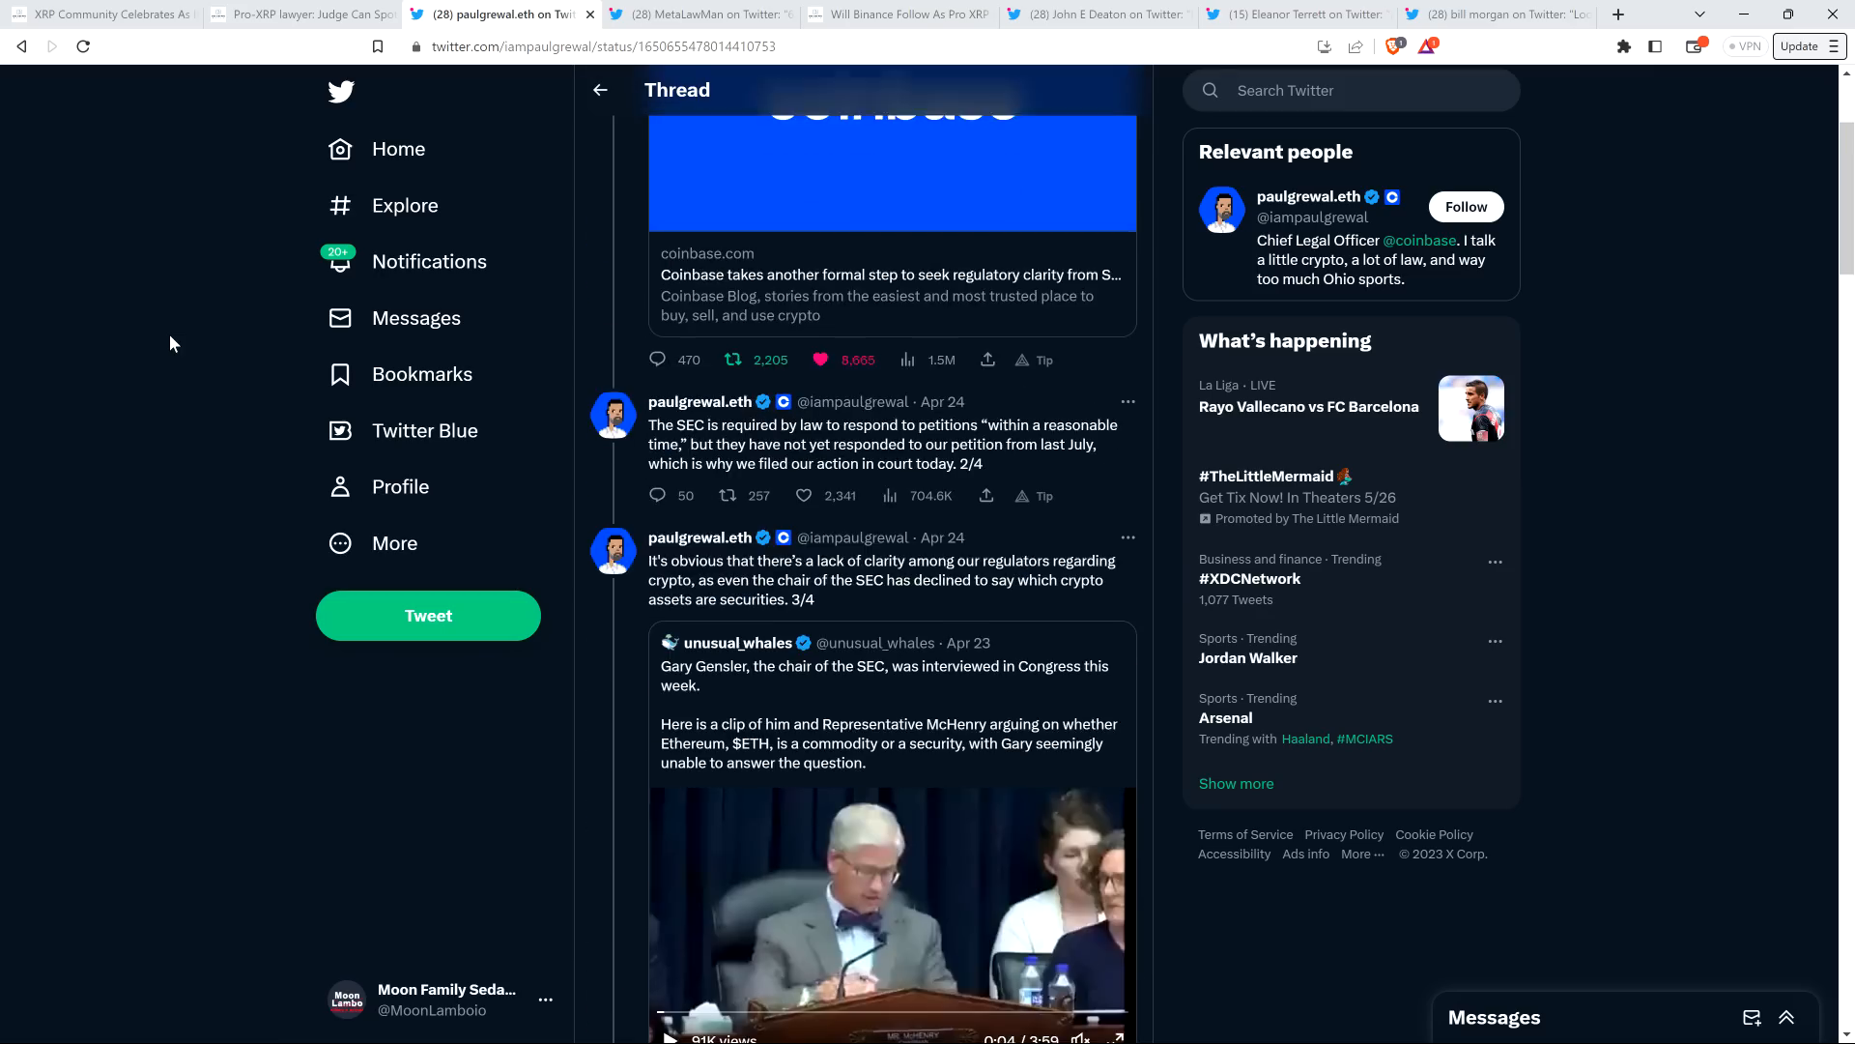
pyautogui.scroll(3)
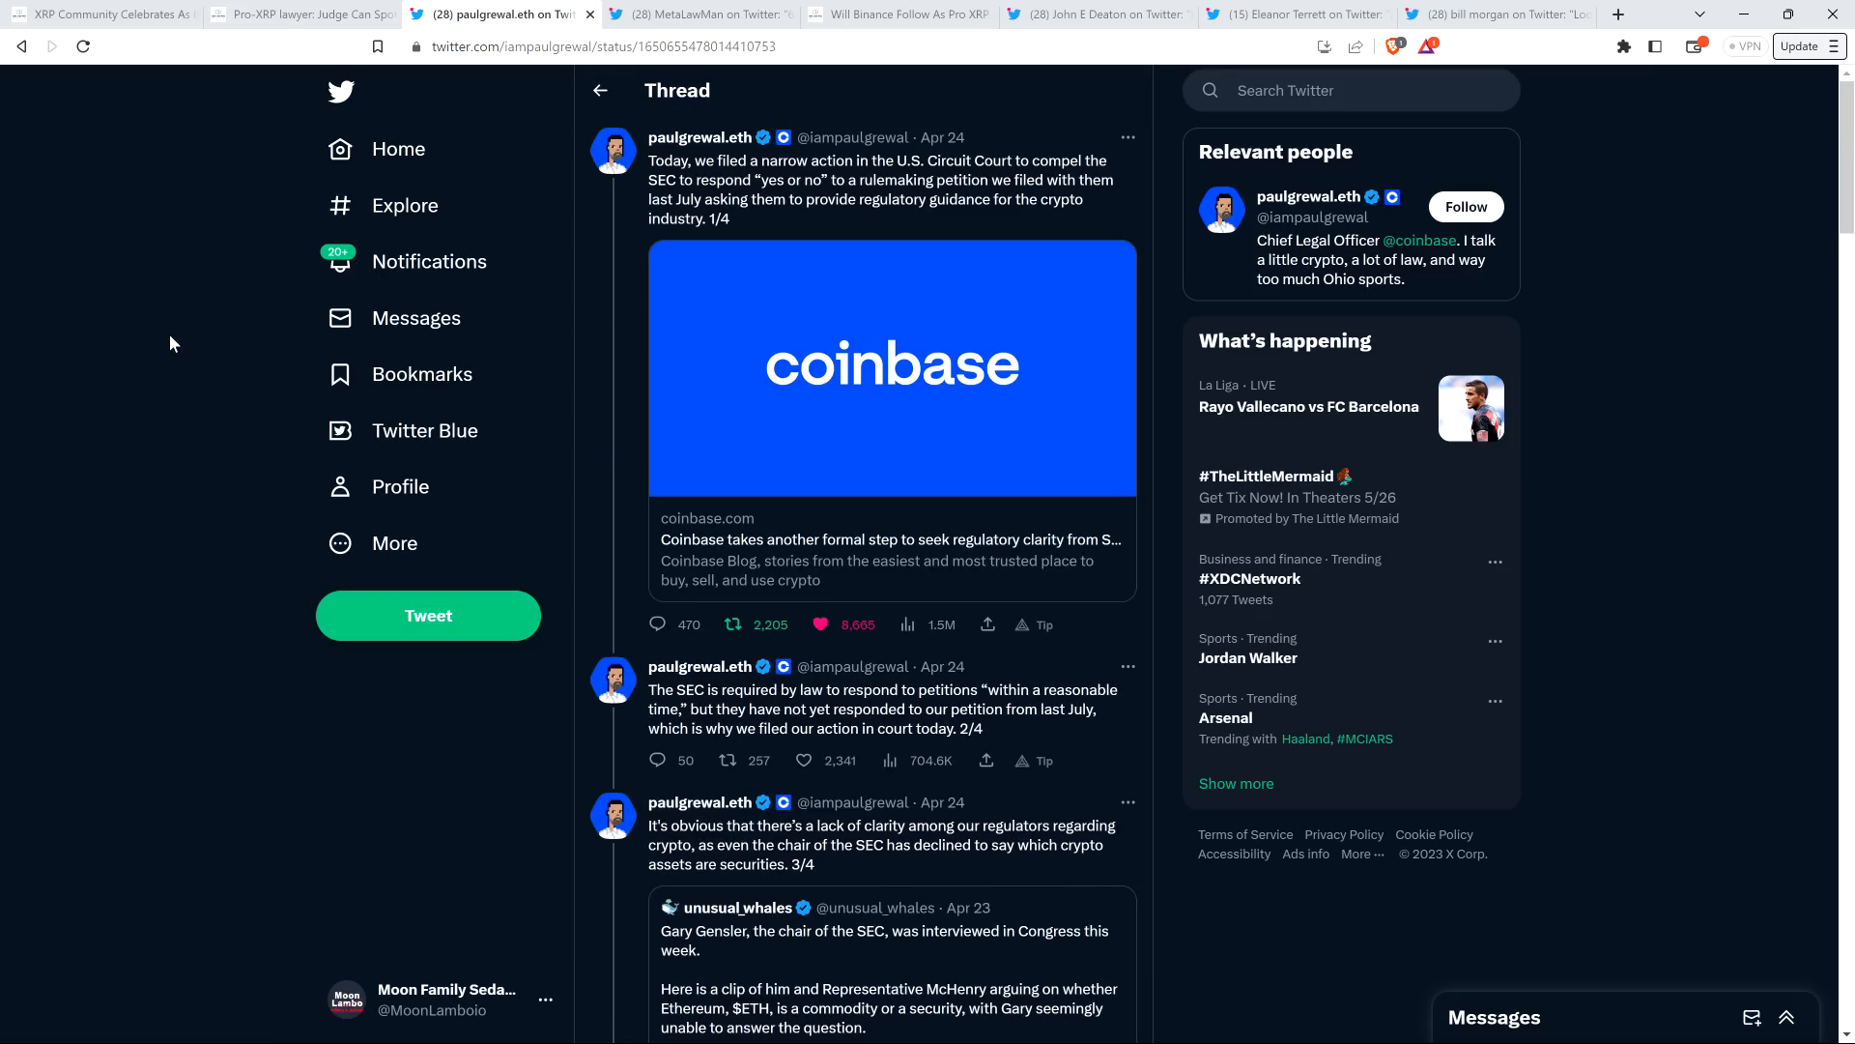
pyautogui.moveTo(721, 9)
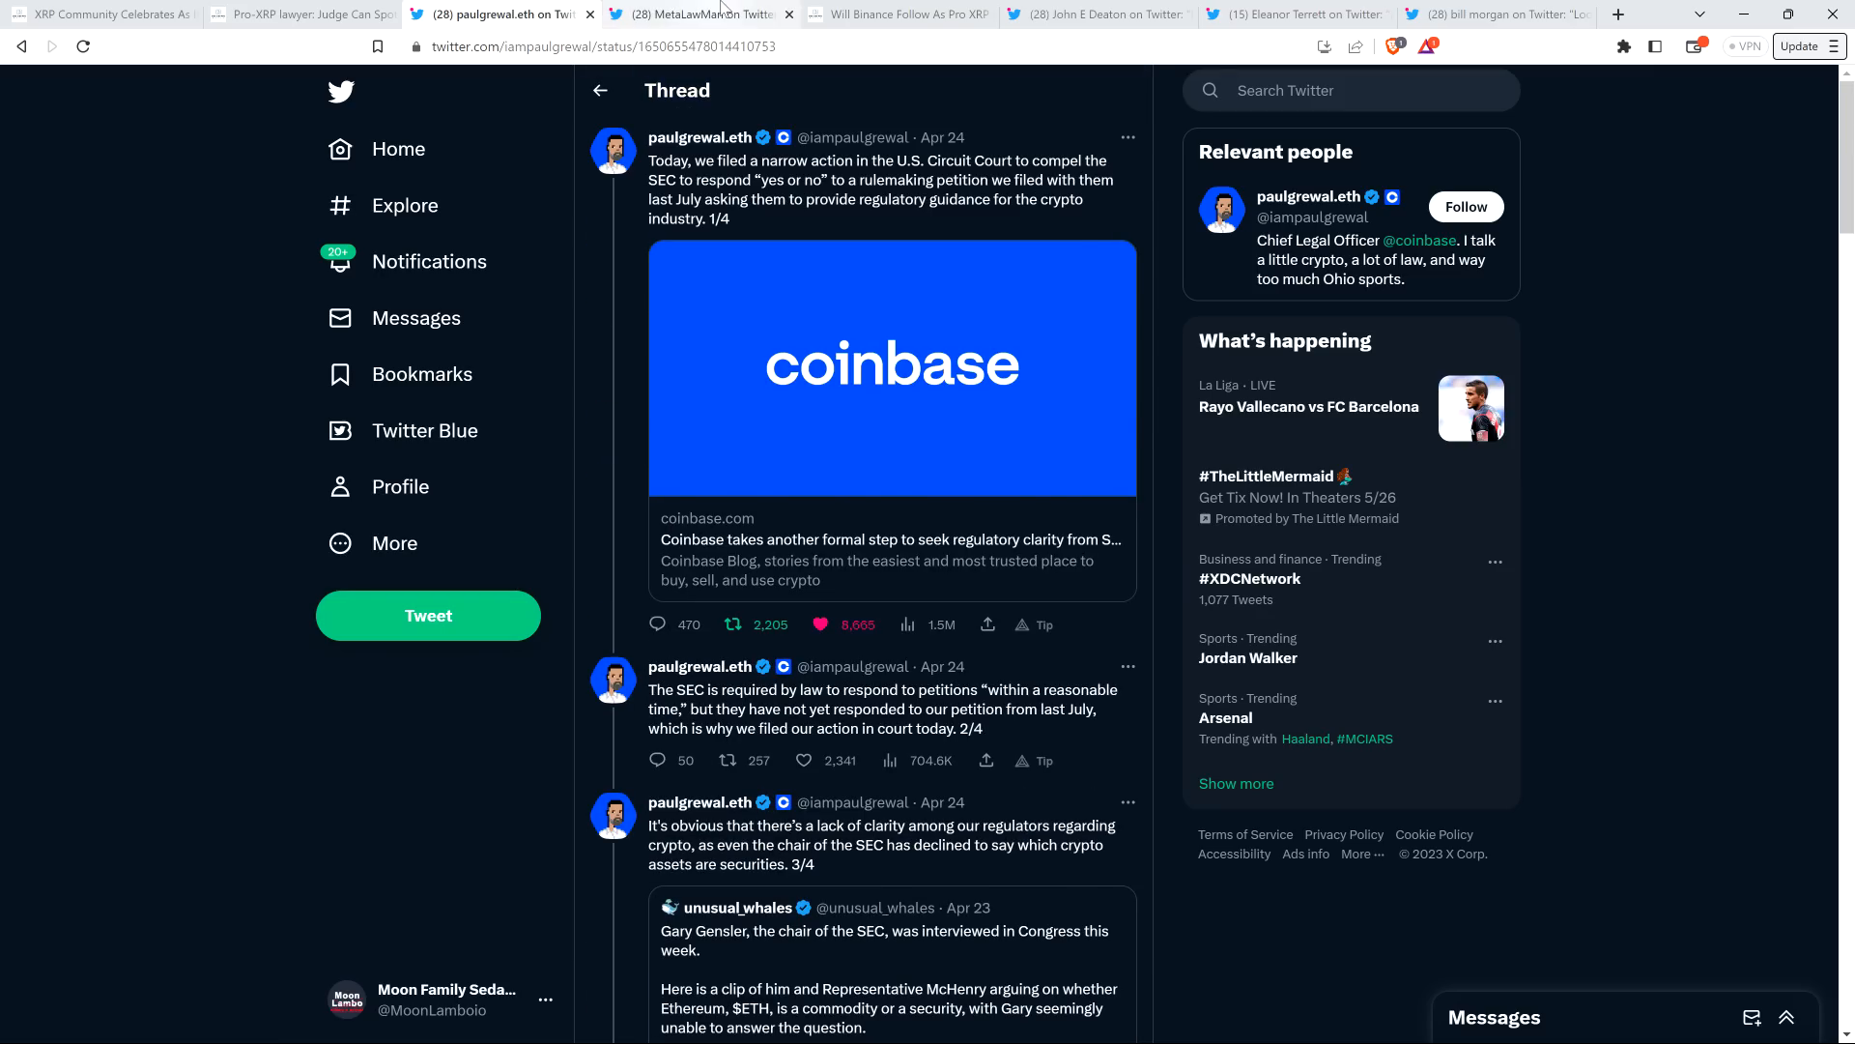
# - Switch to MetaLawMan's thread on the Coinbase suit against the SEC and start reading down it
pyautogui.click(697, 13)
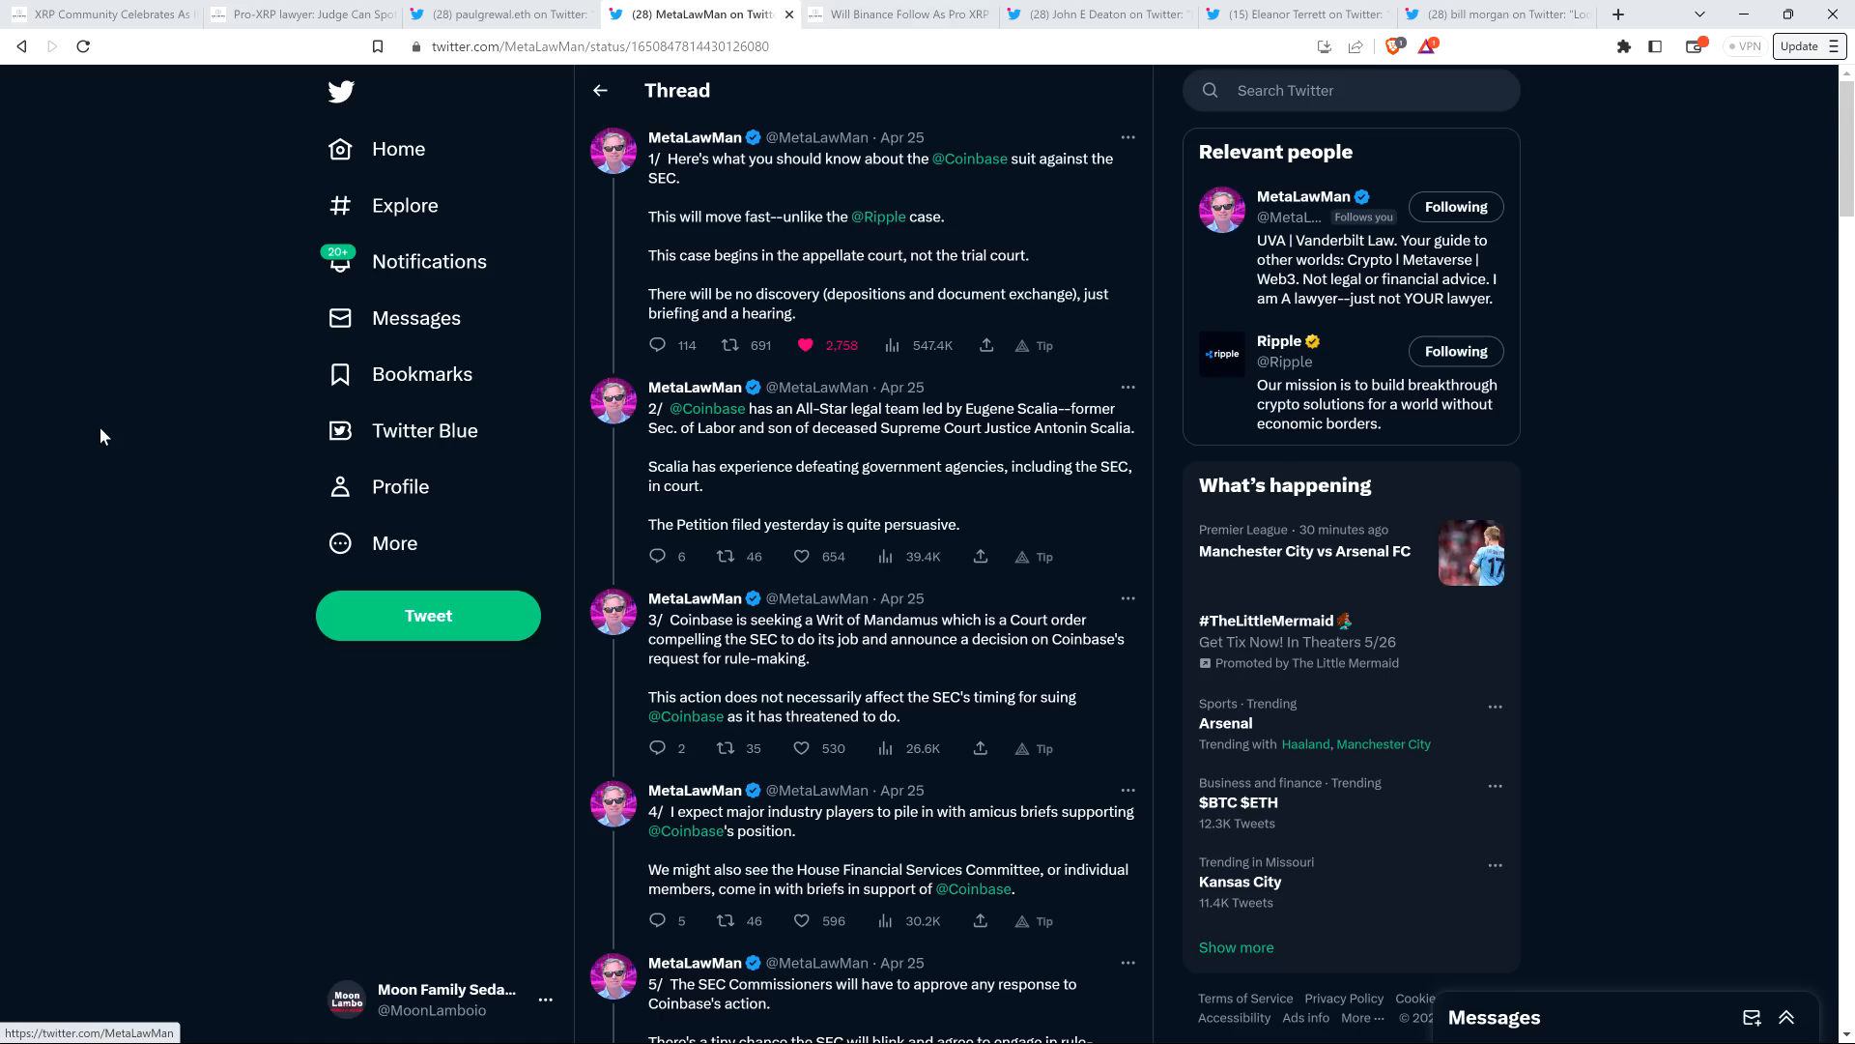
pyautogui.scroll(-3)
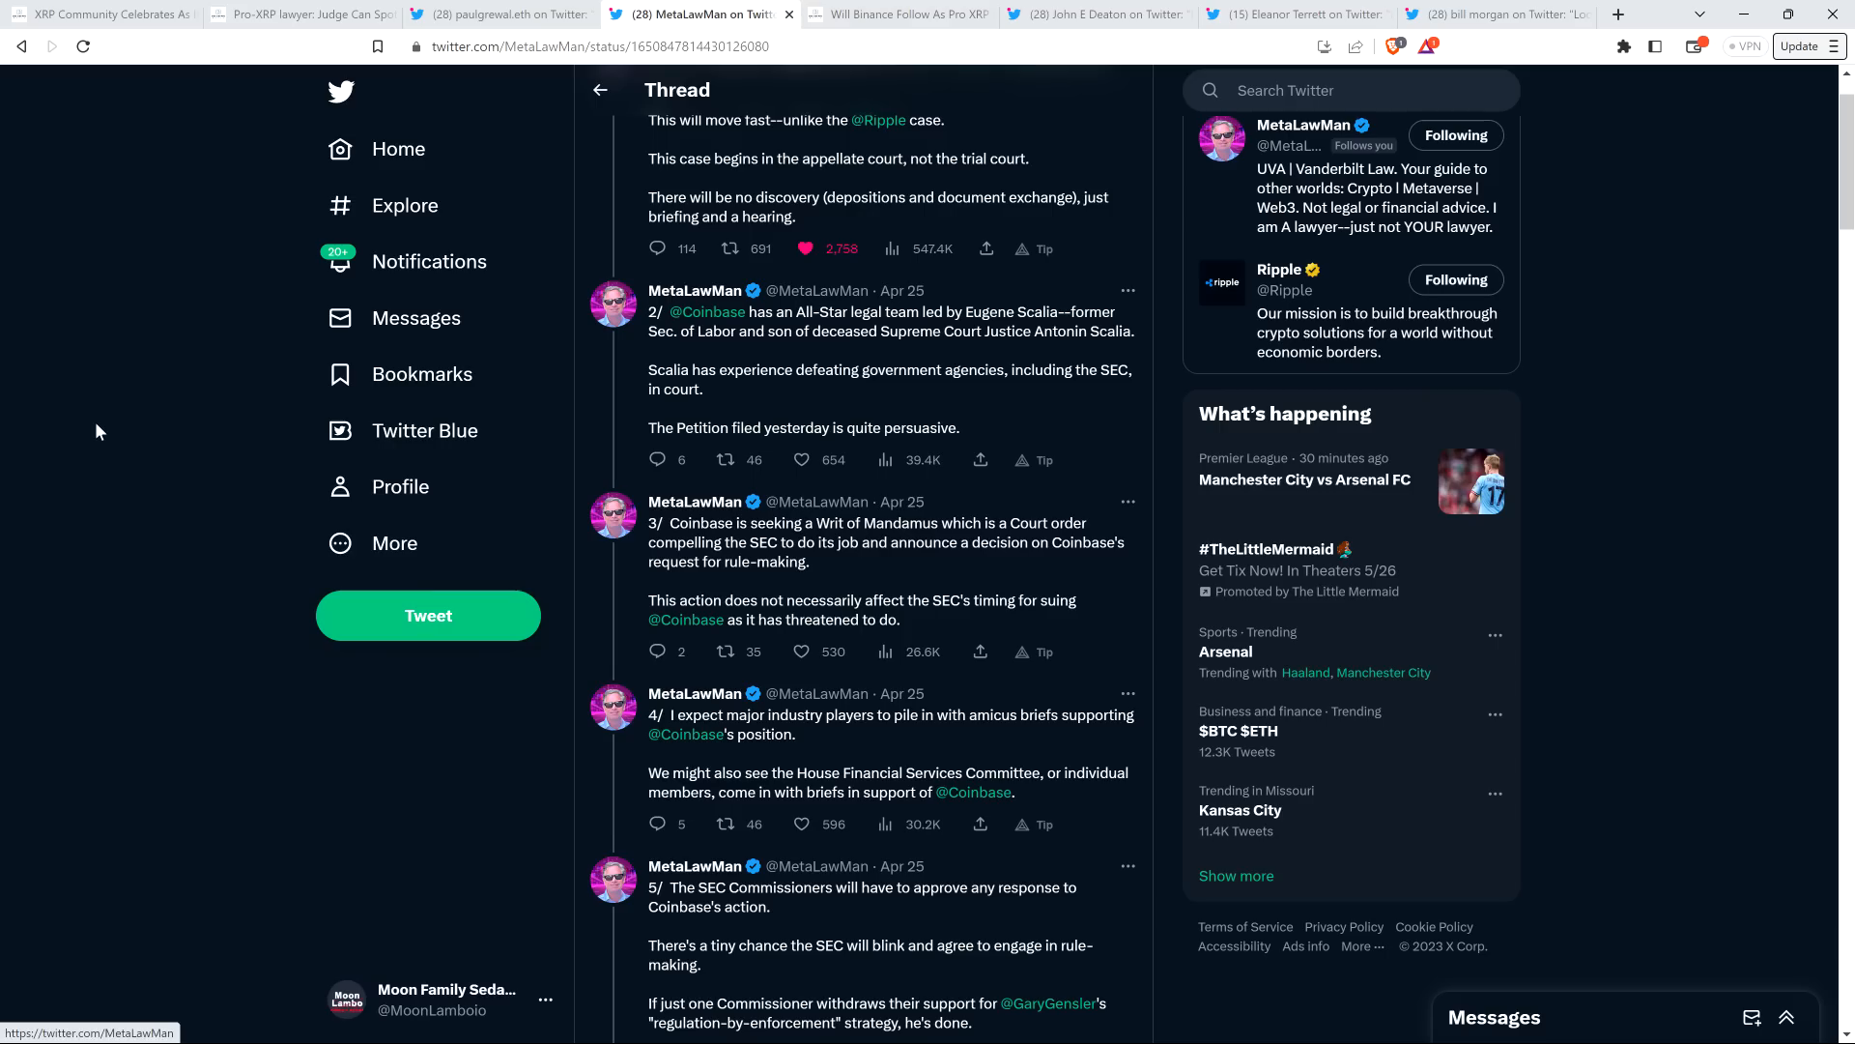
# - Read on to the 5/ tweet about SEC Commissioners approving any response
pyautogui.scroll(-3)
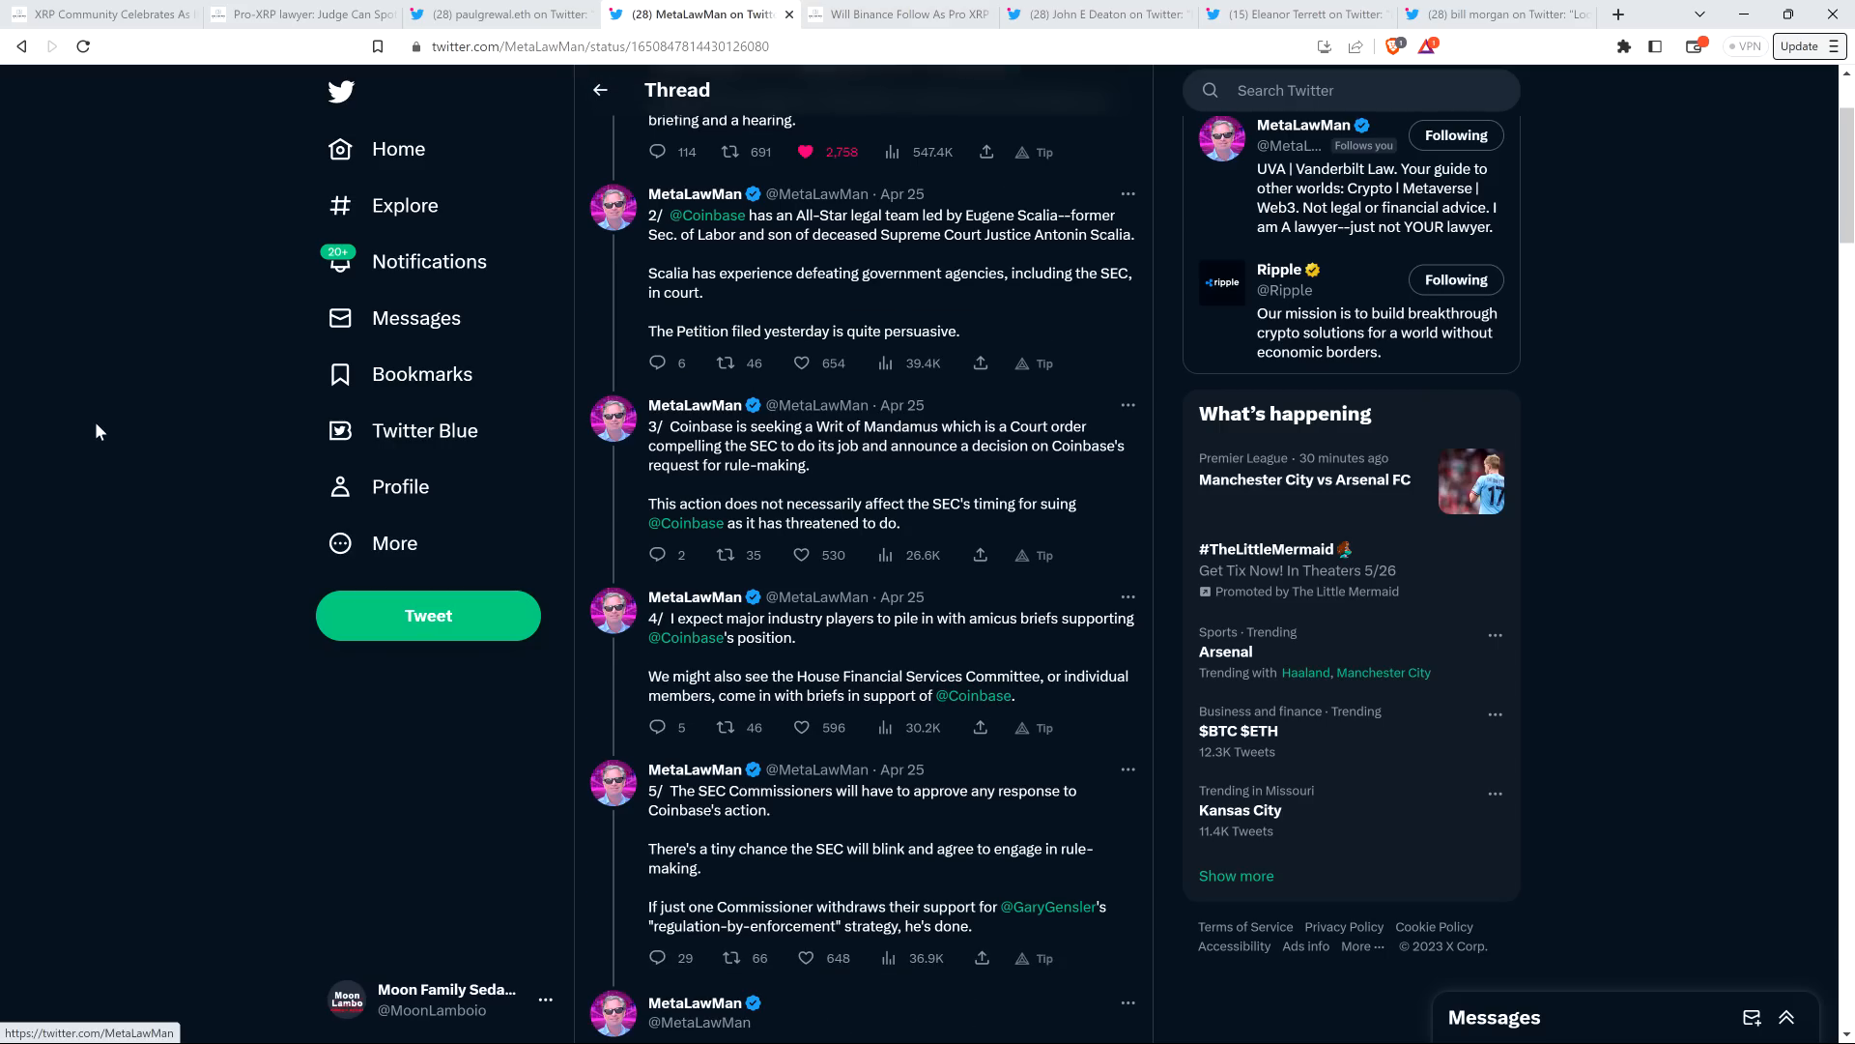
pyautogui.scroll(-3)
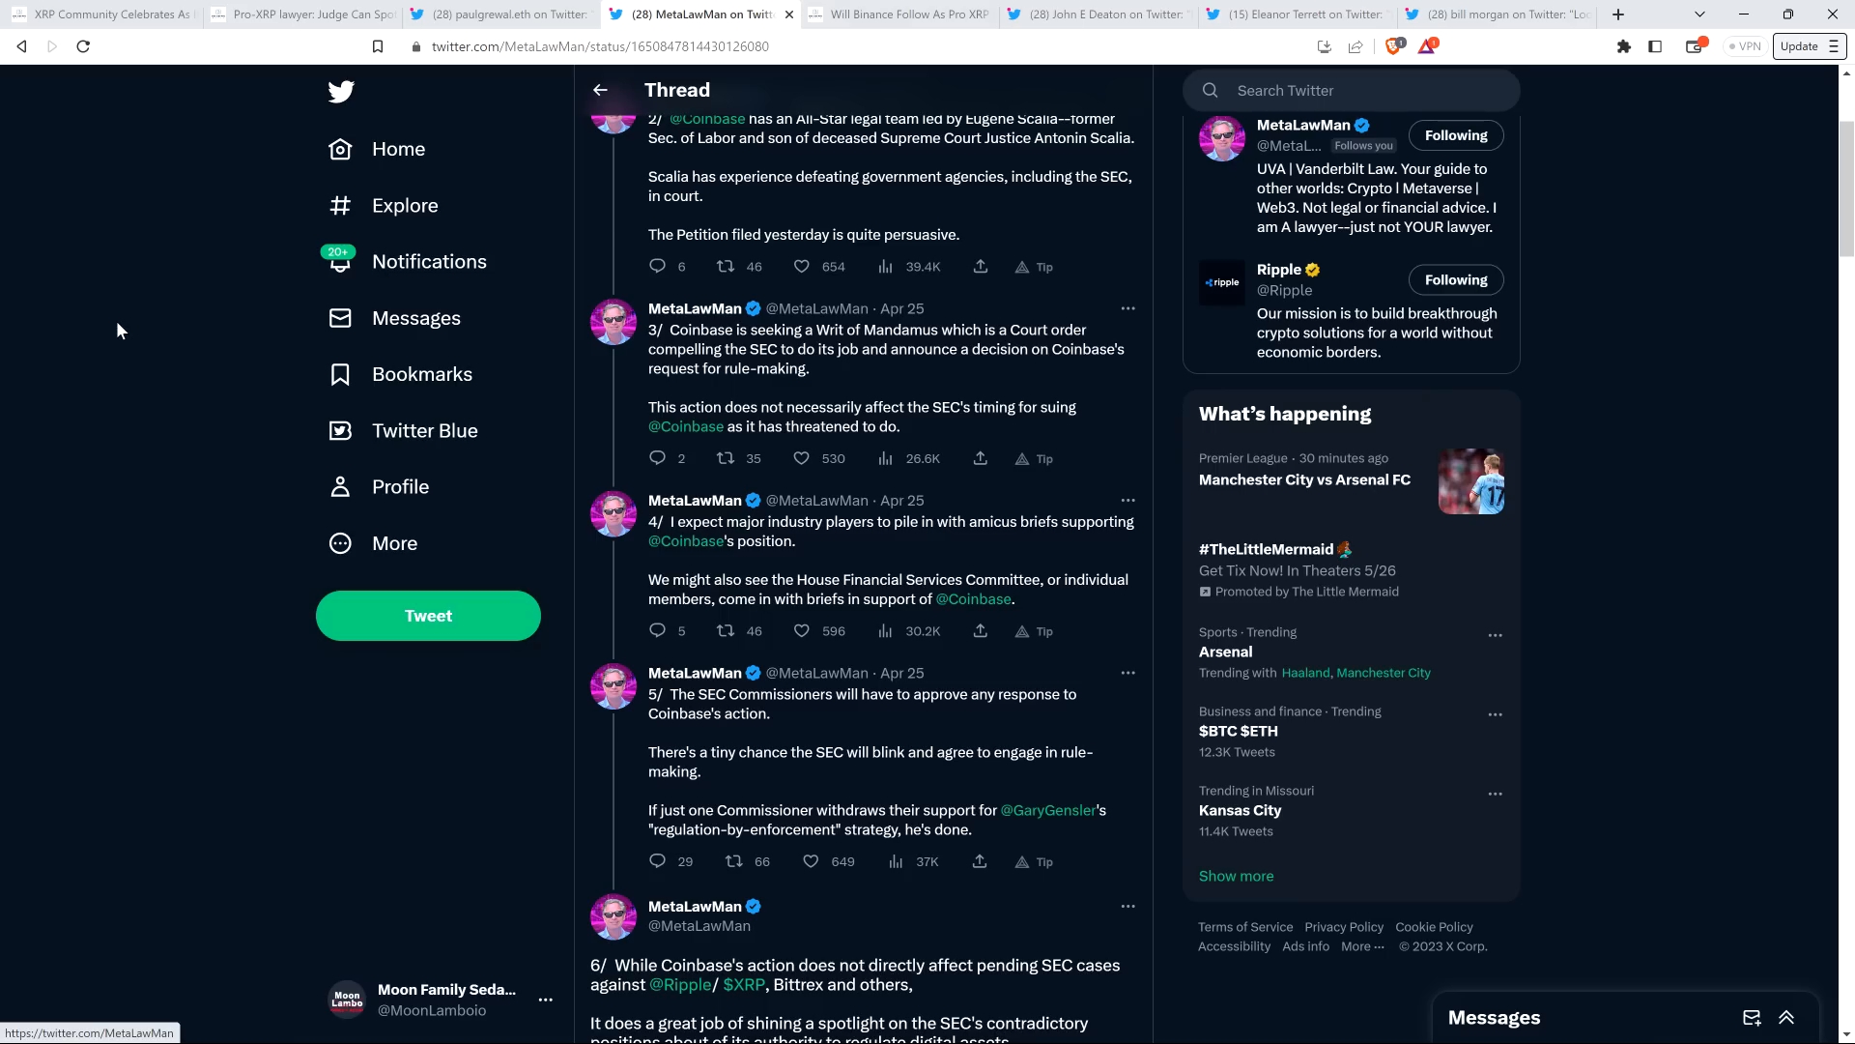
# - Reach the final 6/ tweet 'Other judges will take note' with its date and engagement stats
pyautogui.scroll(-3)
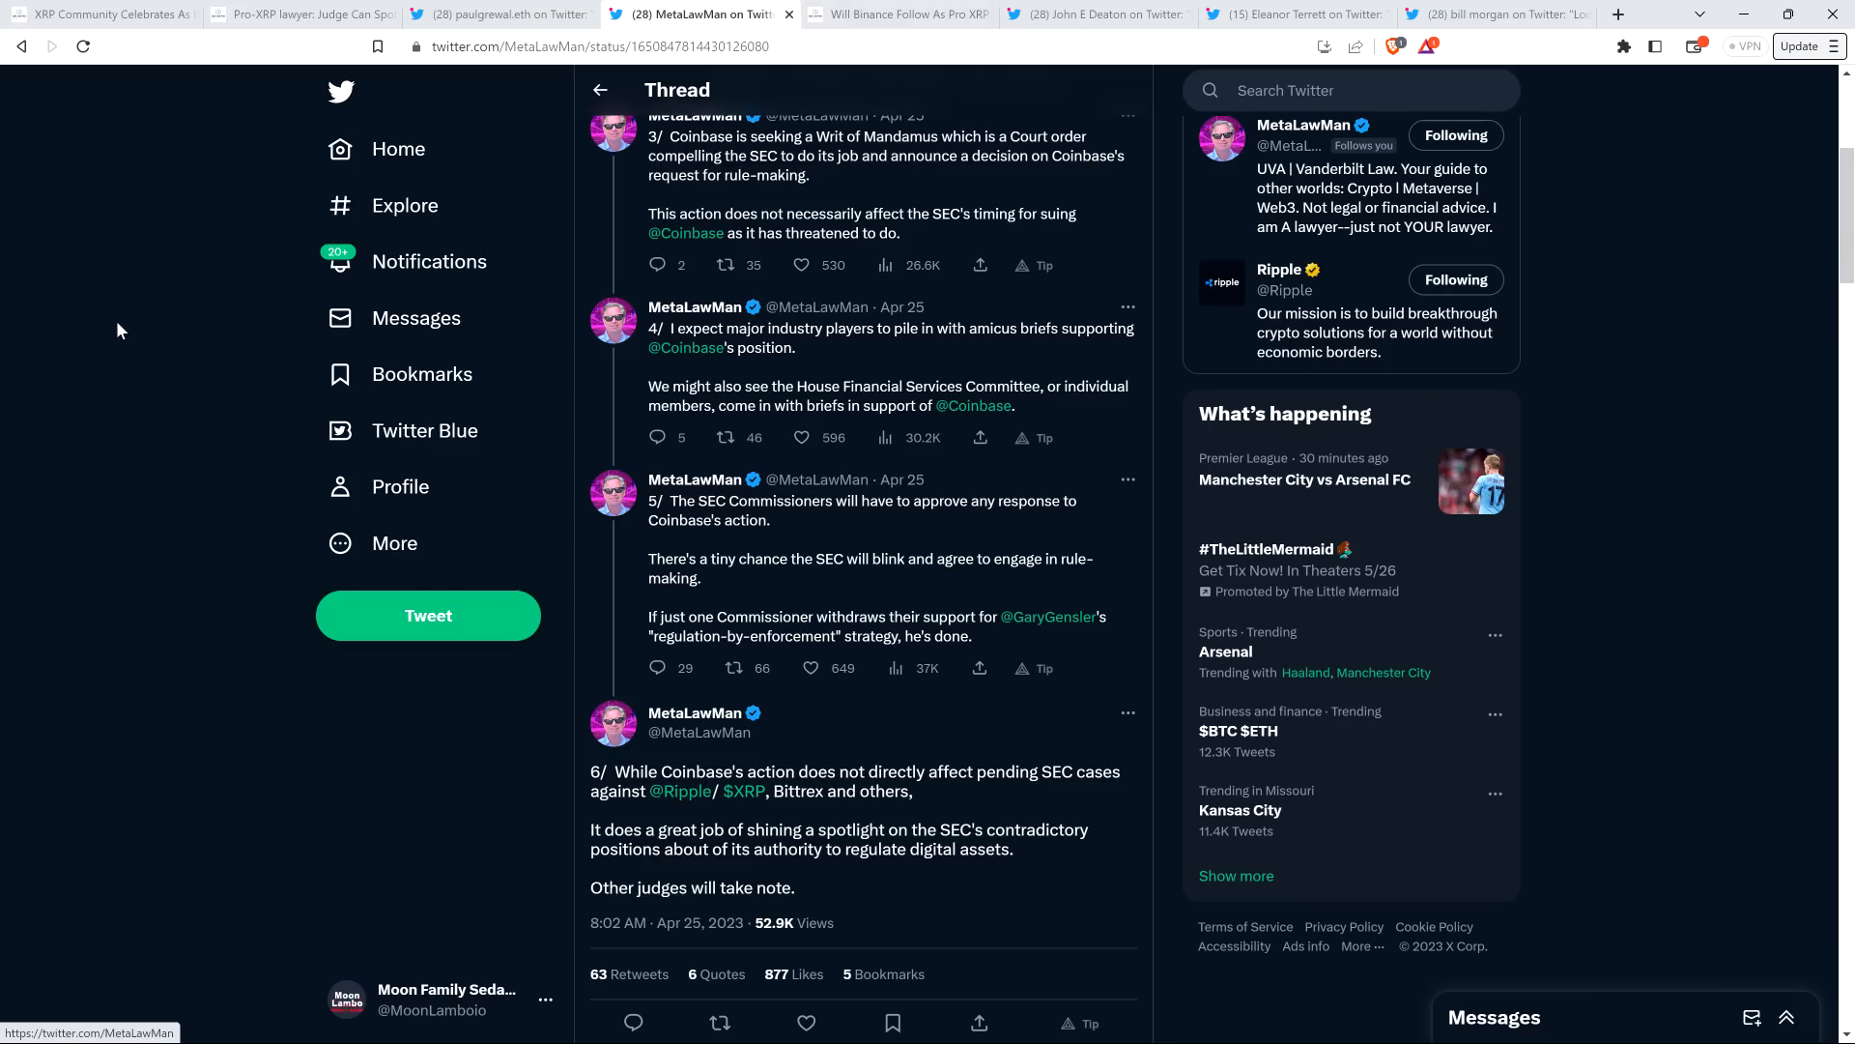
pyautogui.scroll(-3)
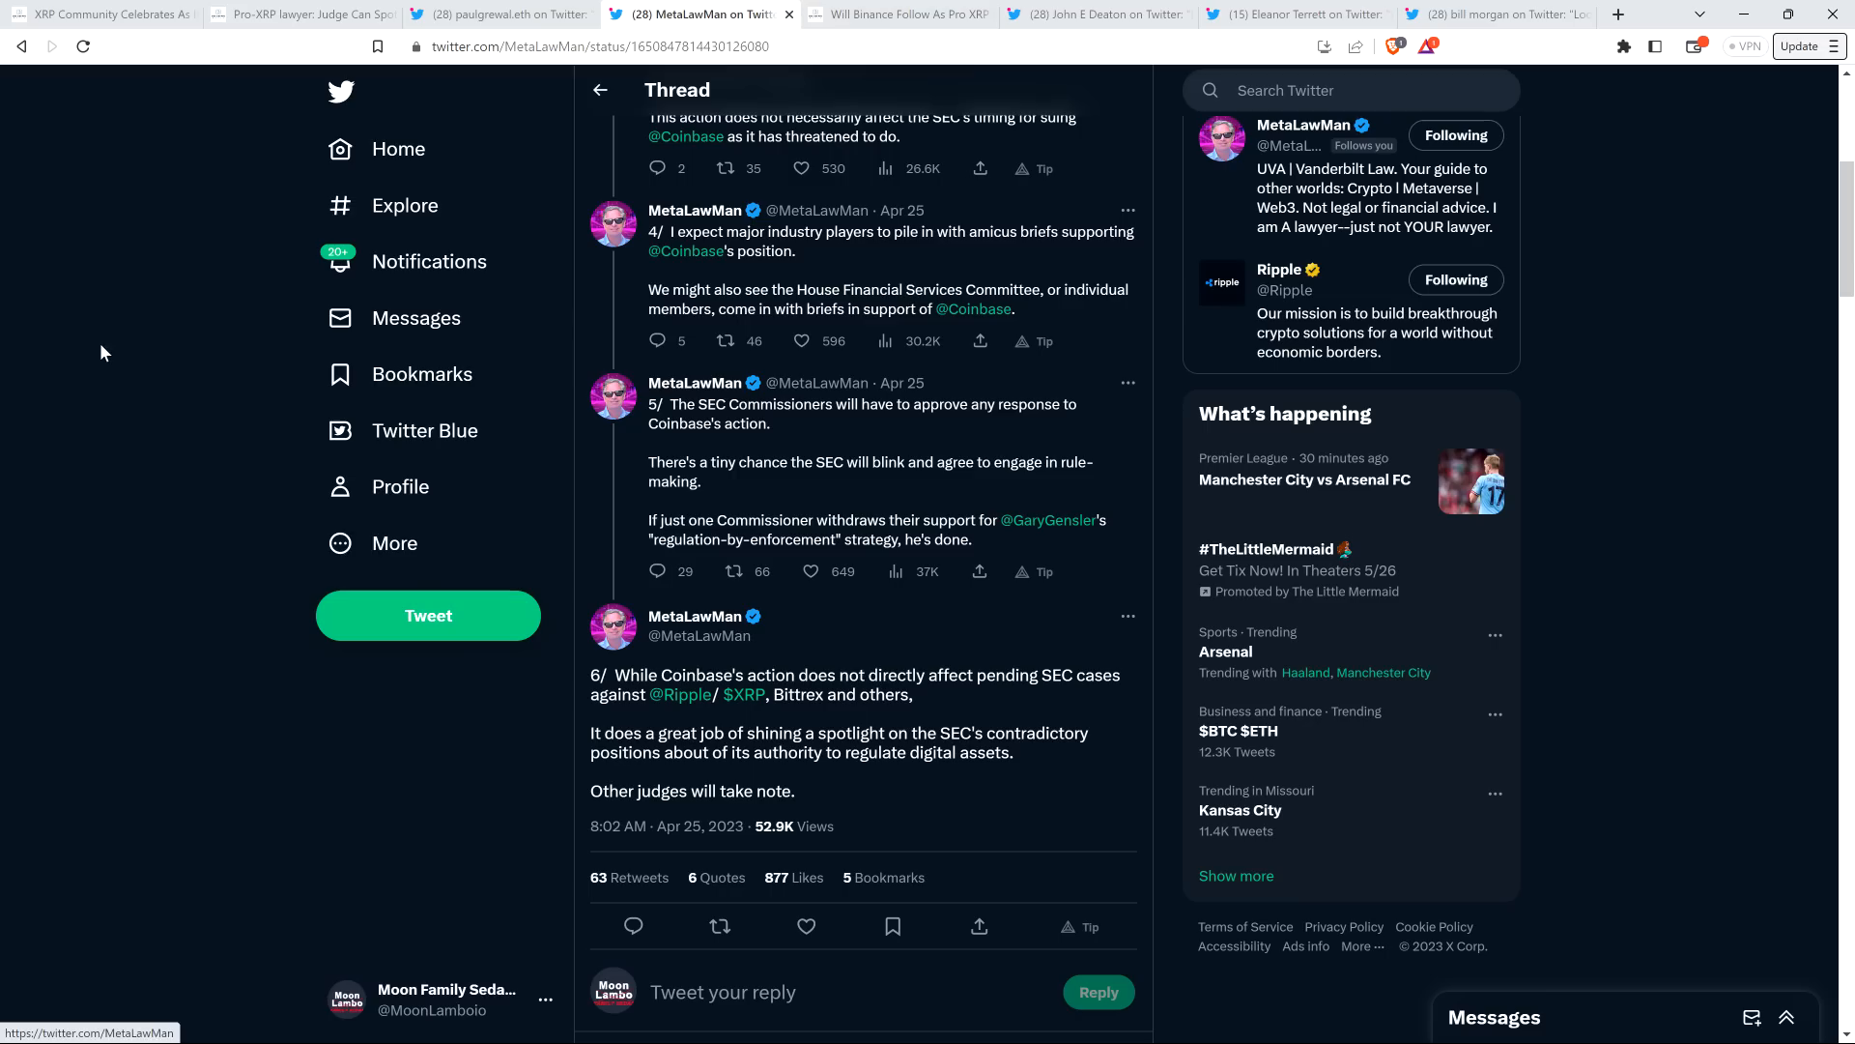
pyautogui.scroll(3)
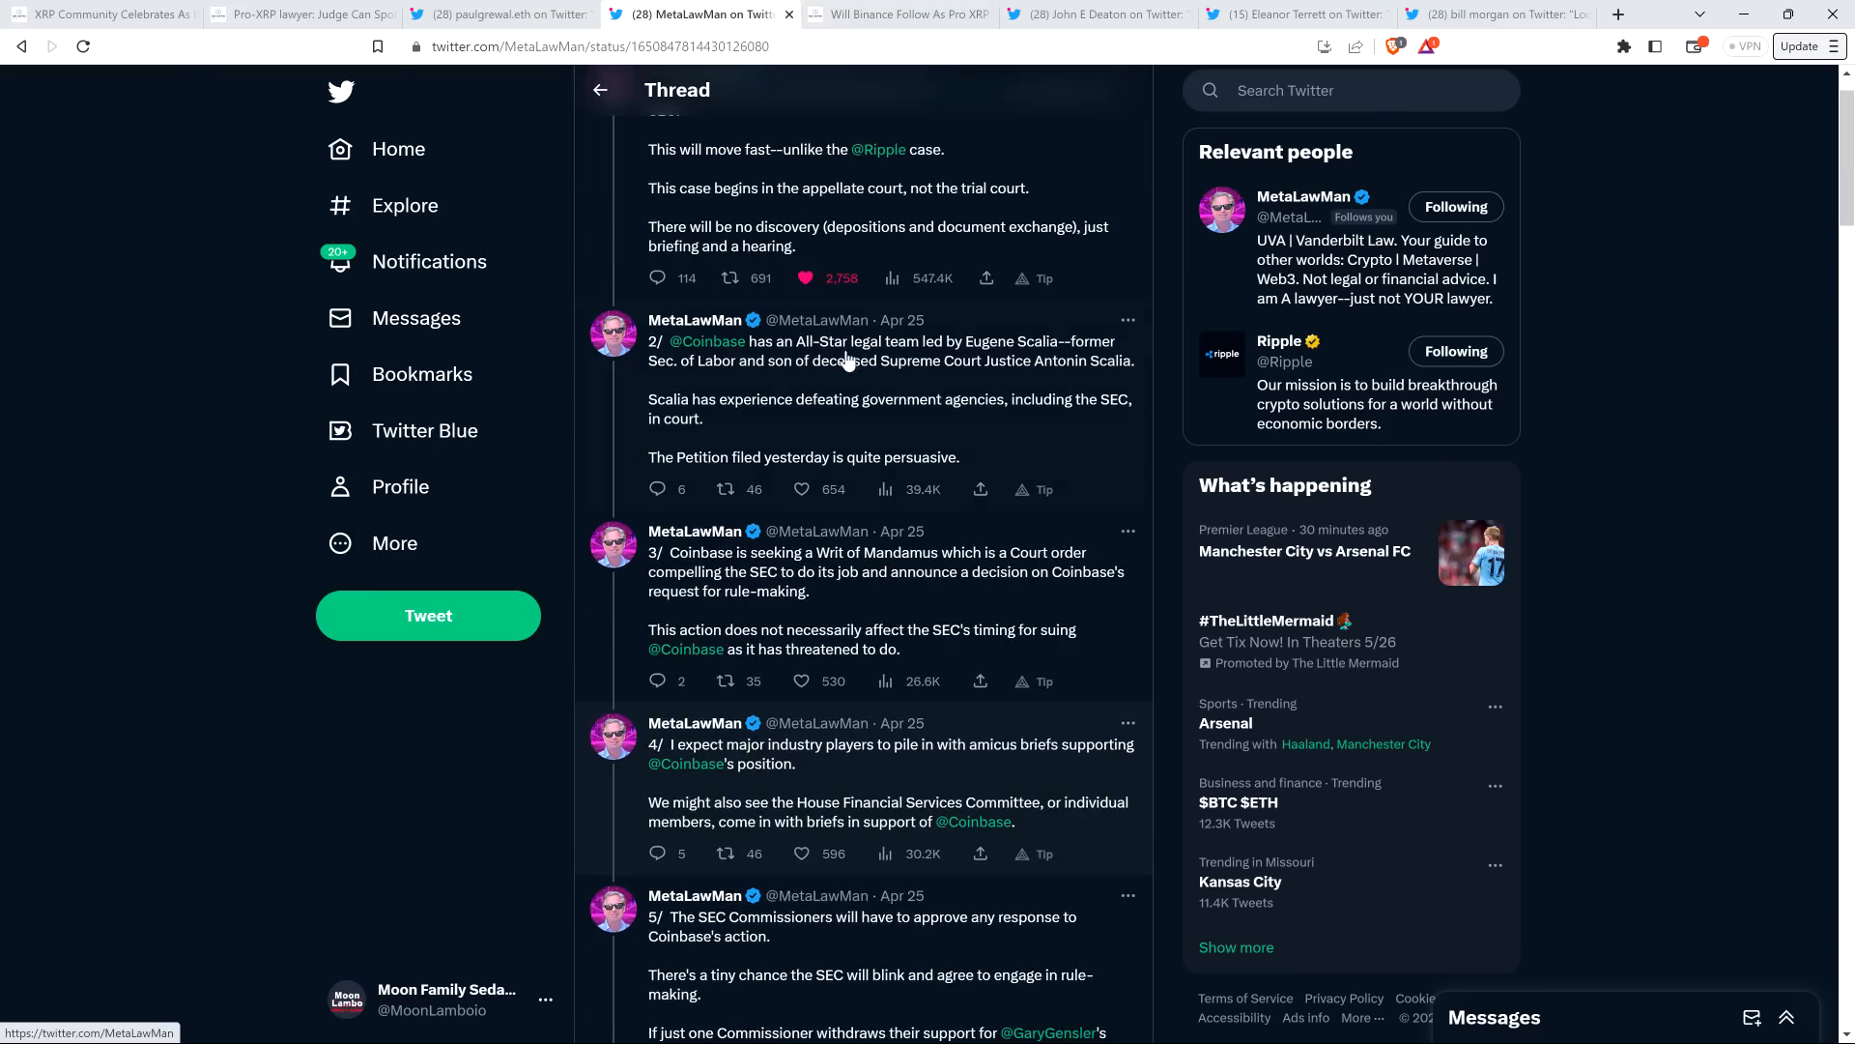
pyautogui.scroll(3)
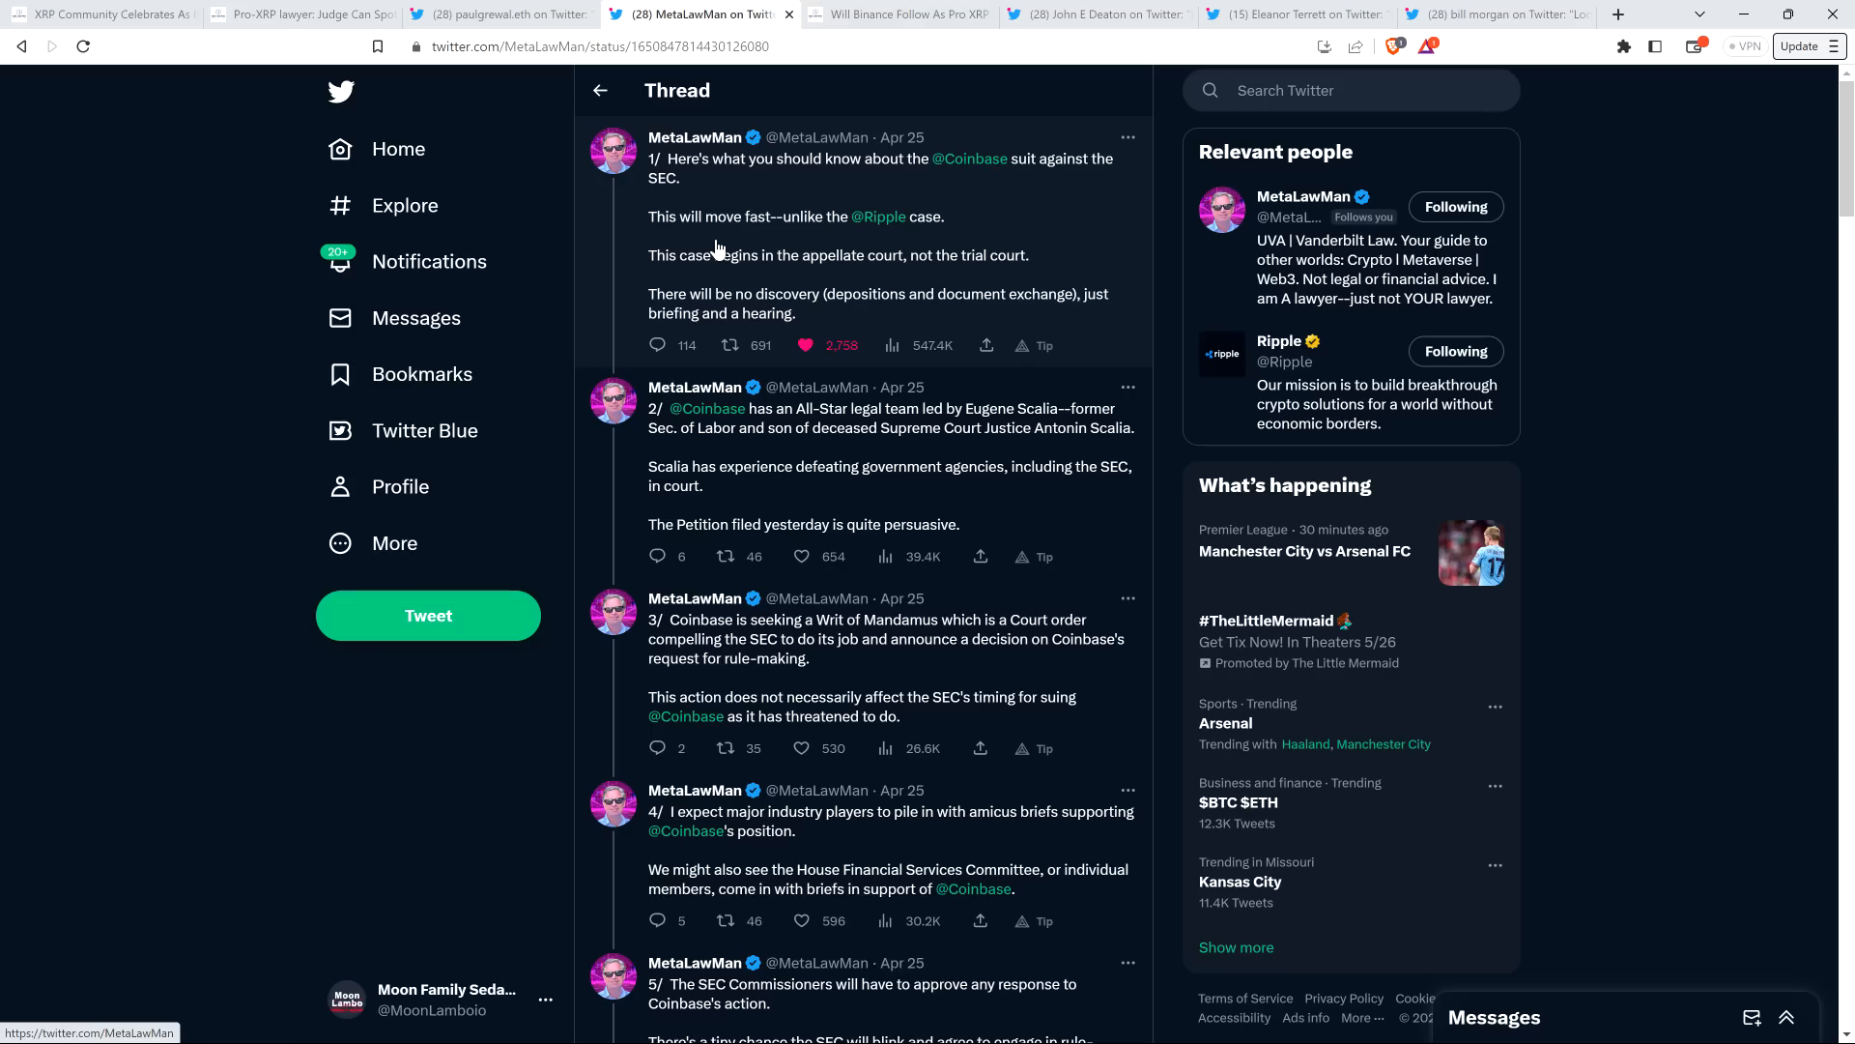
pyautogui.moveTo(711, 249)
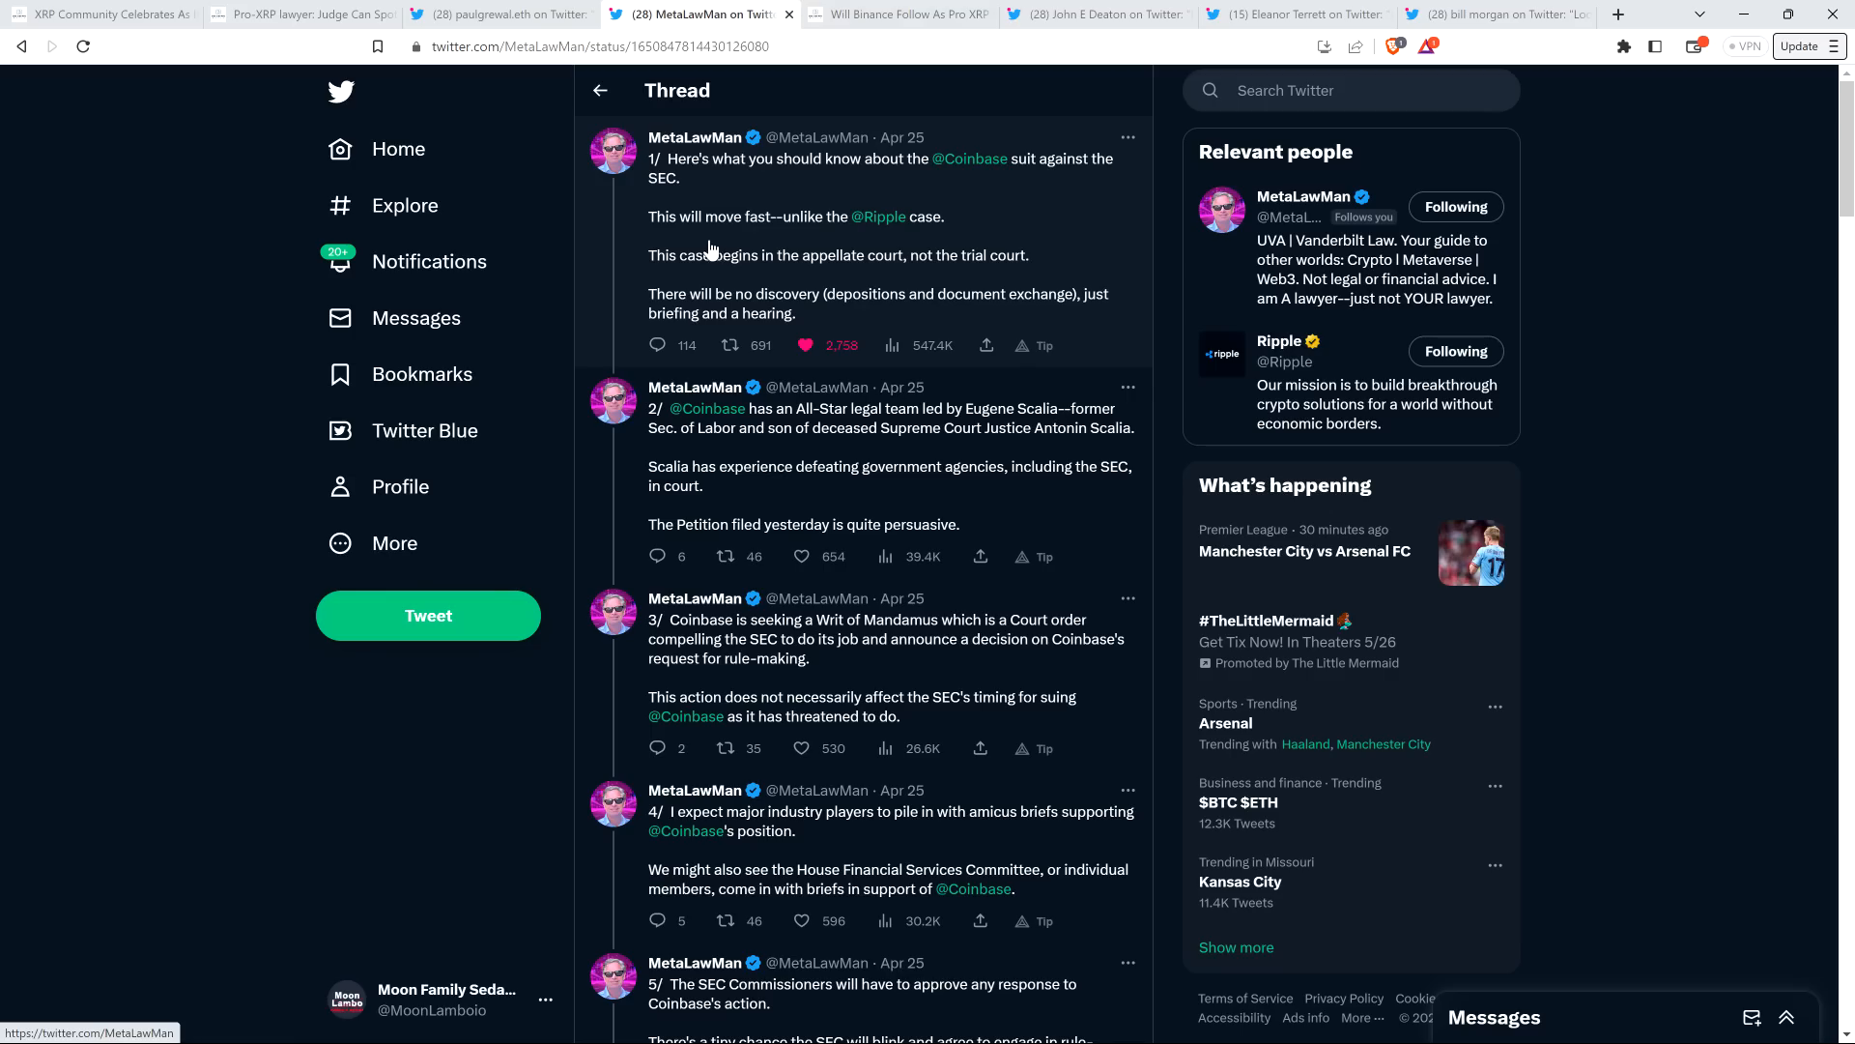
pyautogui.moveTo(161, 242)
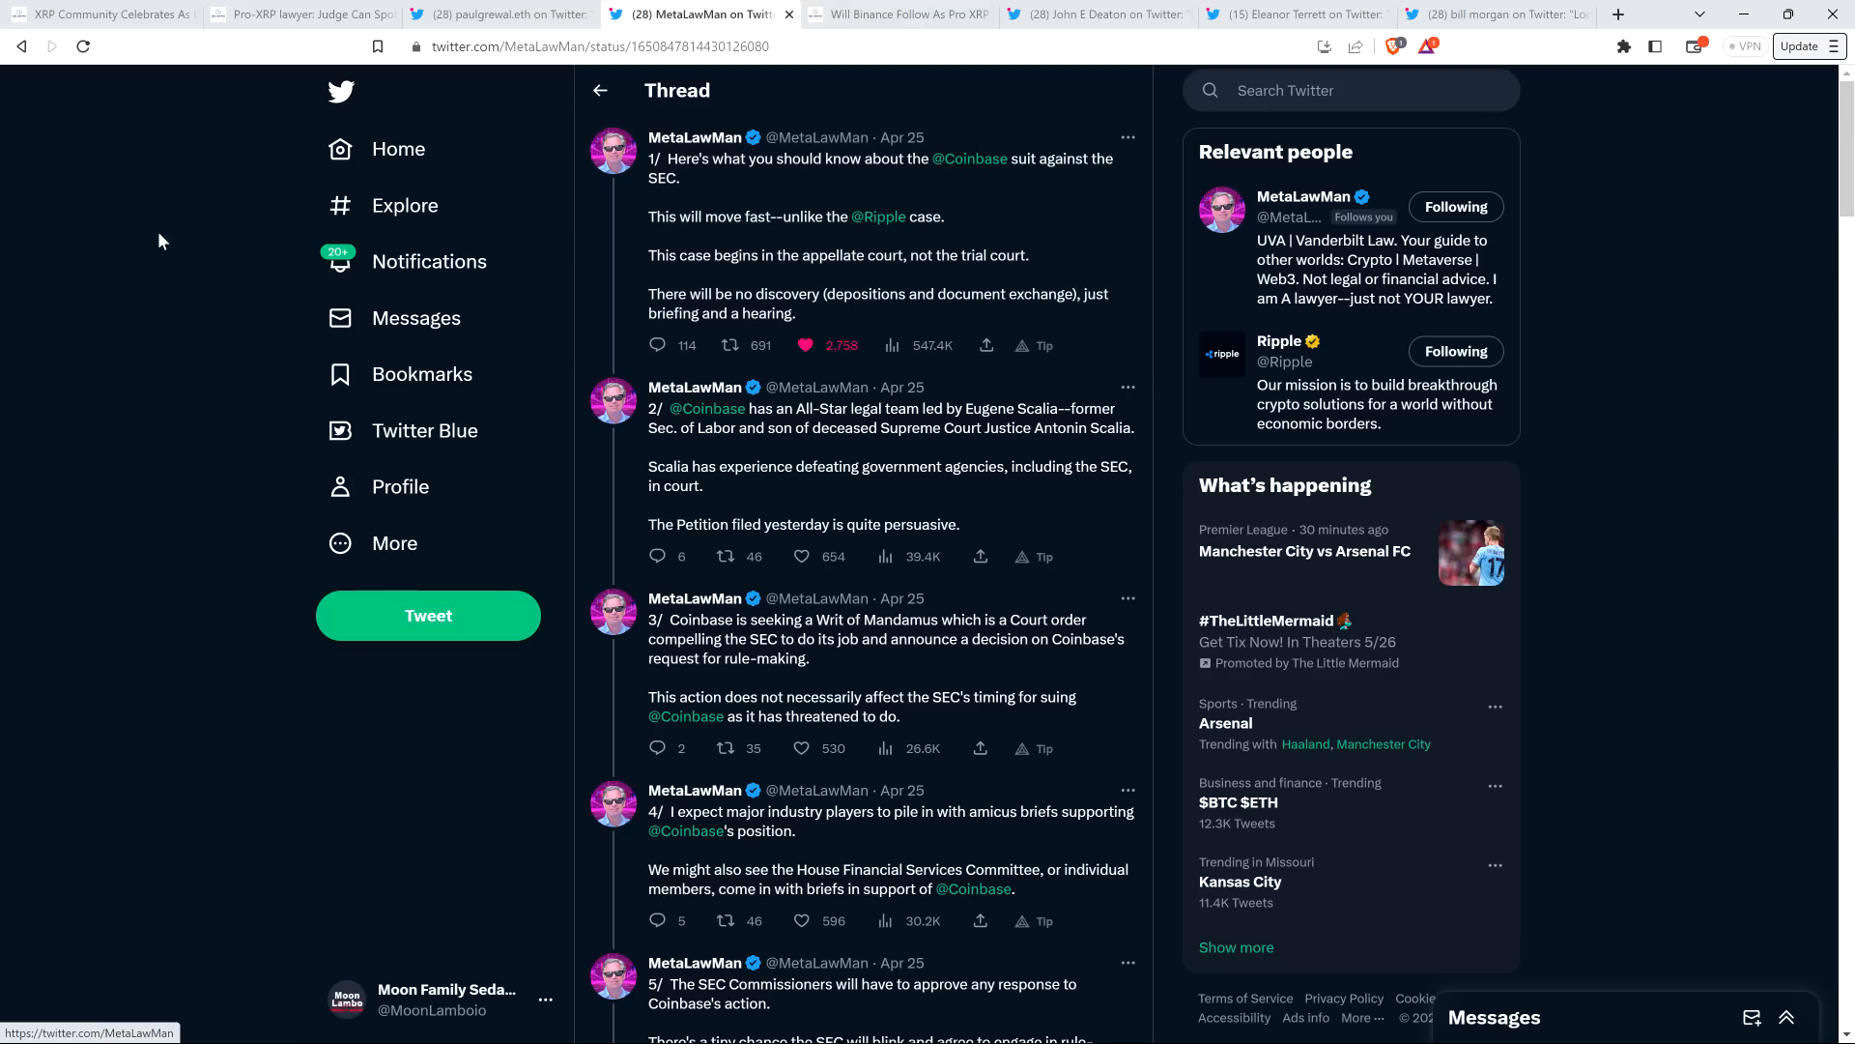
pyautogui.moveTo(148, 255)
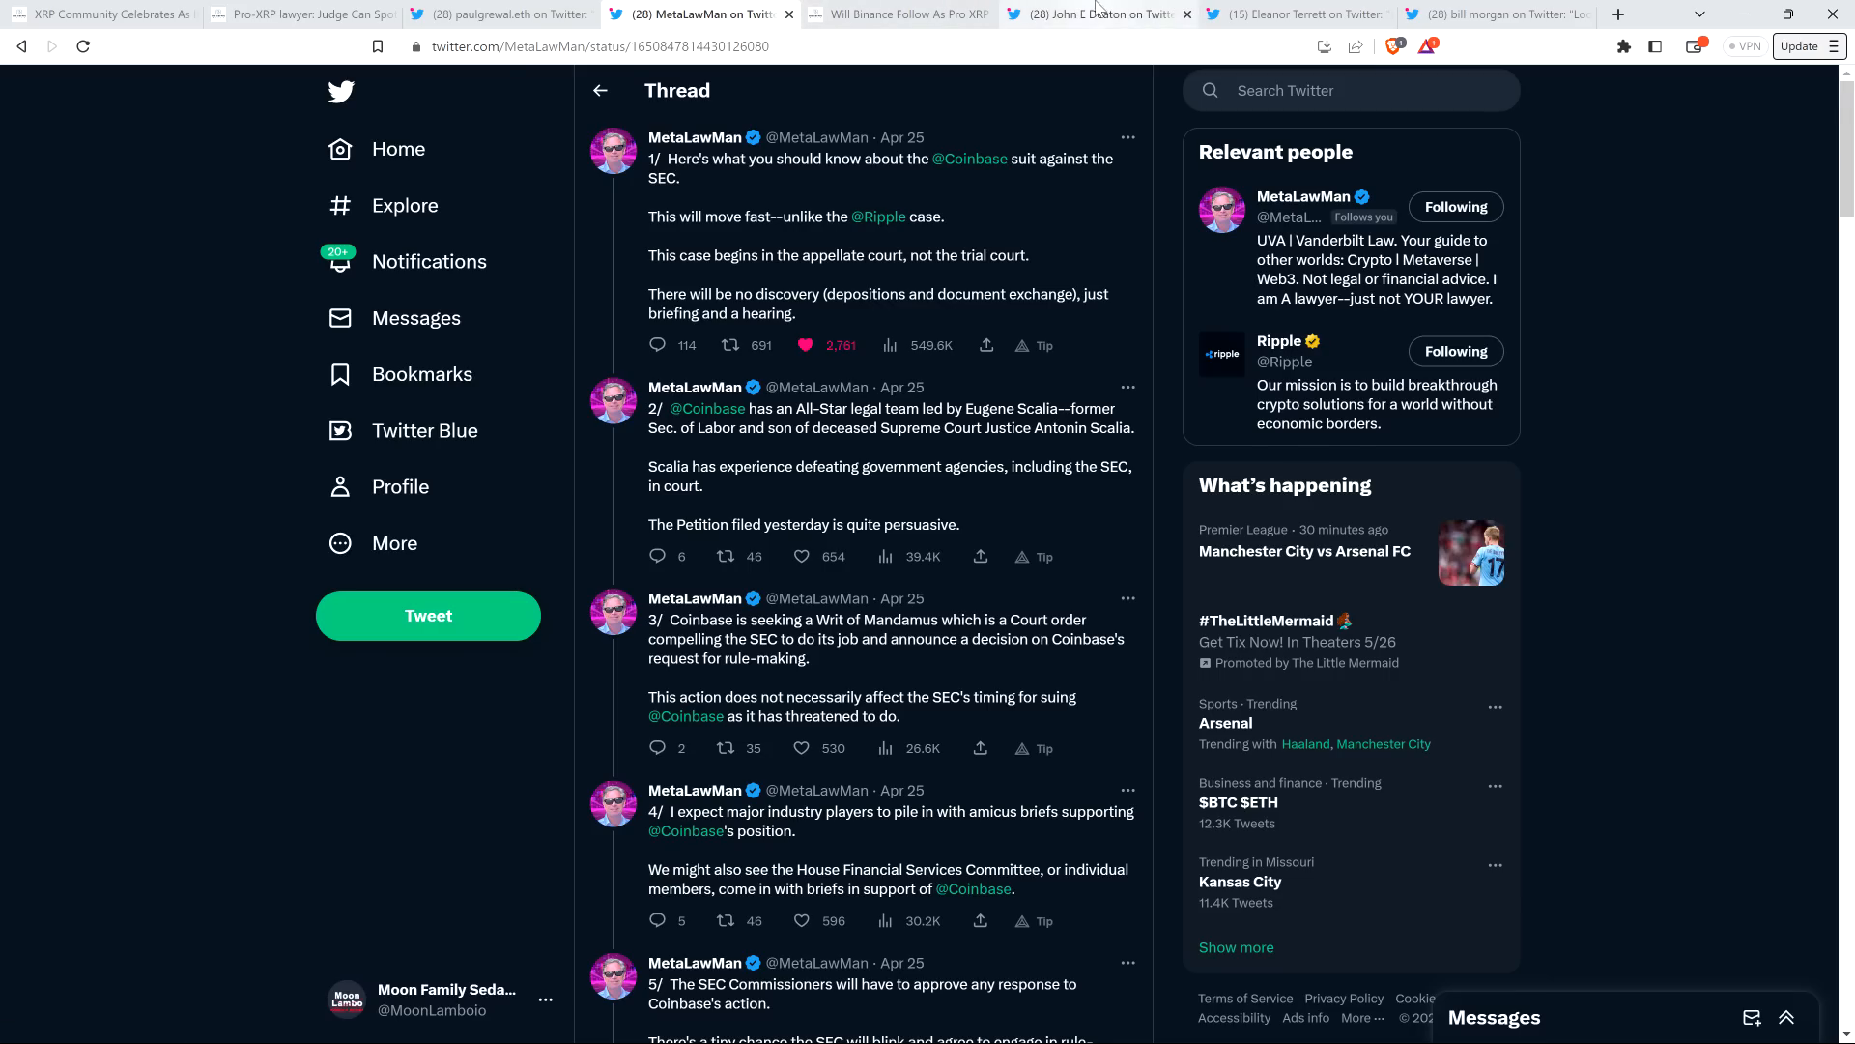
# - Switch to John E Deaton's thread calling the Coinbase filing crypto's second Writ of Mandamus
pyautogui.click(1098, 14)
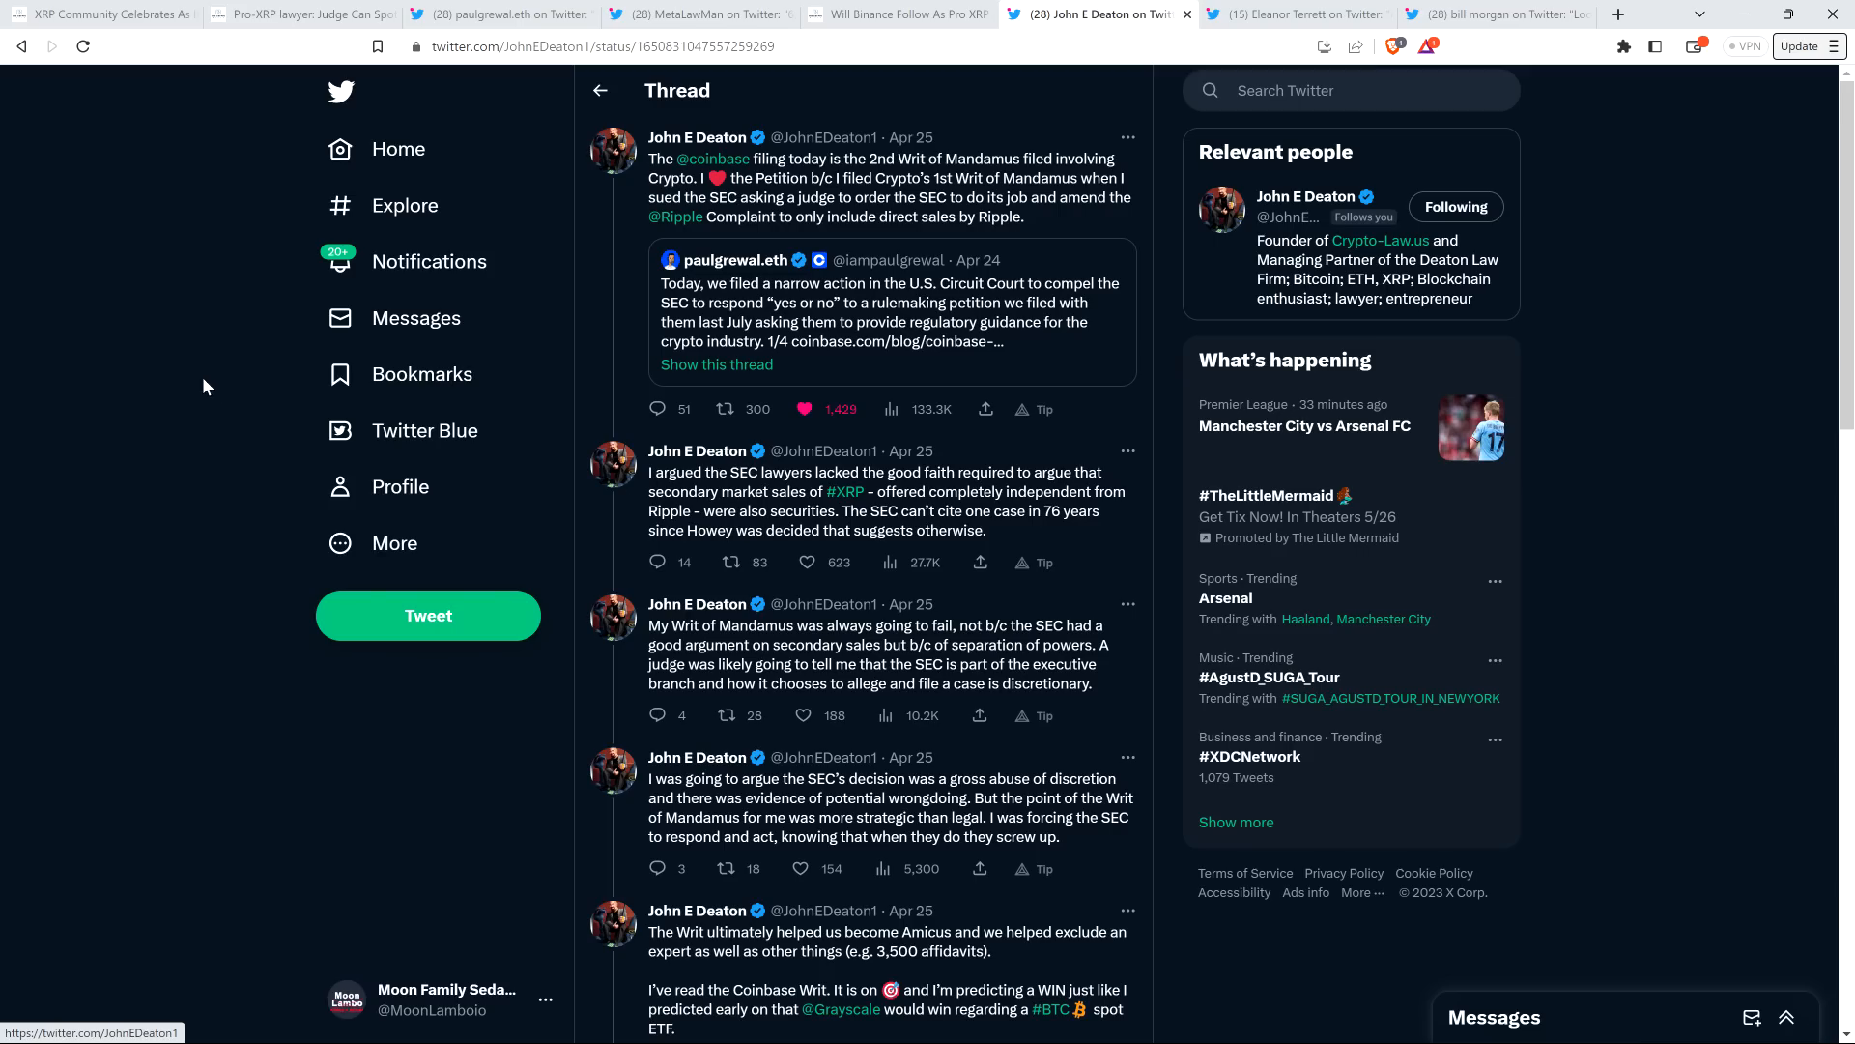
pyautogui.moveTo(135, 410)
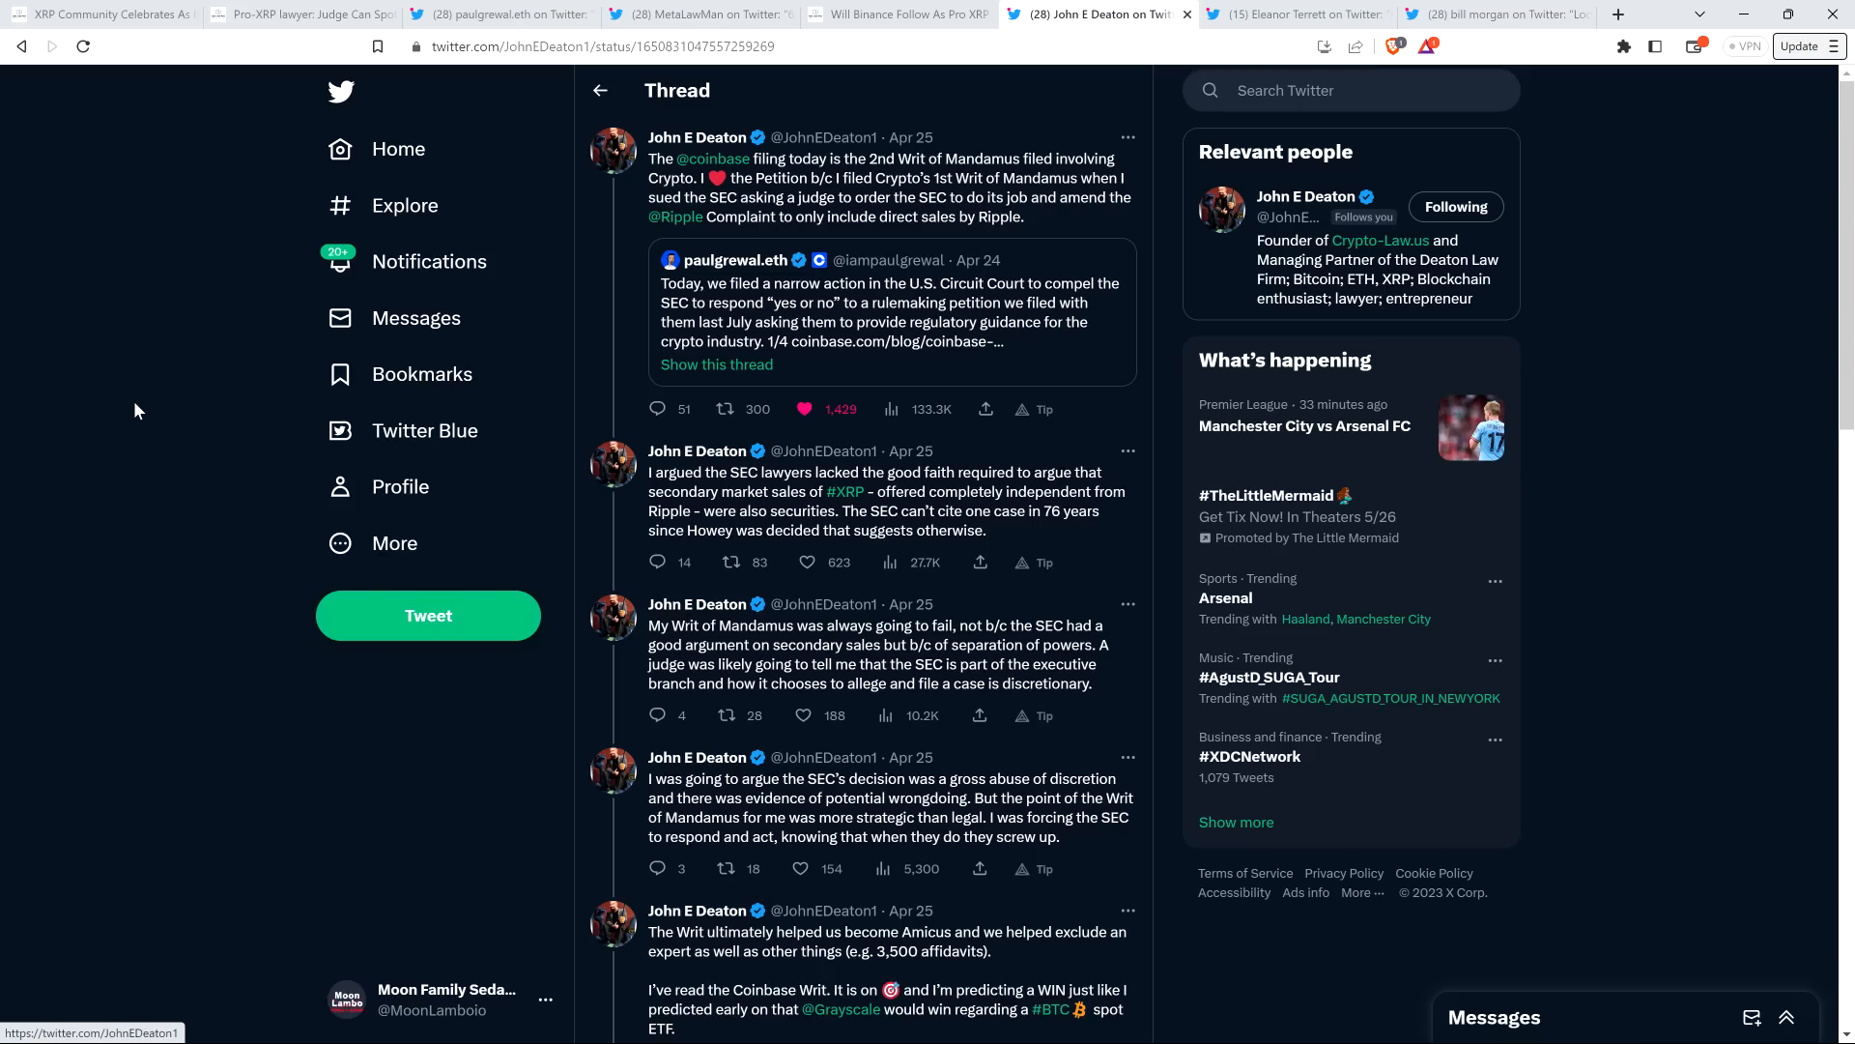
pyautogui.moveTo(151, 423)
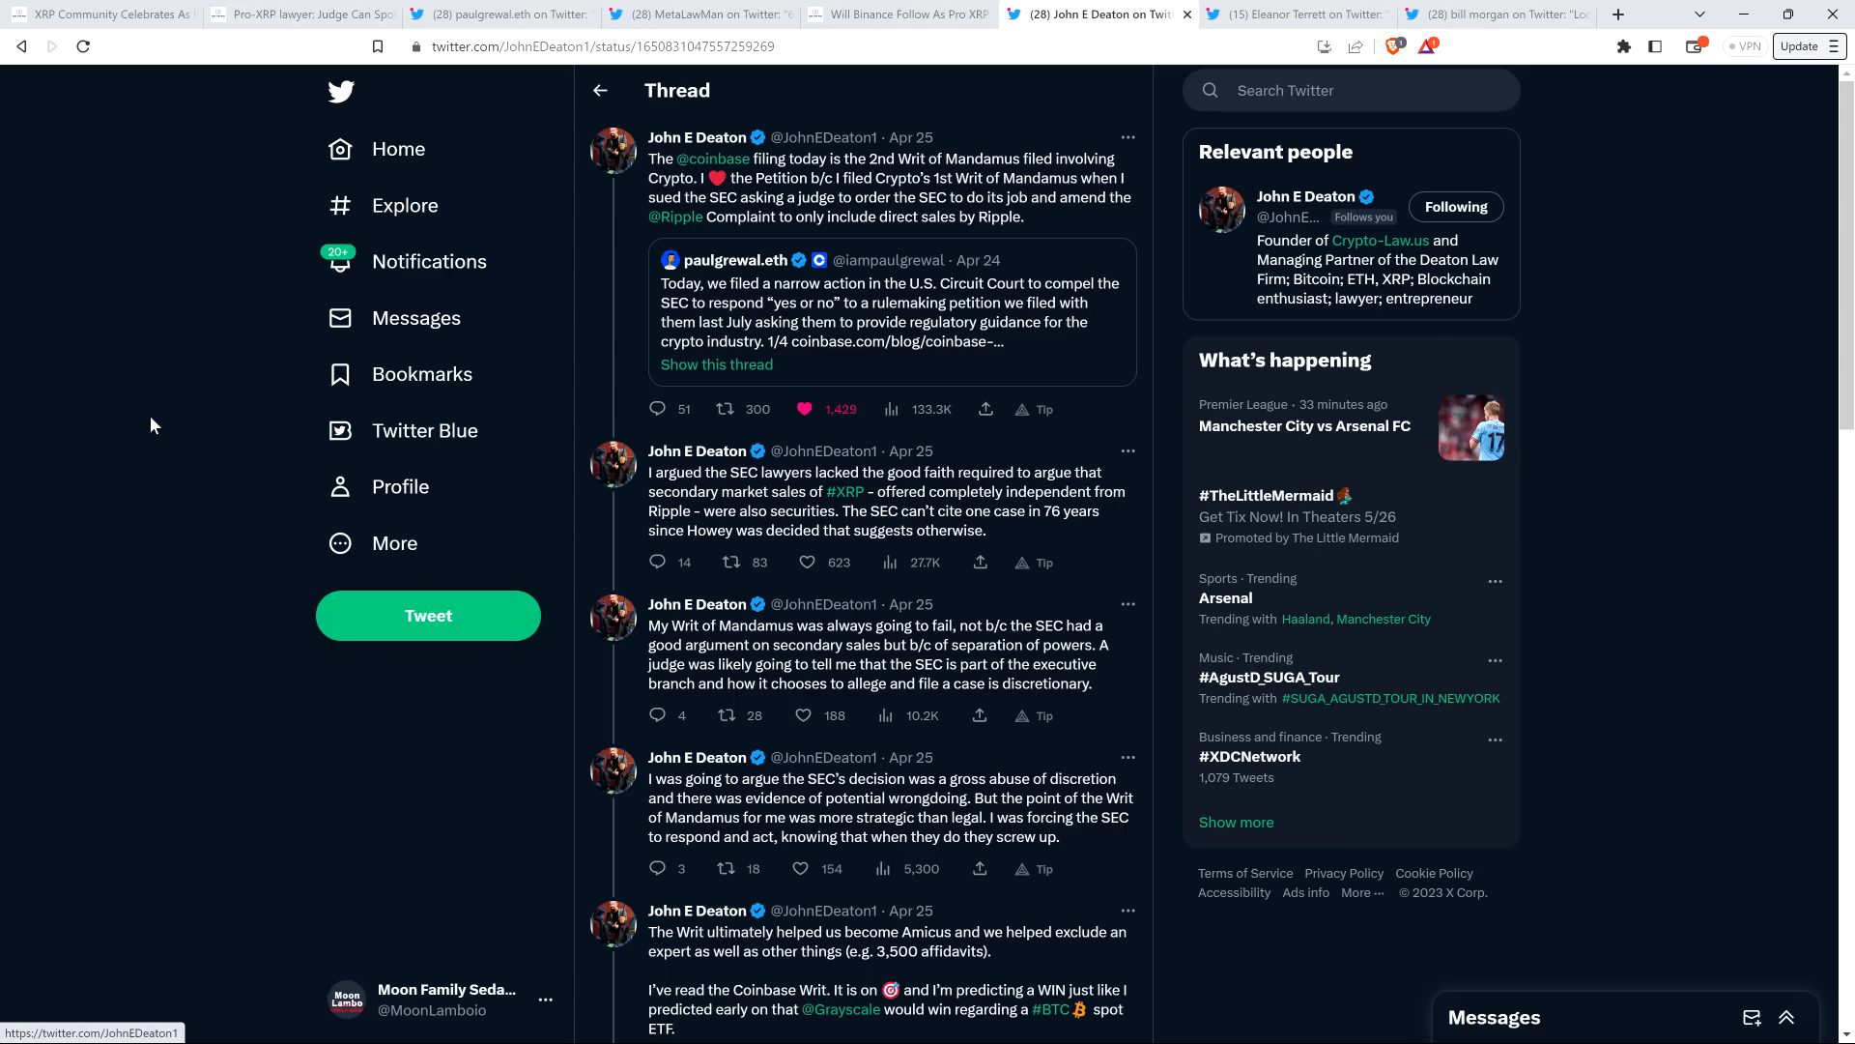
pyautogui.moveTo(141, 402)
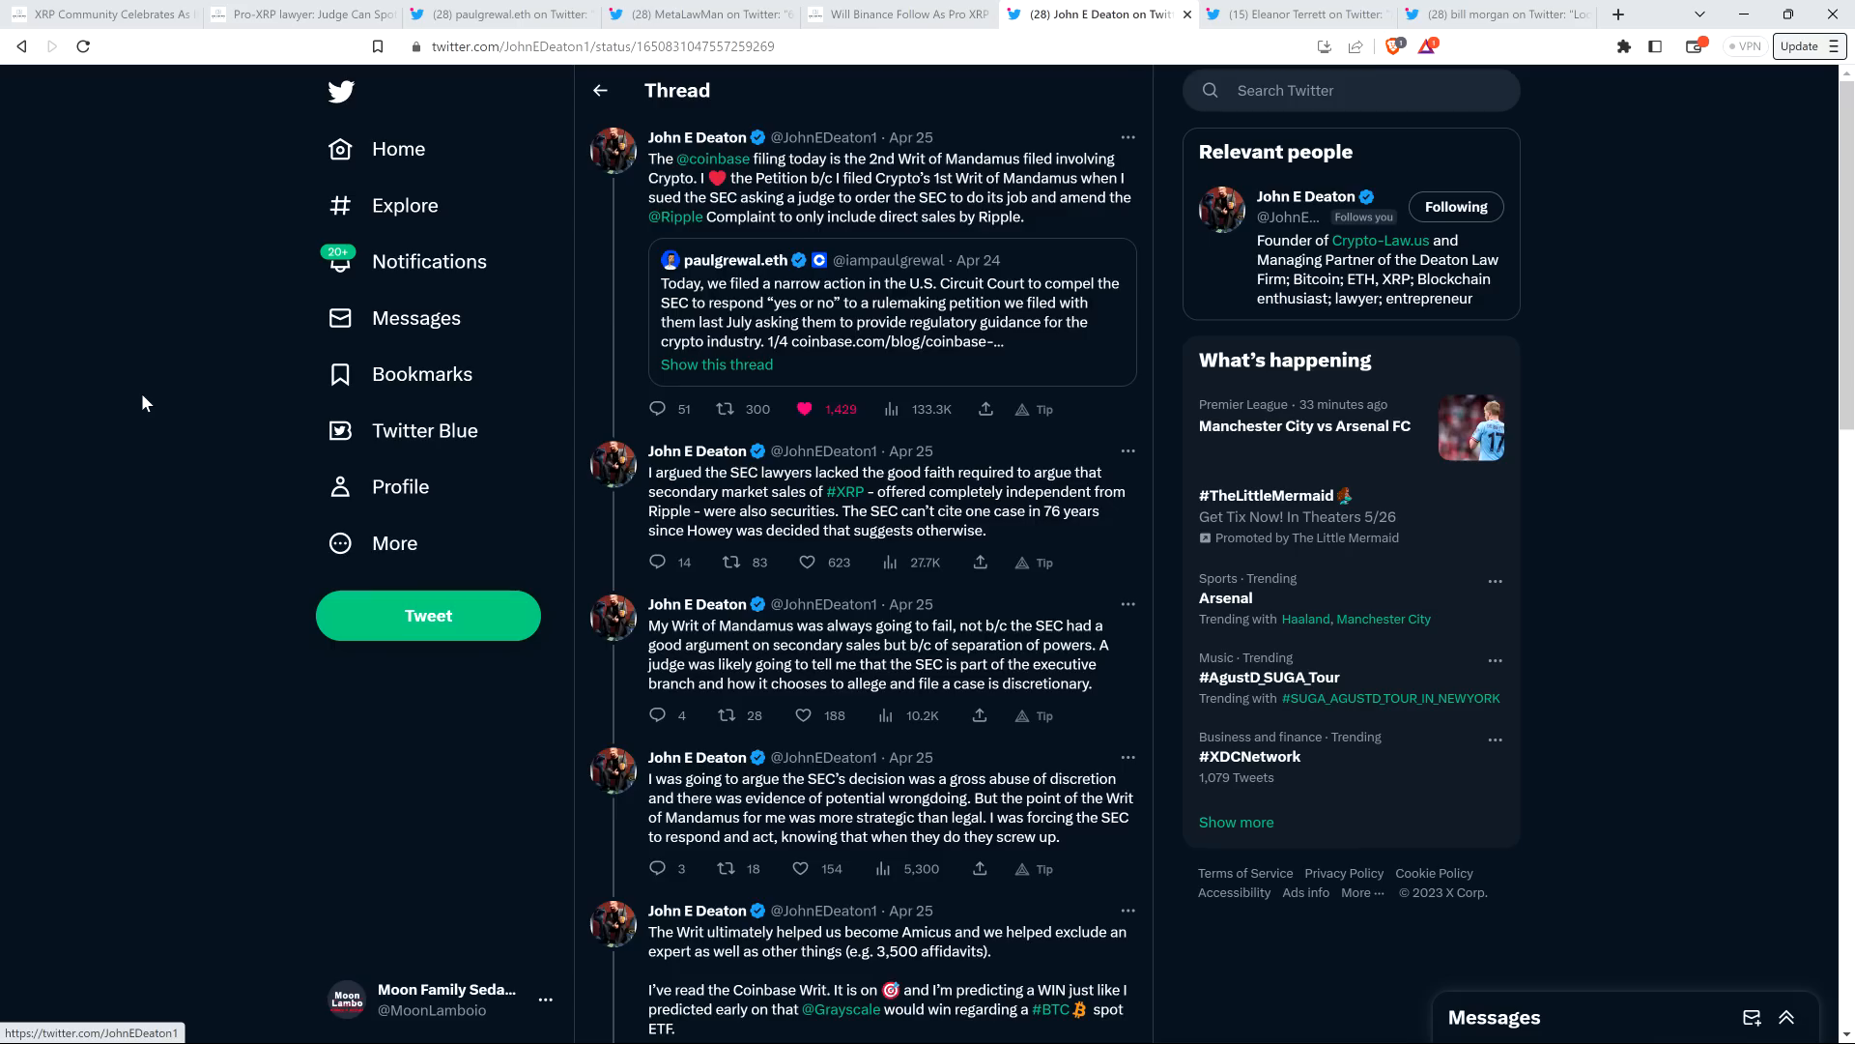
# - Read John E Deaton's thread down to his final tweet that Coinbase is on solid legal grounds
pyautogui.scroll(-3)
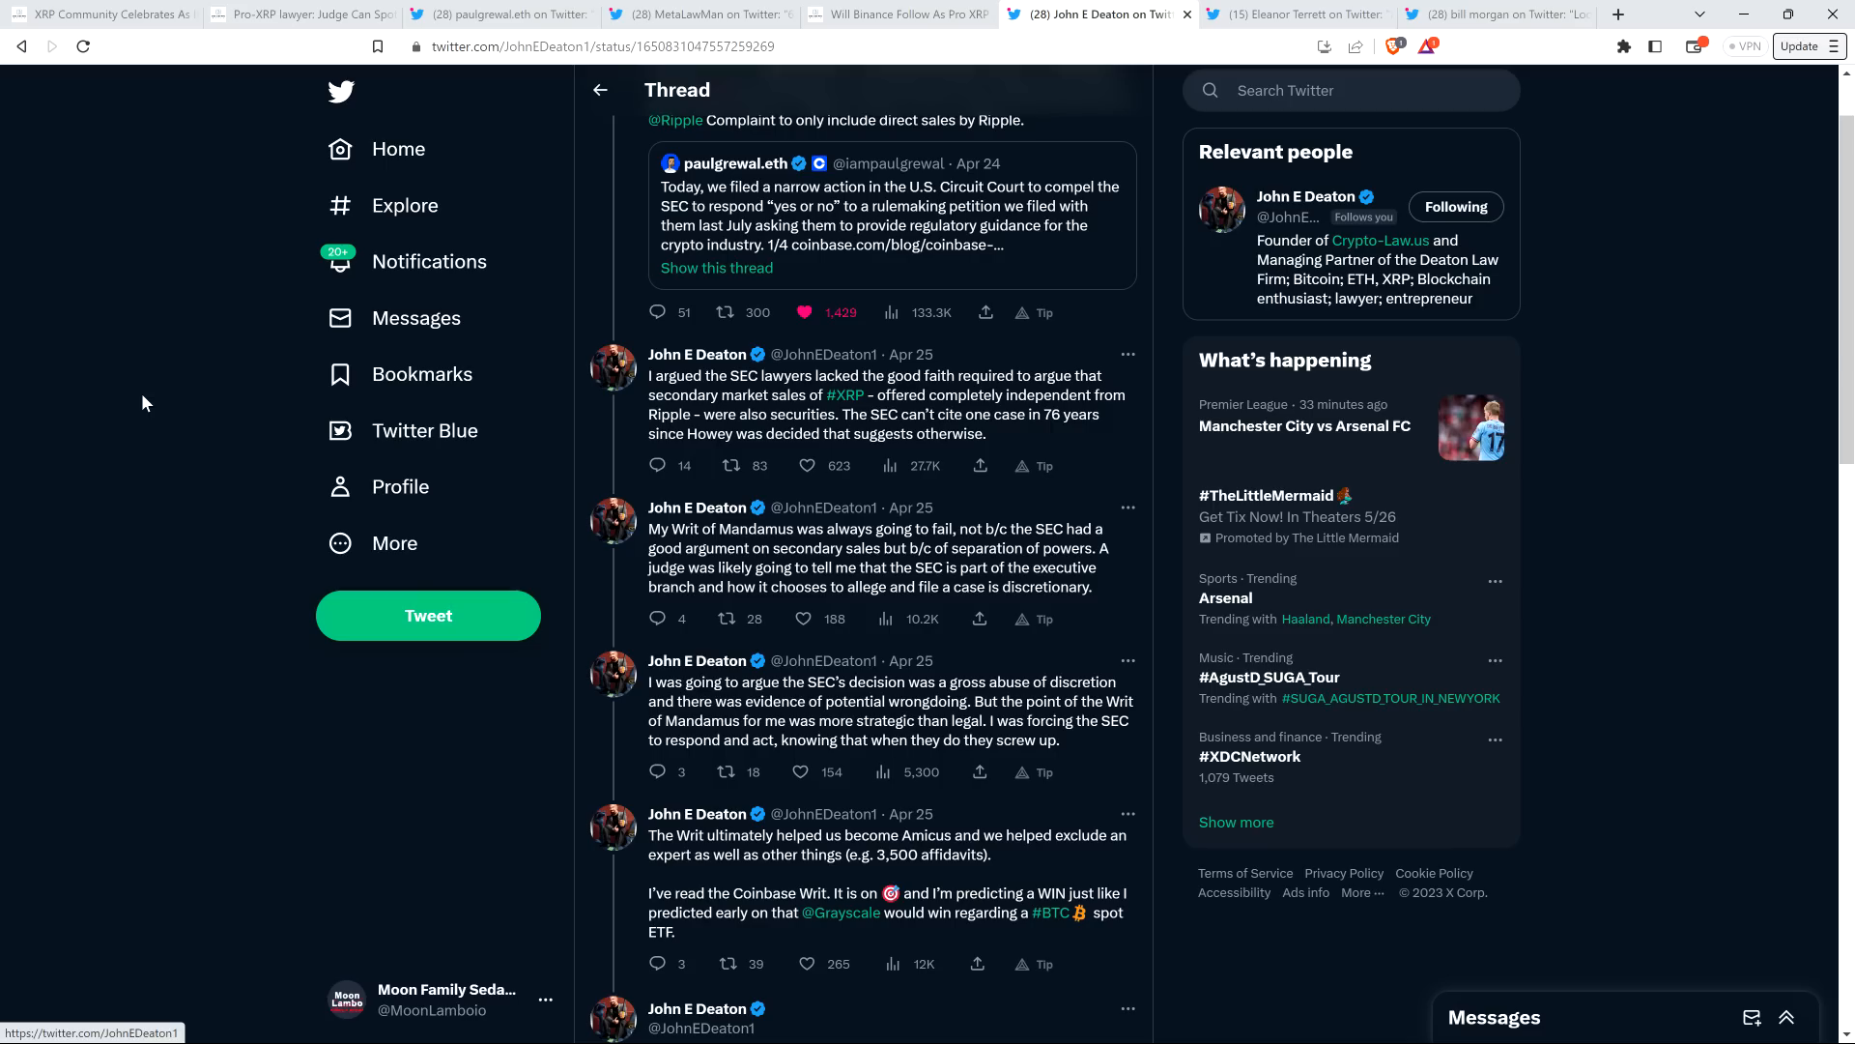
pyautogui.scroll(-3)
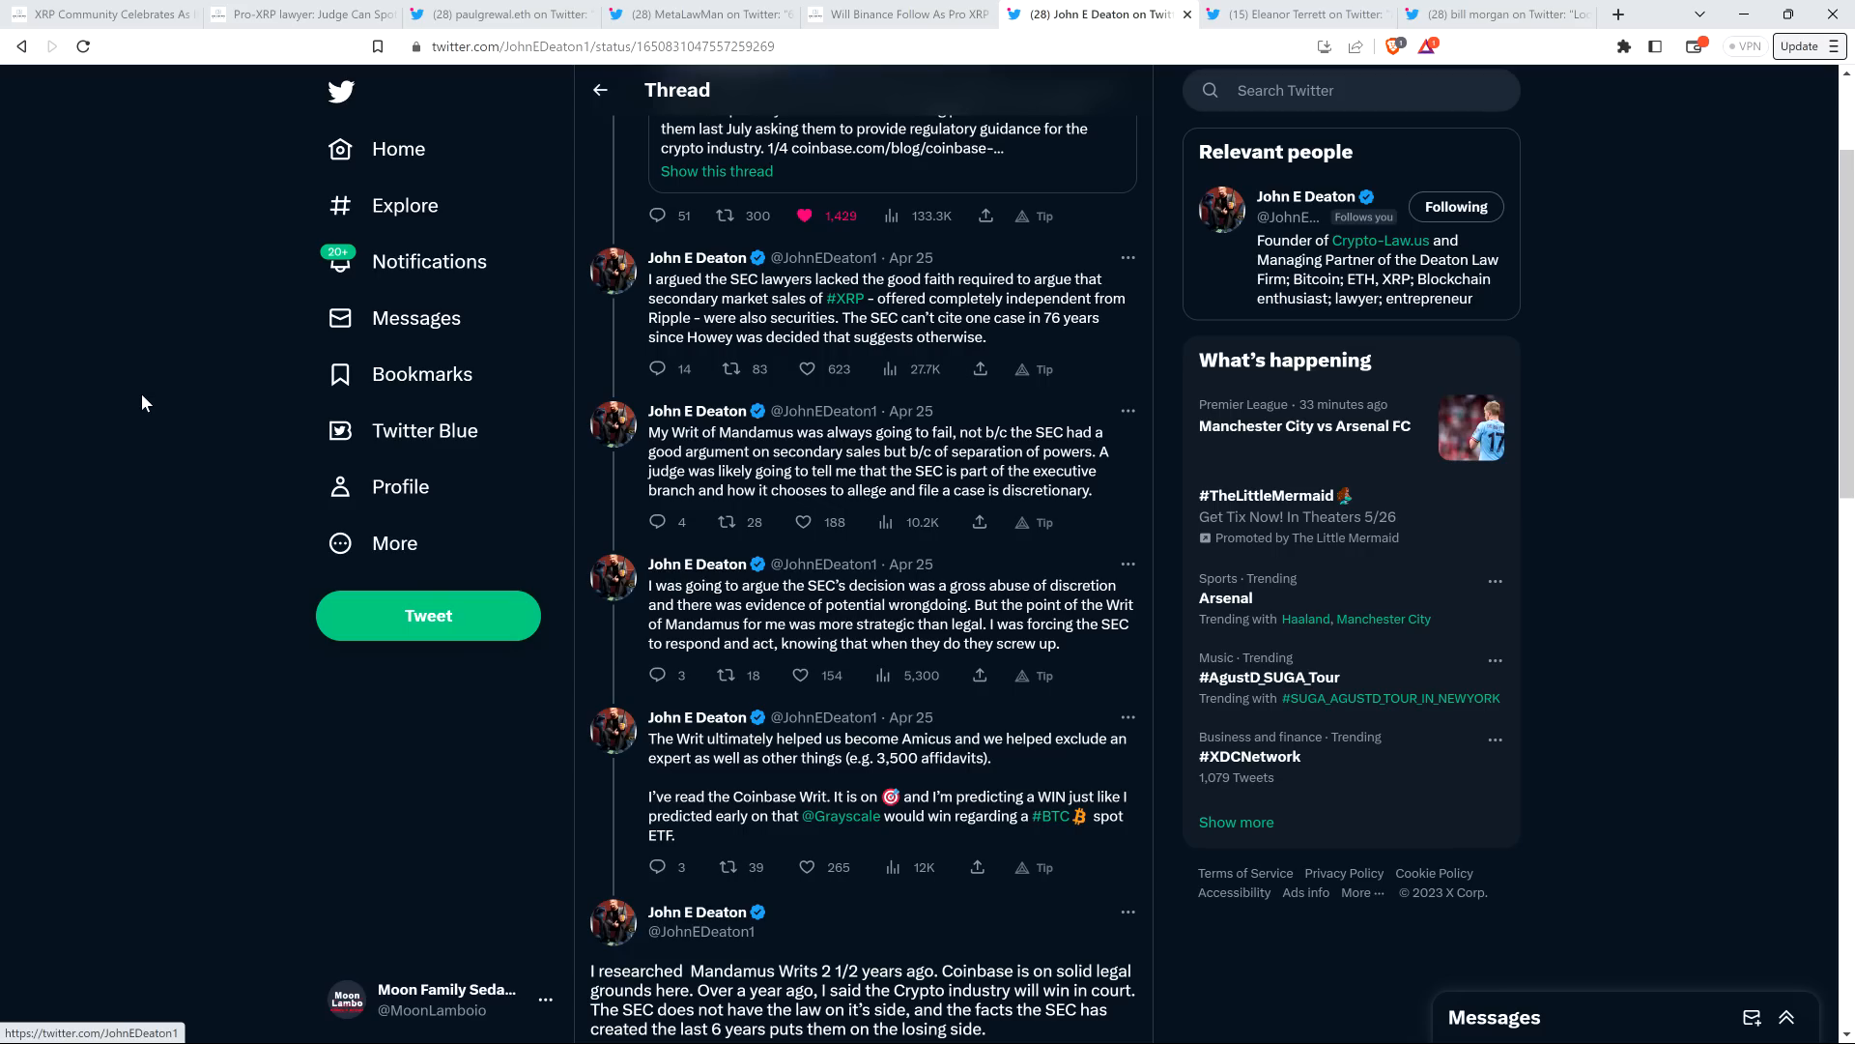
pyautogui.scroll(-3)
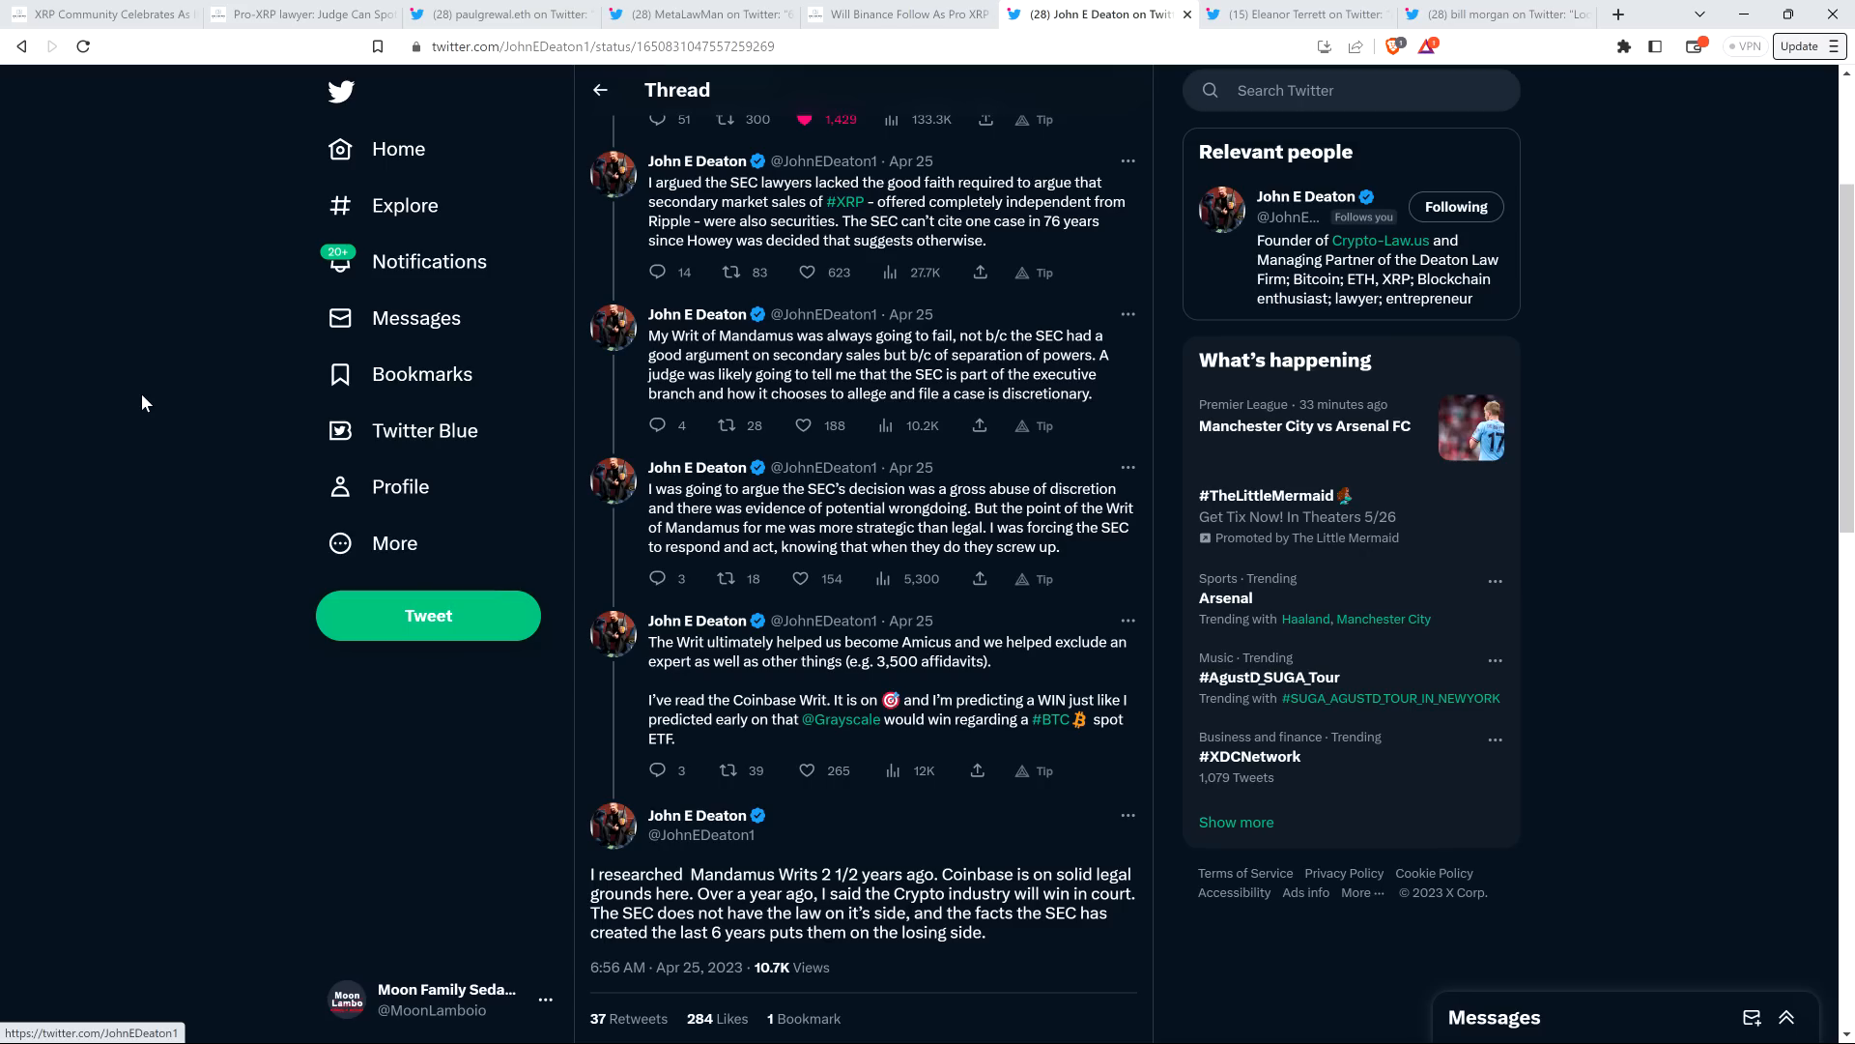
pyautogui.scroll(-3)
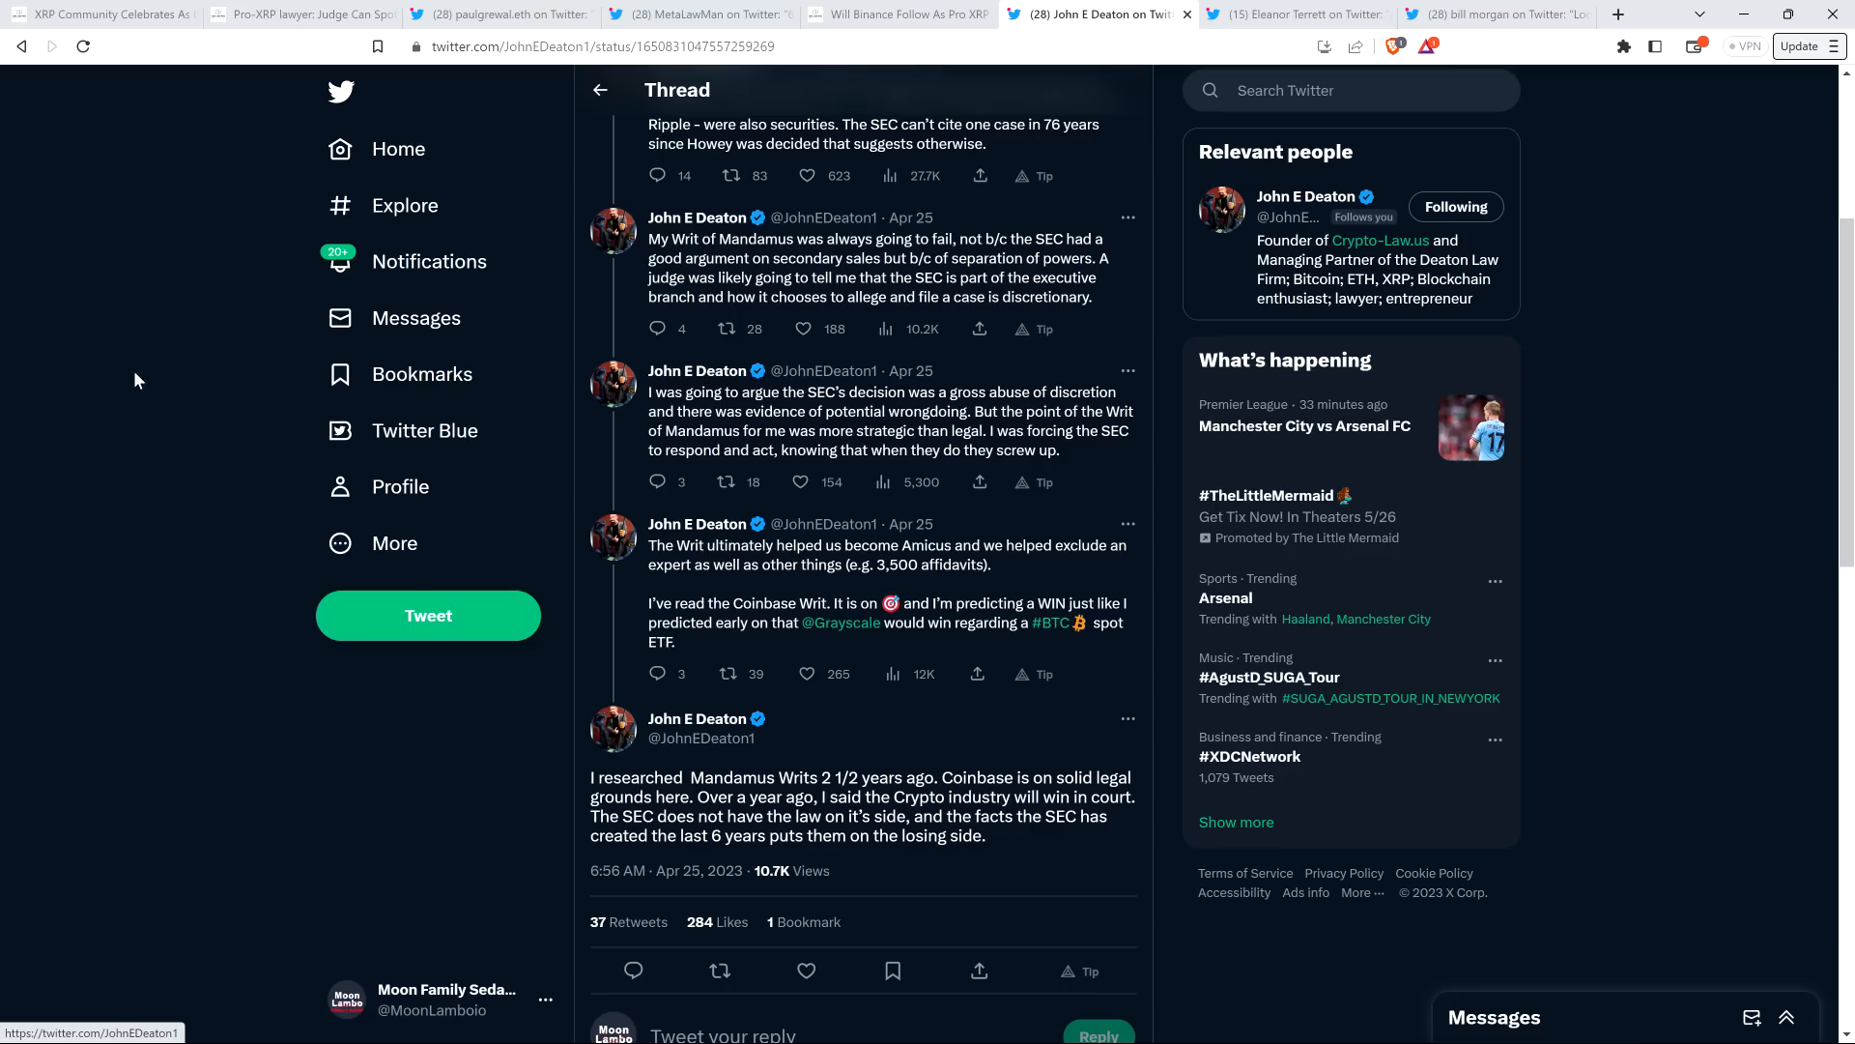
pyautogui.moveTo(127, 351)
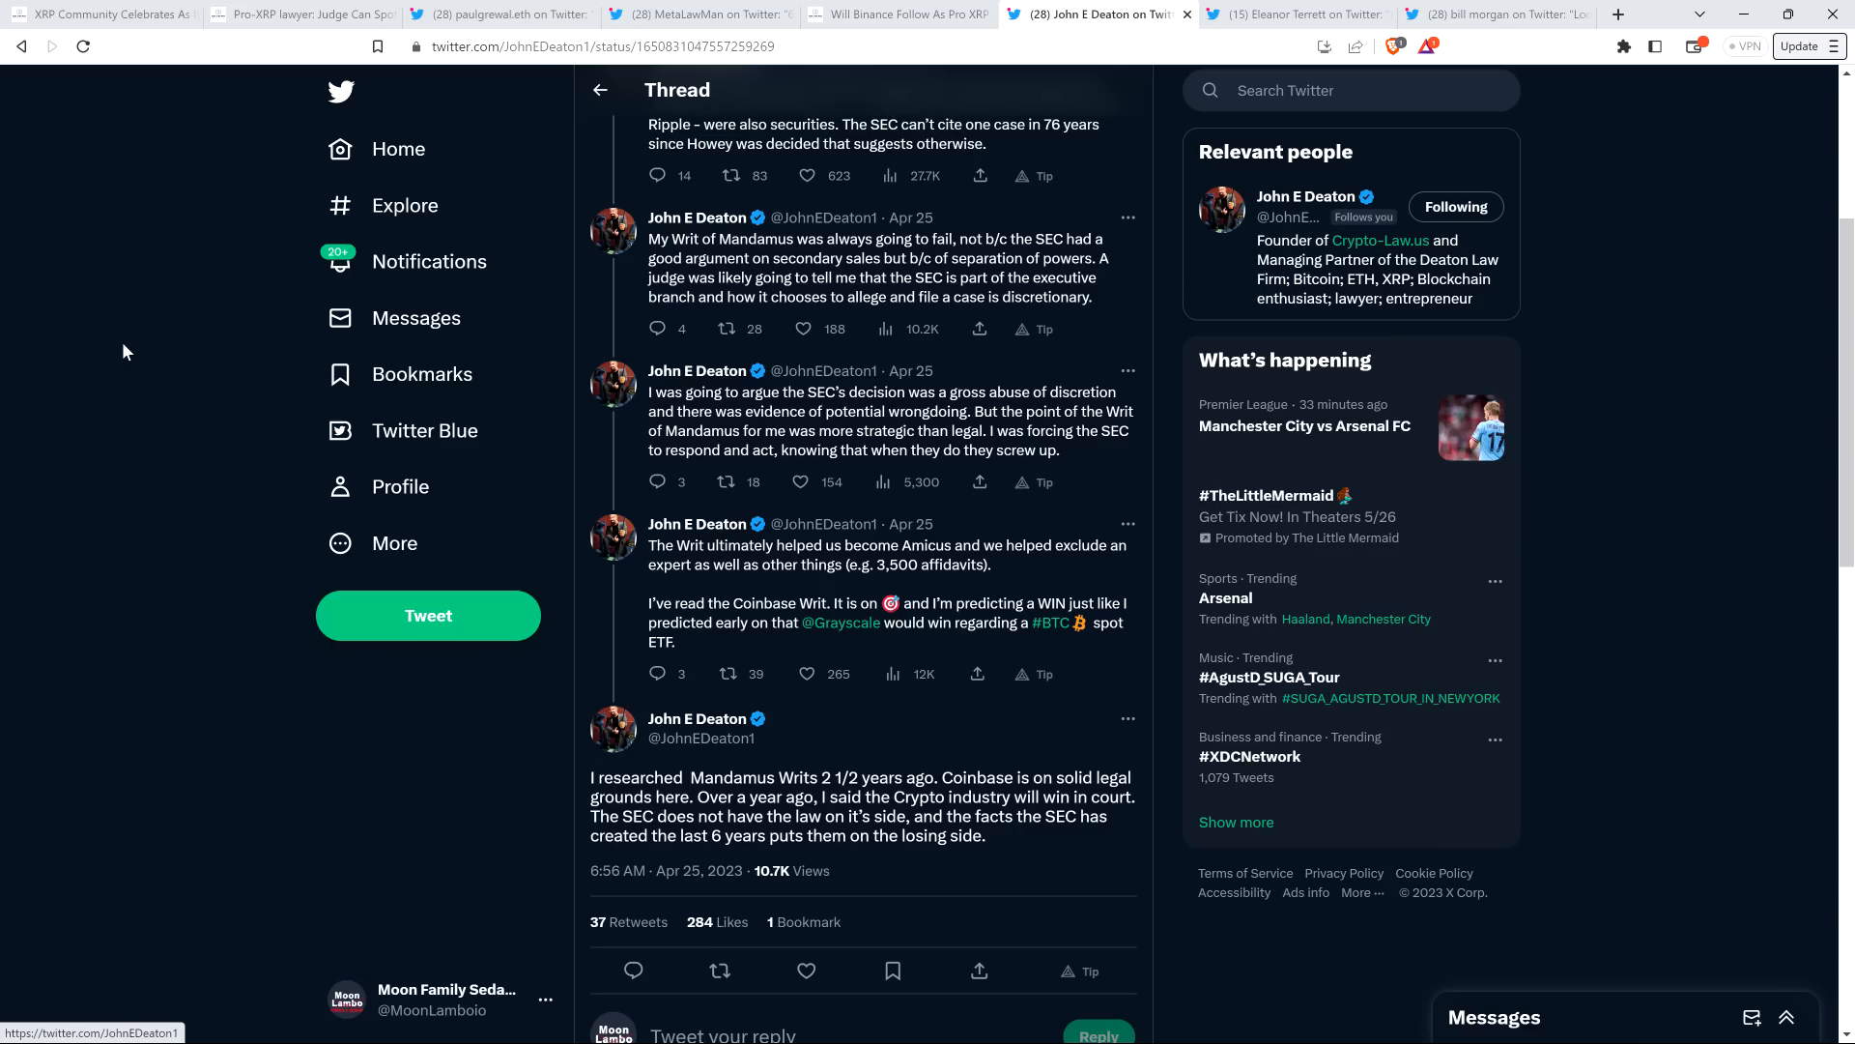
# - Return to John E Deaton's opening tweet about the second writ of mandamus
pyautogui.scroll(3)
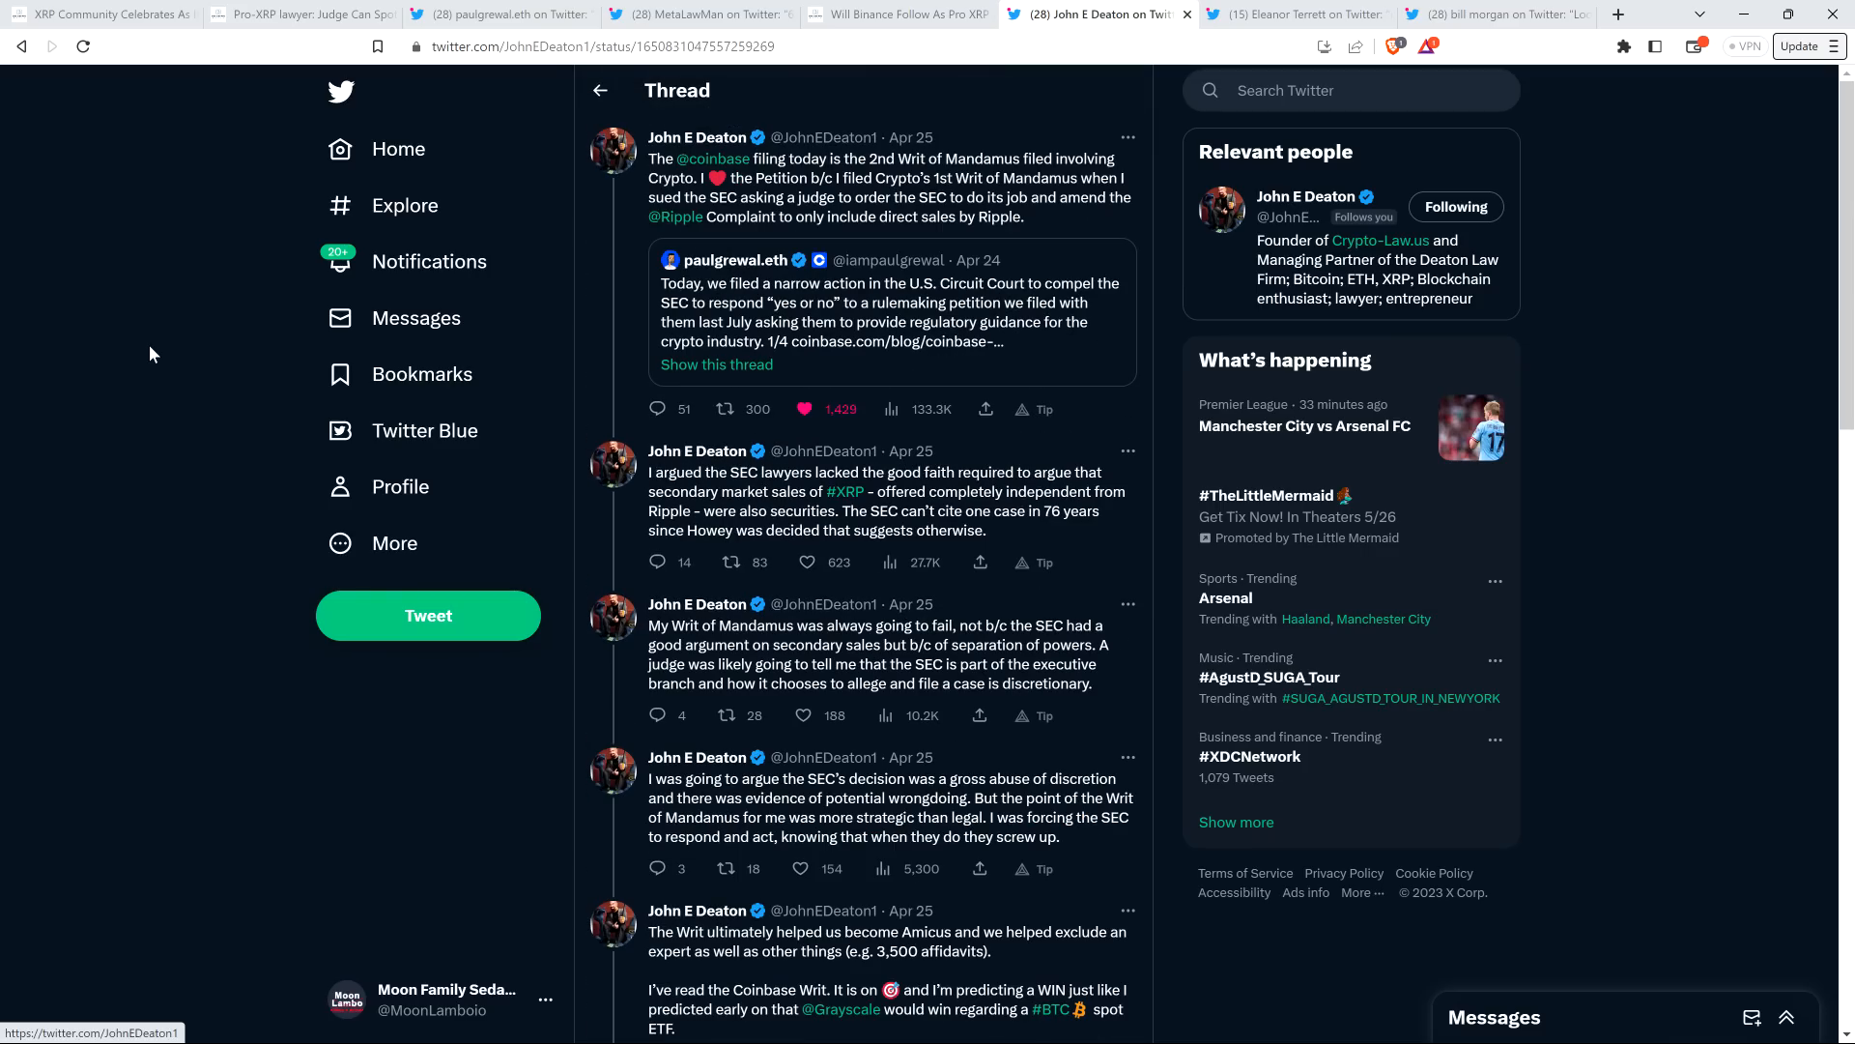
pyautogui.moveTo(156, 441)
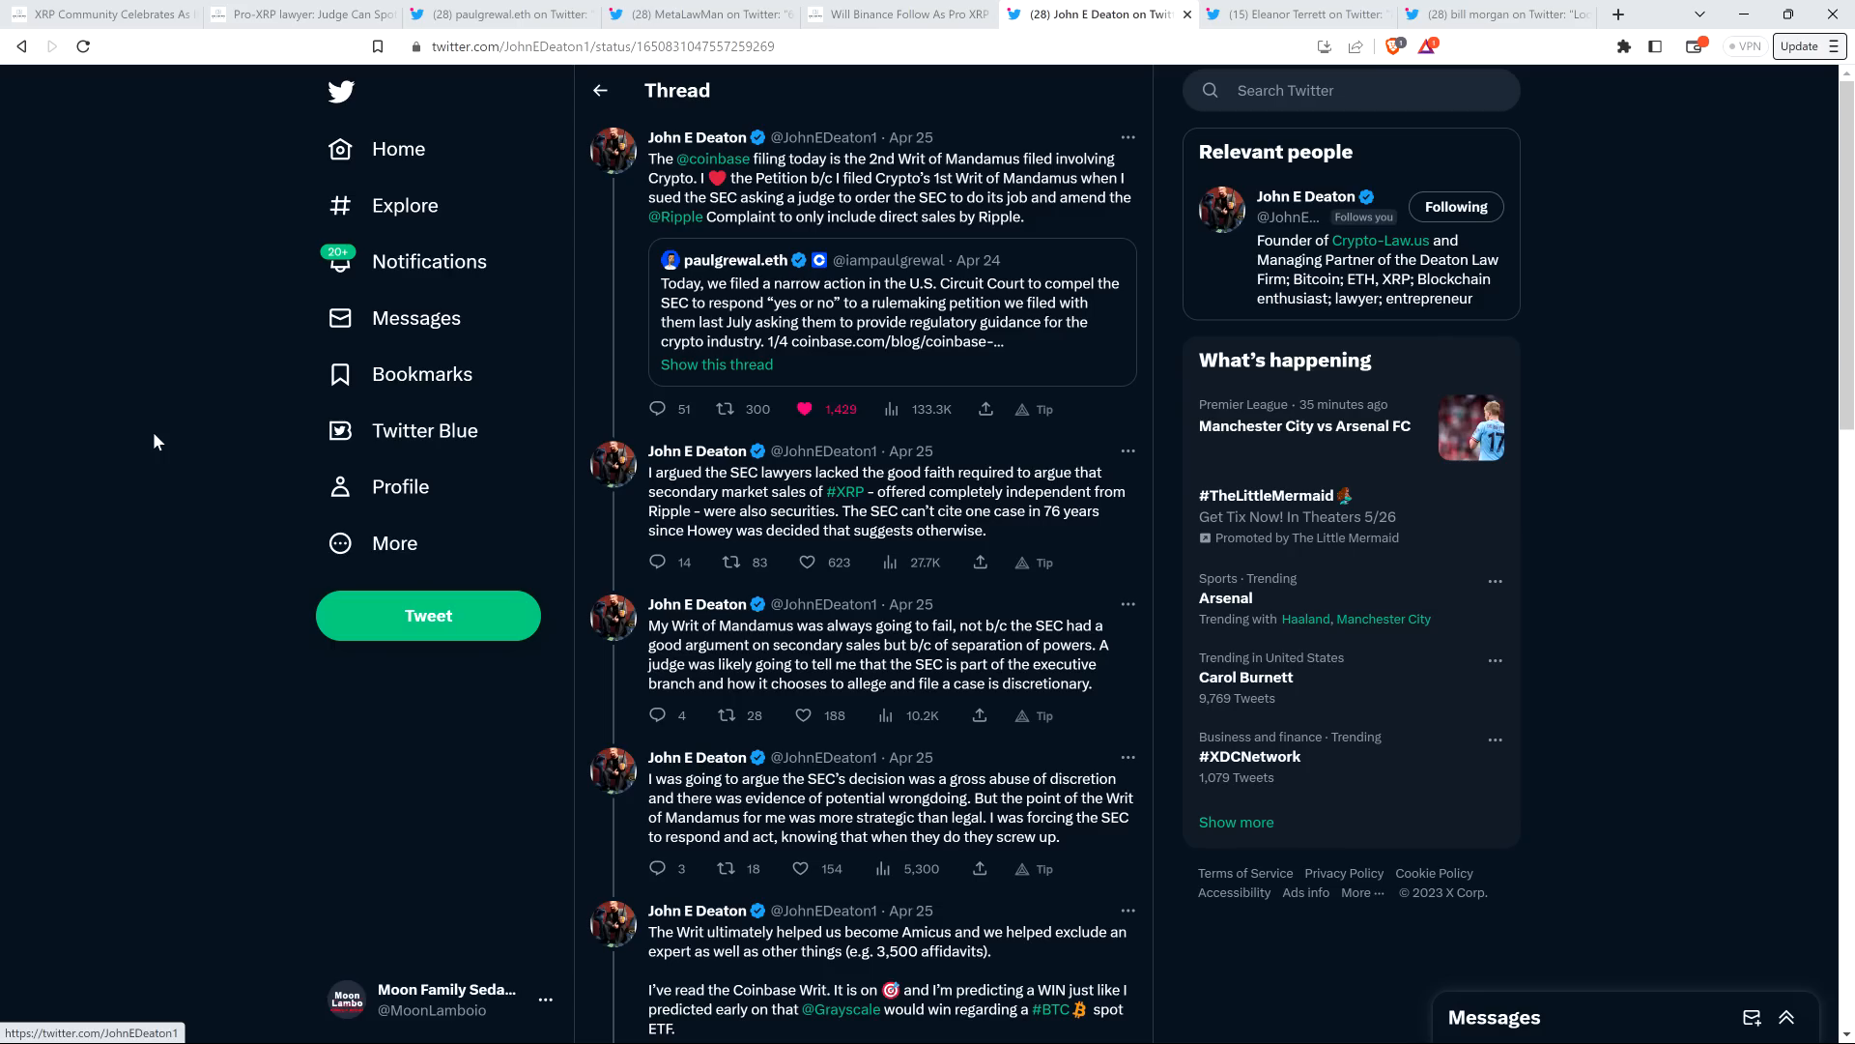
pyautogui.moveTo(157, 392)
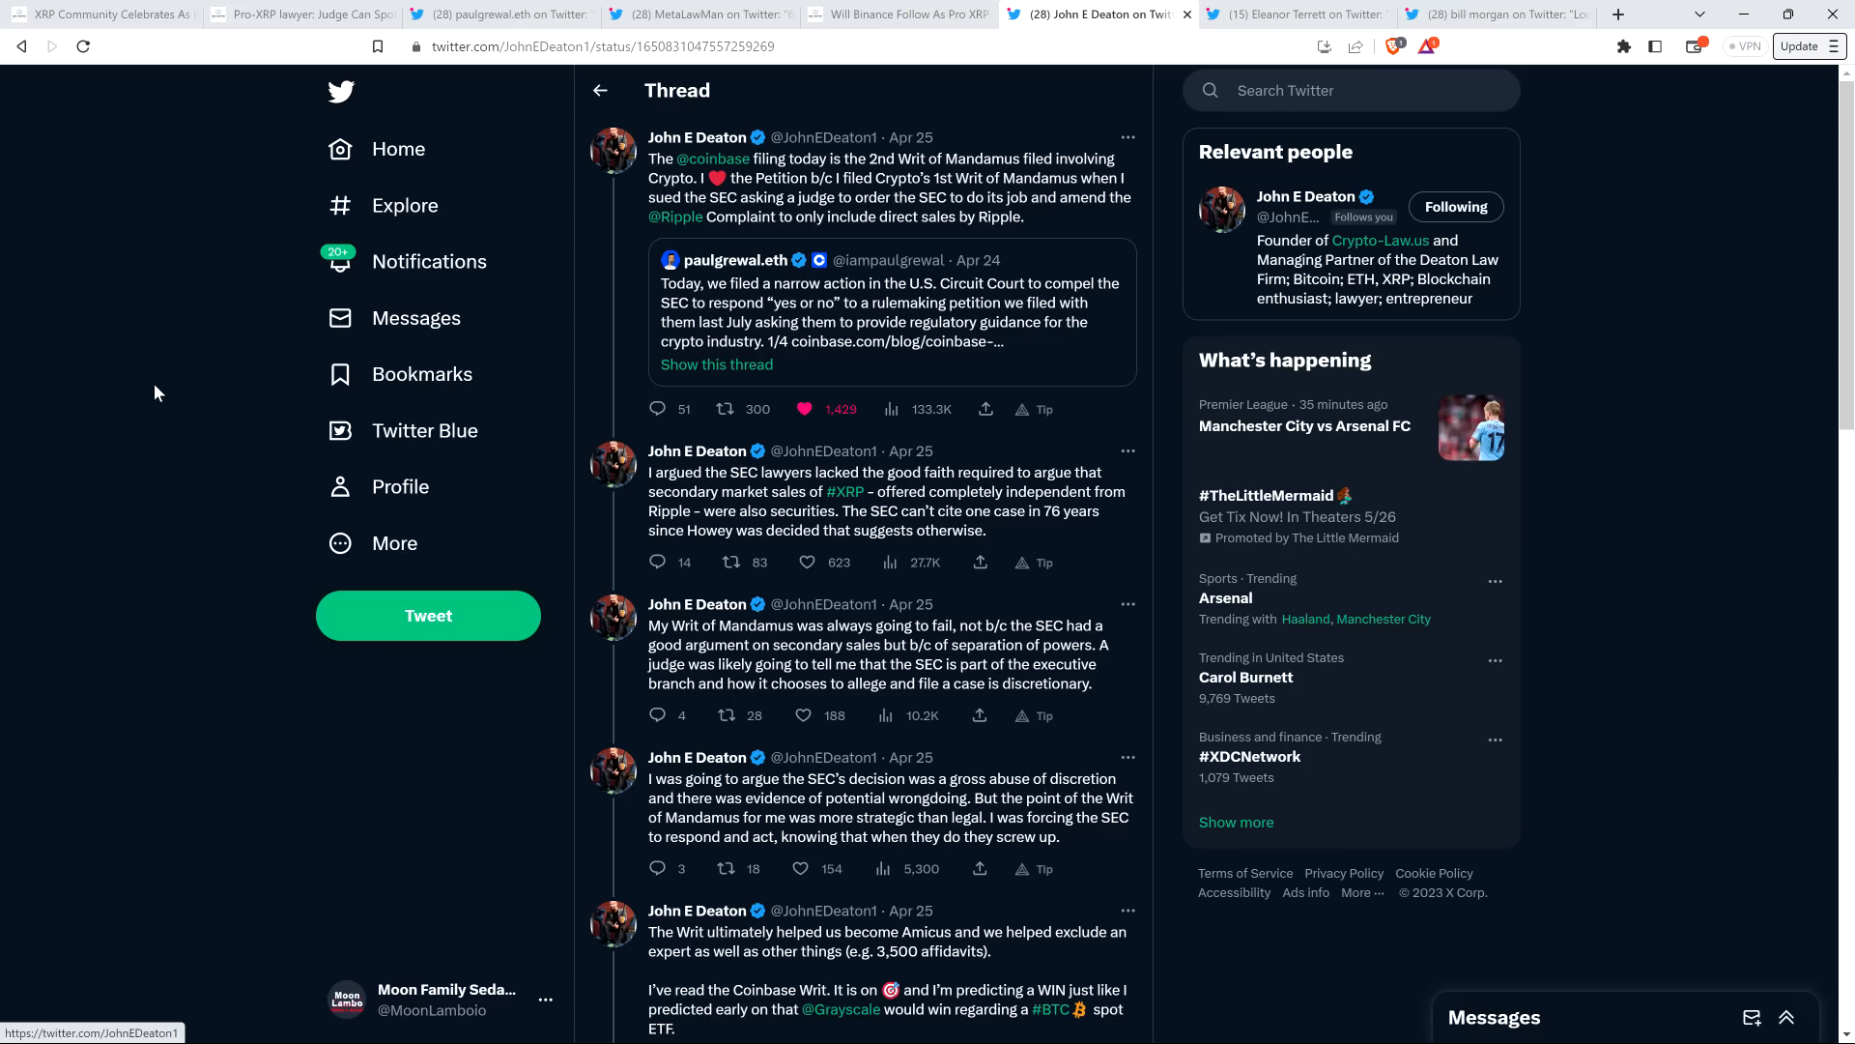
pyautogui.moveTo(139, 408)
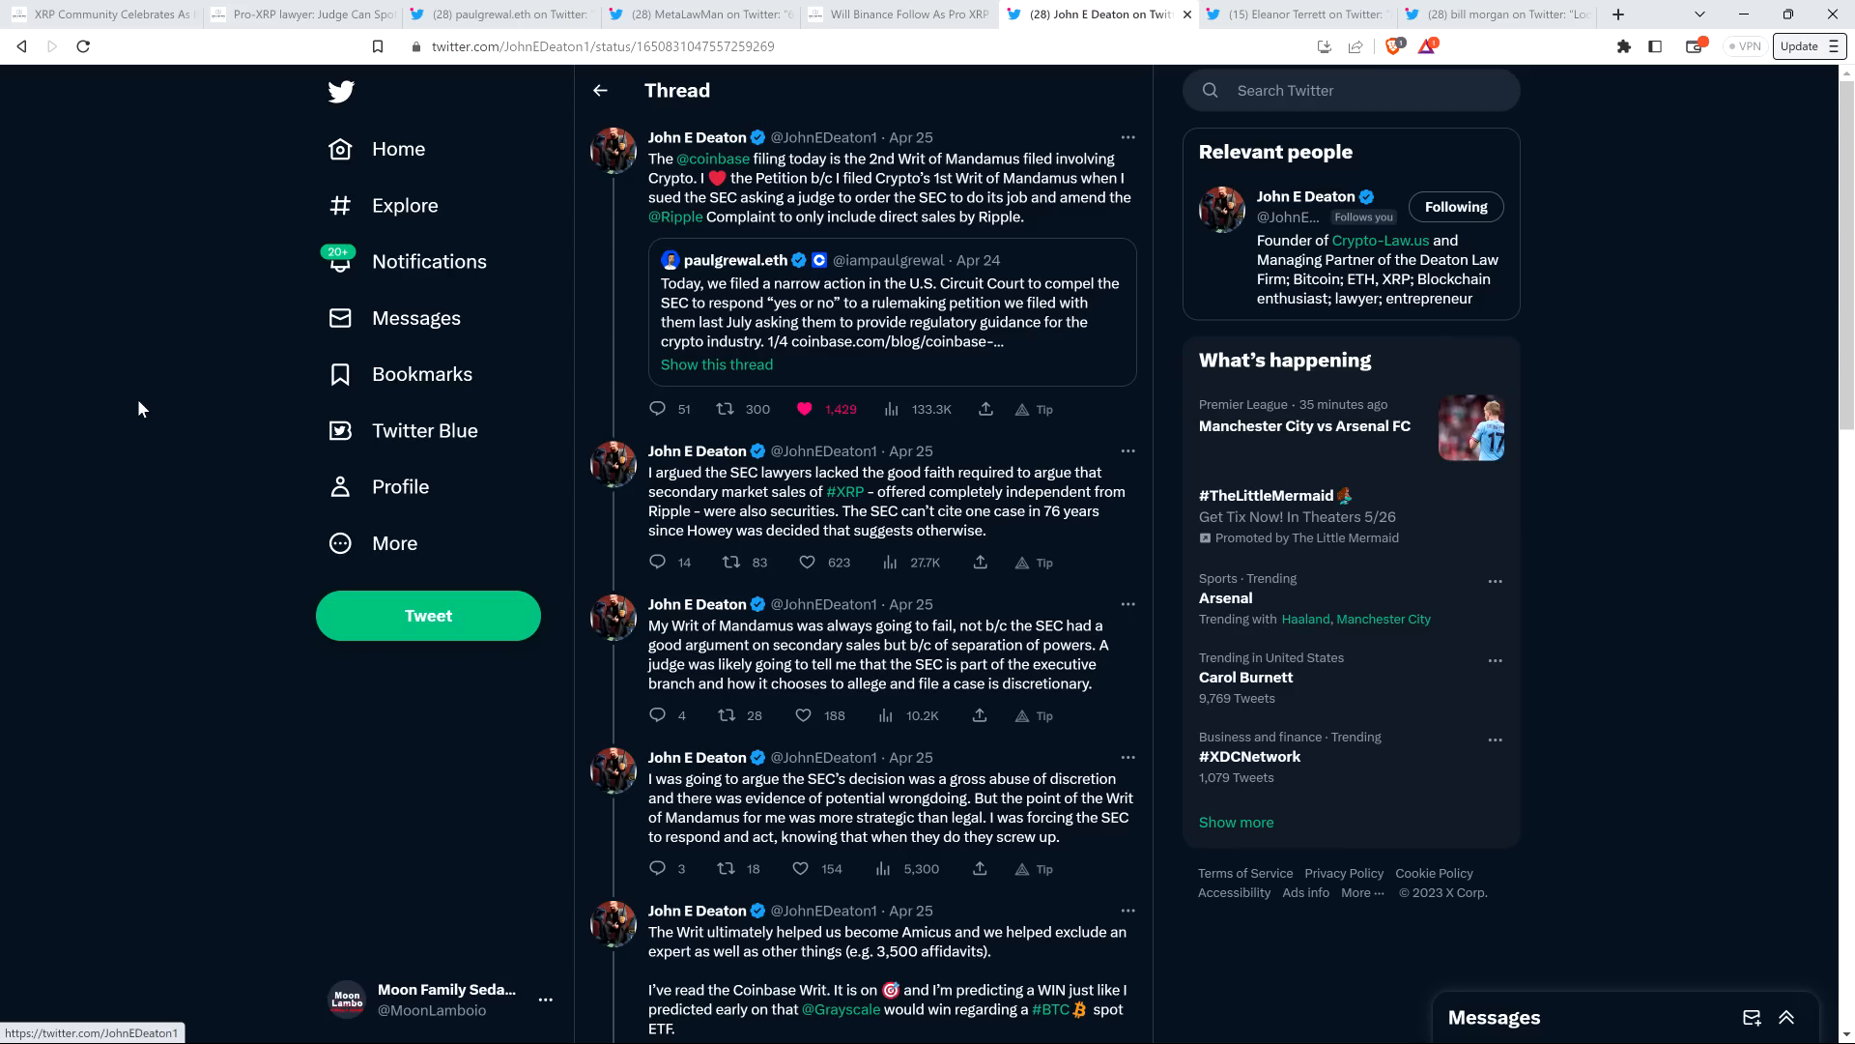
pyautogui.scroll(-3)
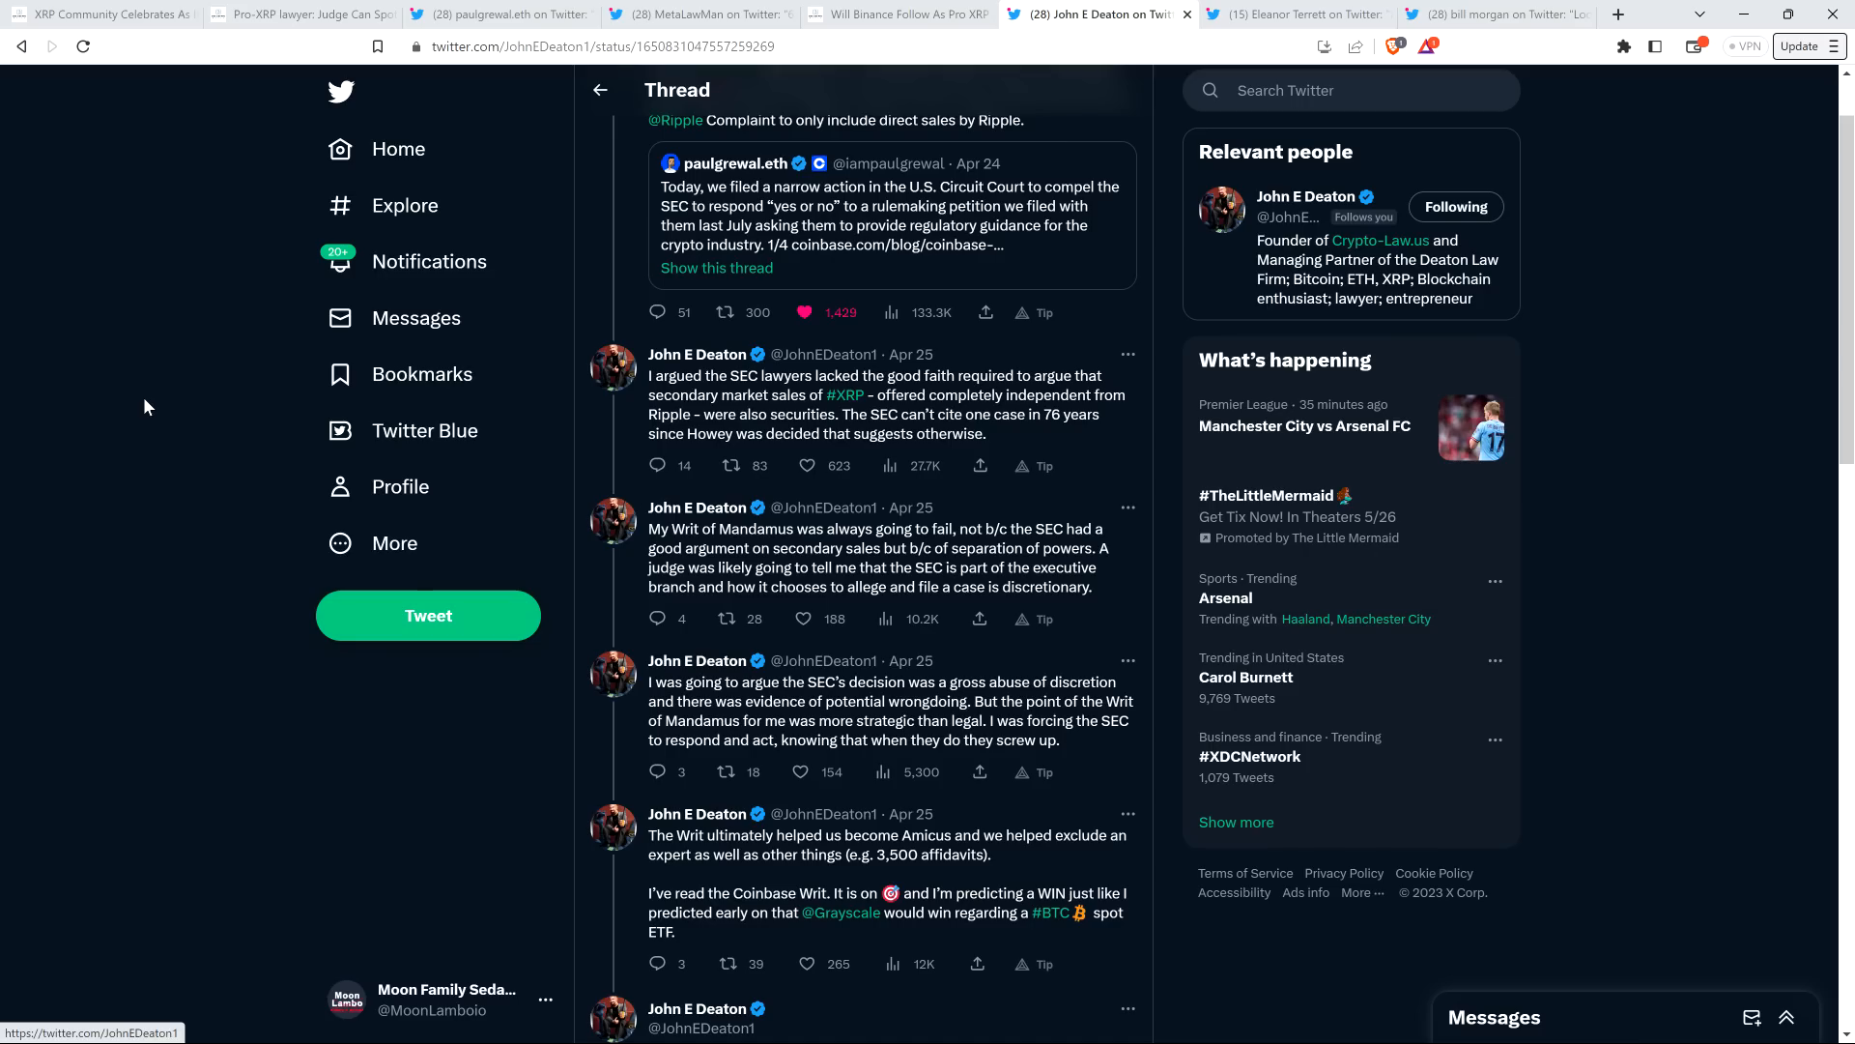
pyautogui.scroll(-3)
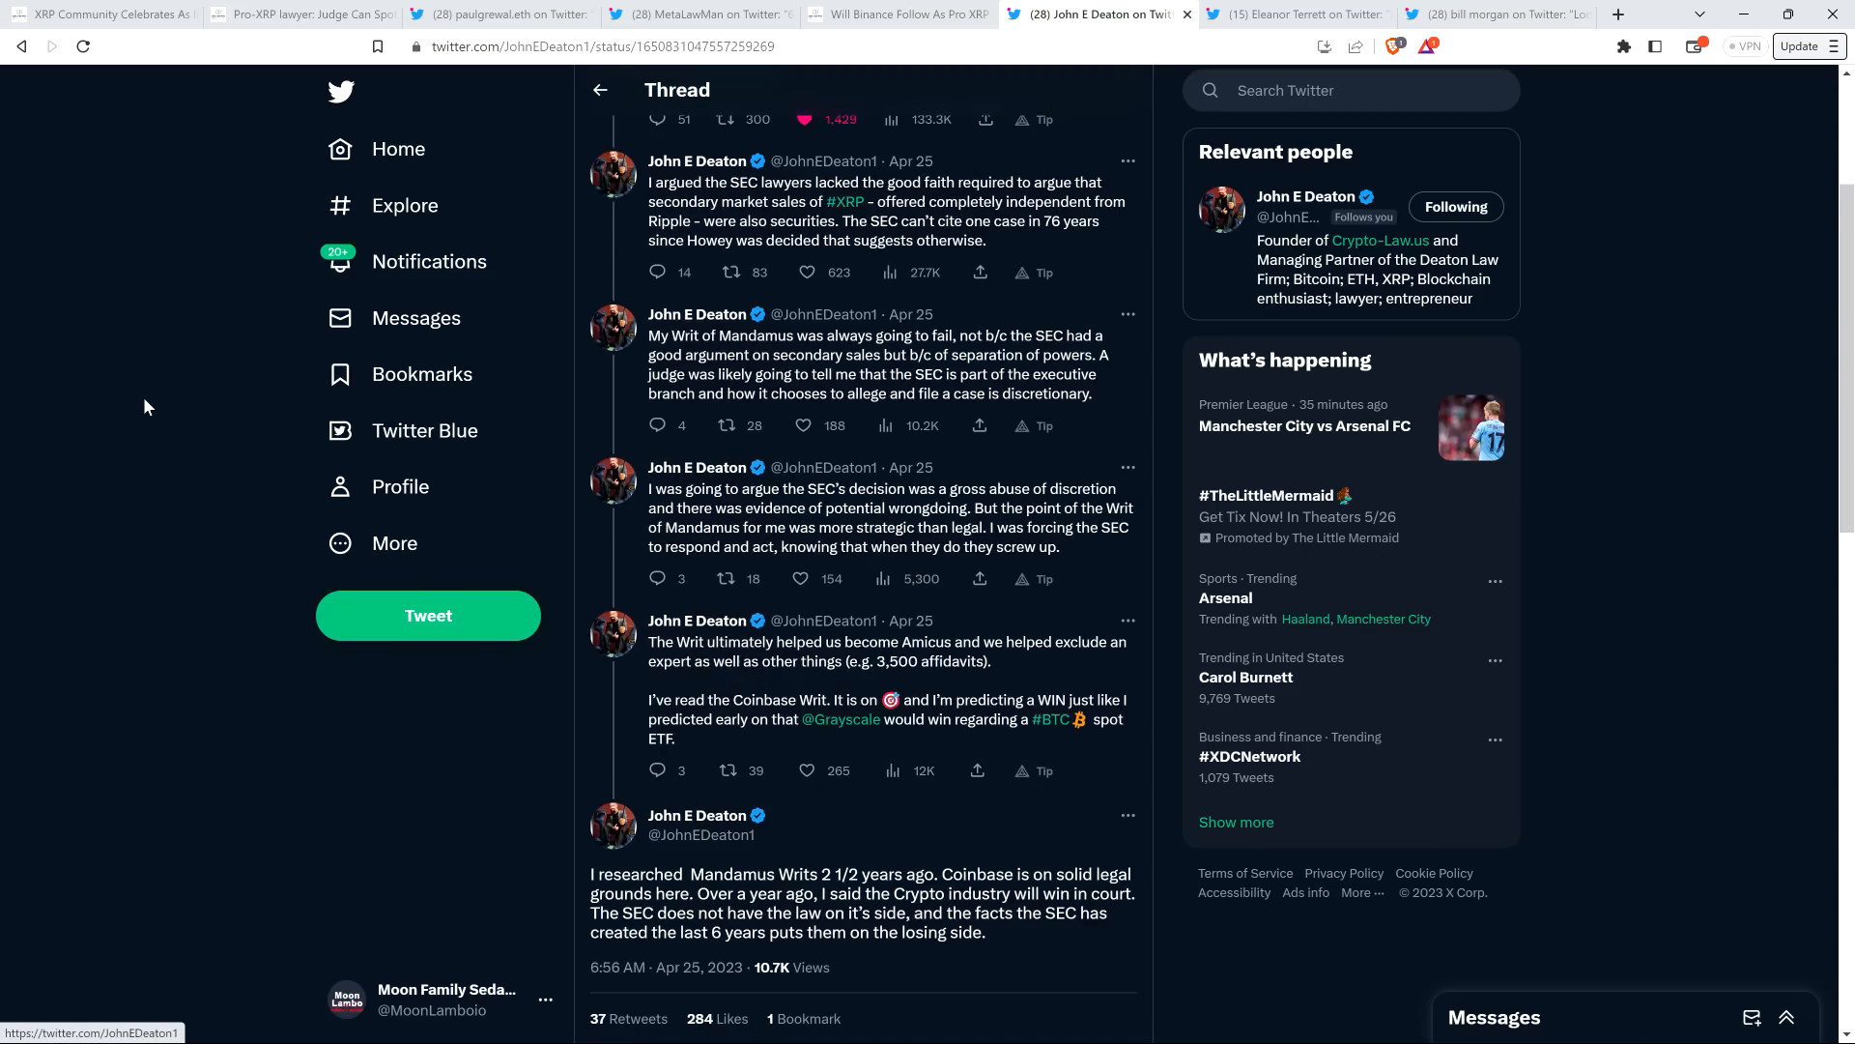
pyautogui.scroll(-3)
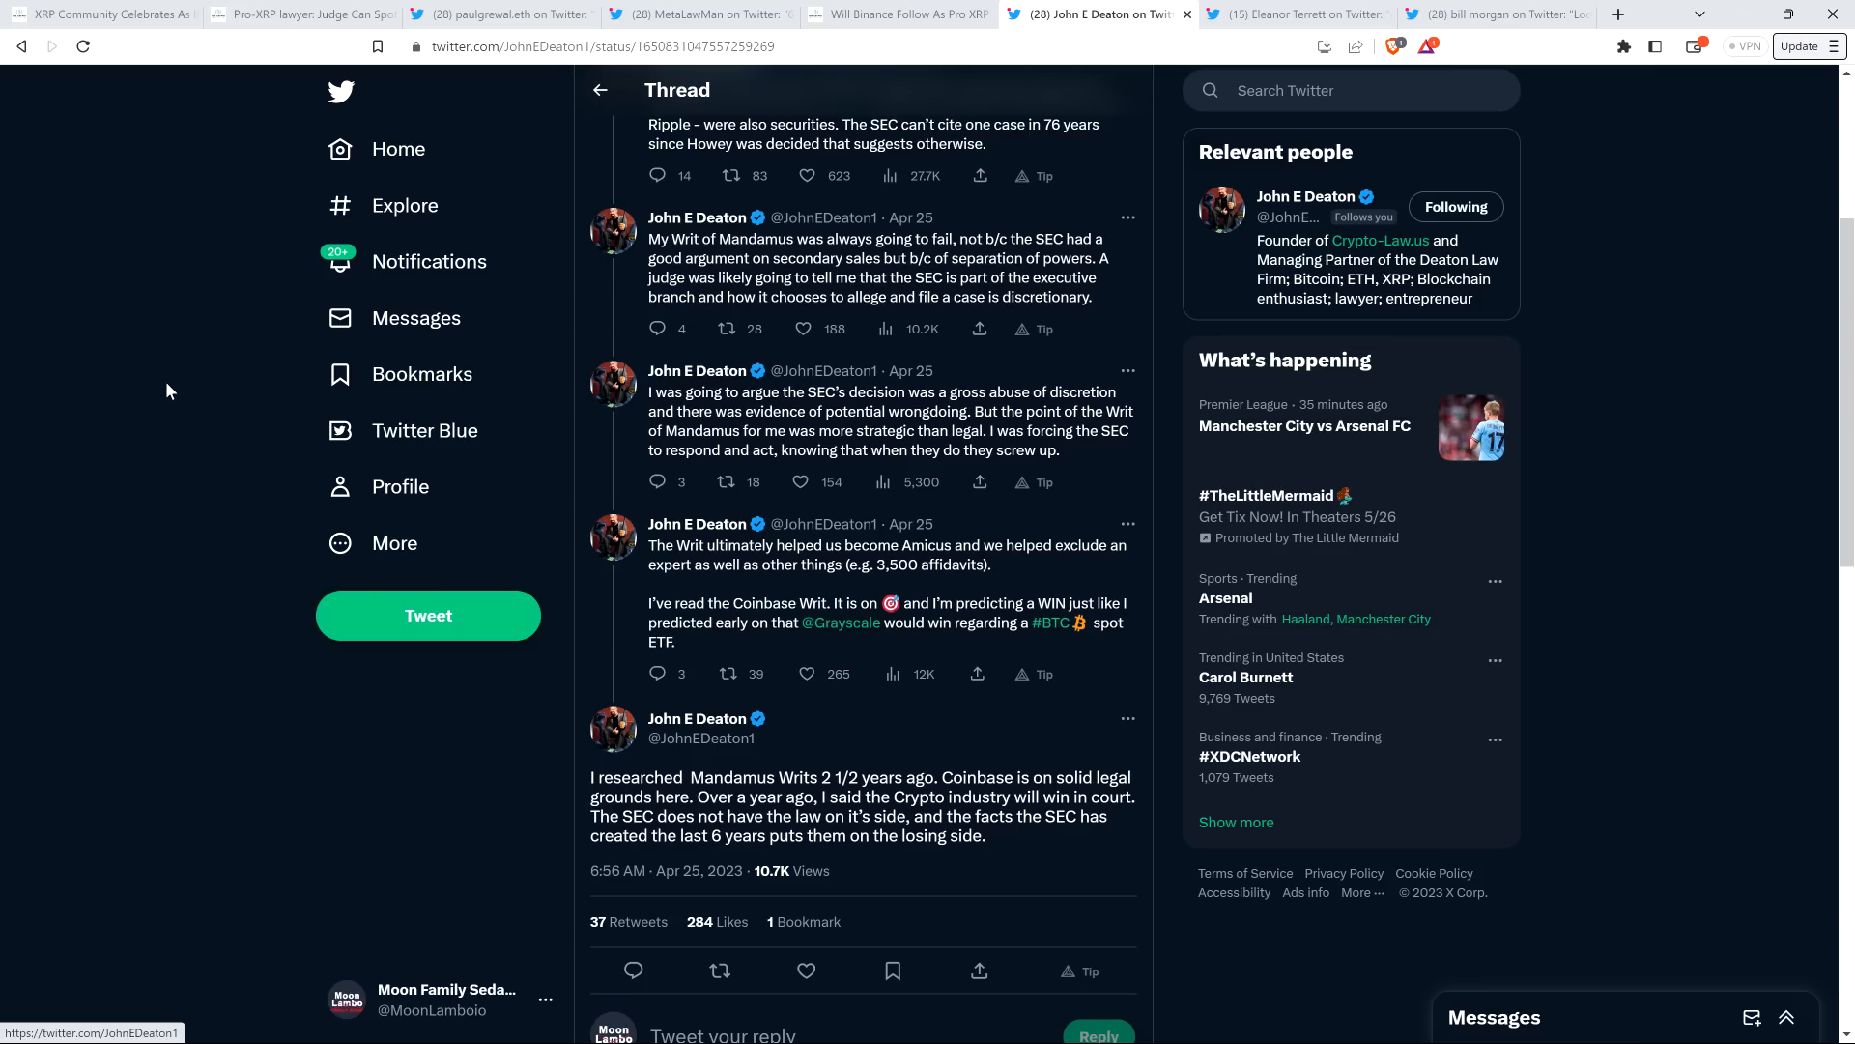
pyautogui.scroll(3)
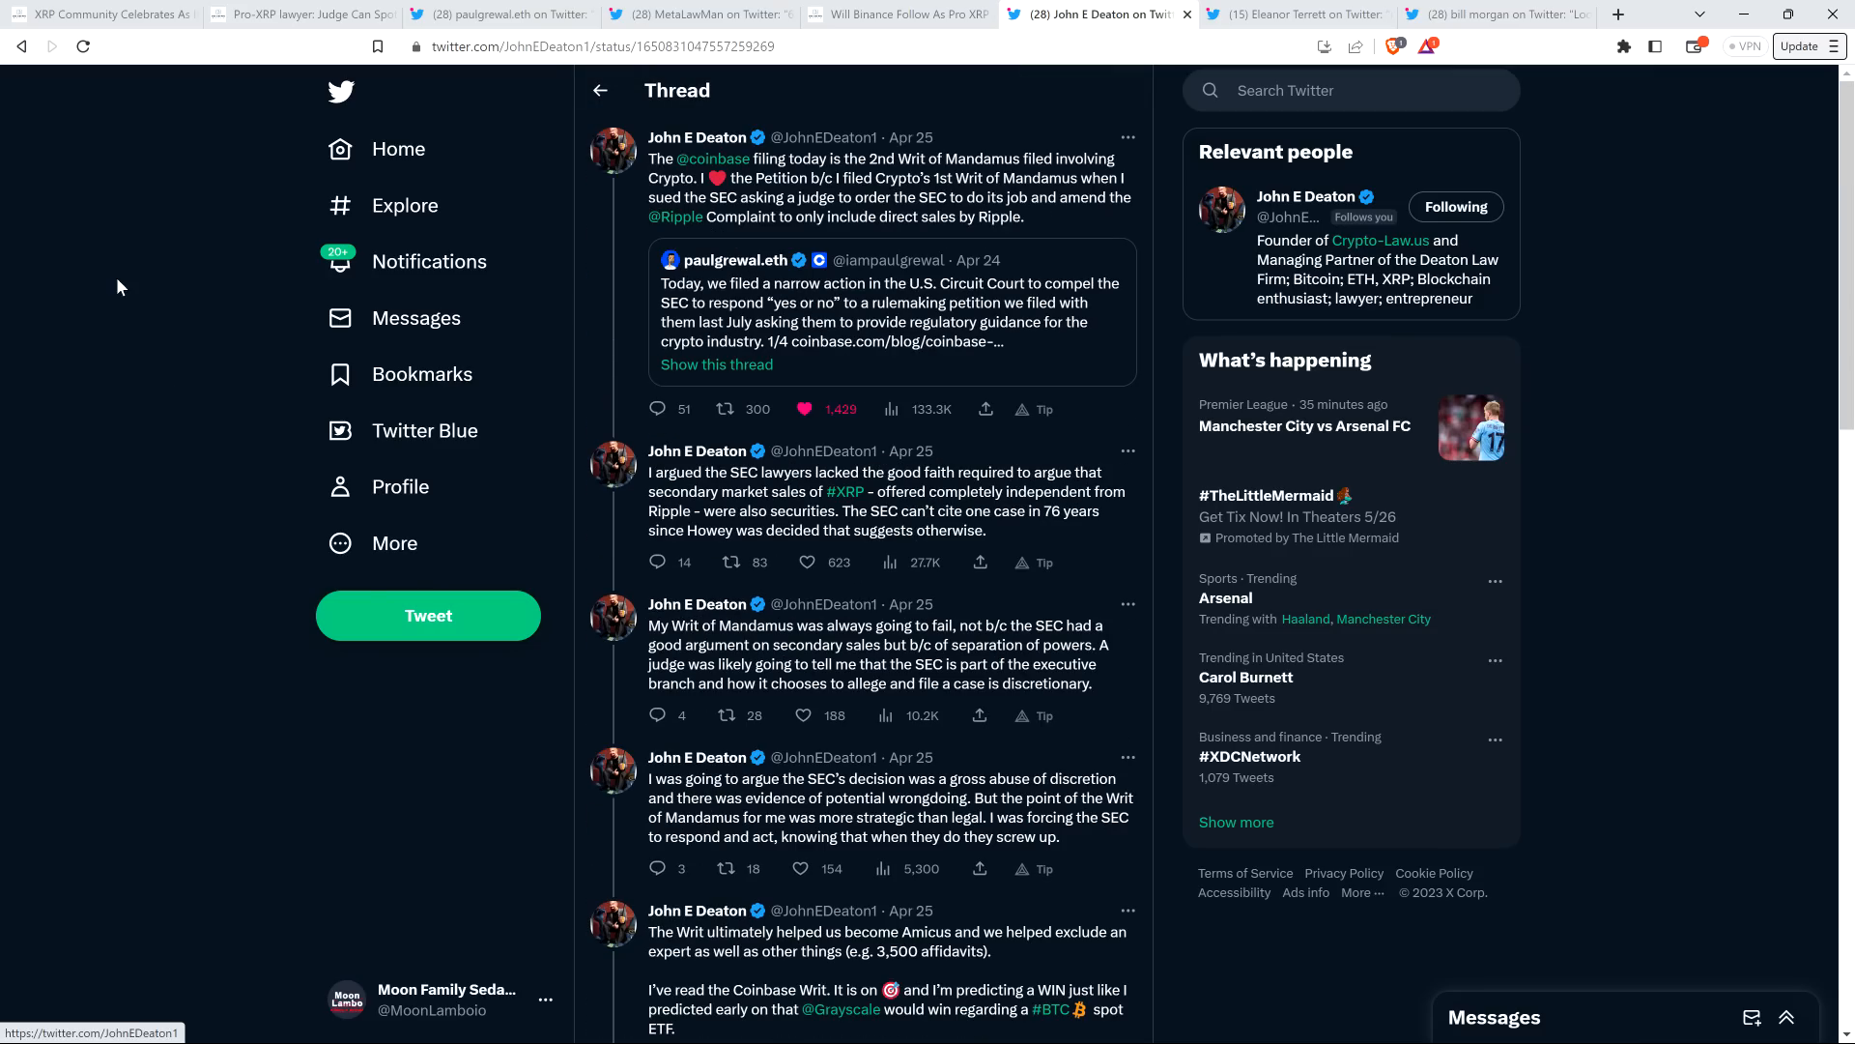